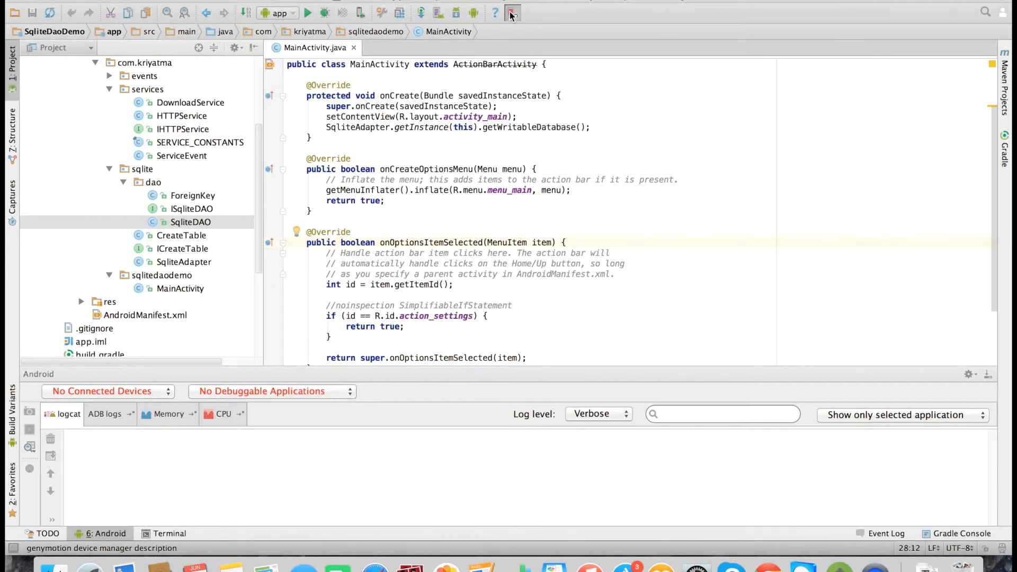
{"action": "left_click", "coordinate": [512, 13]}
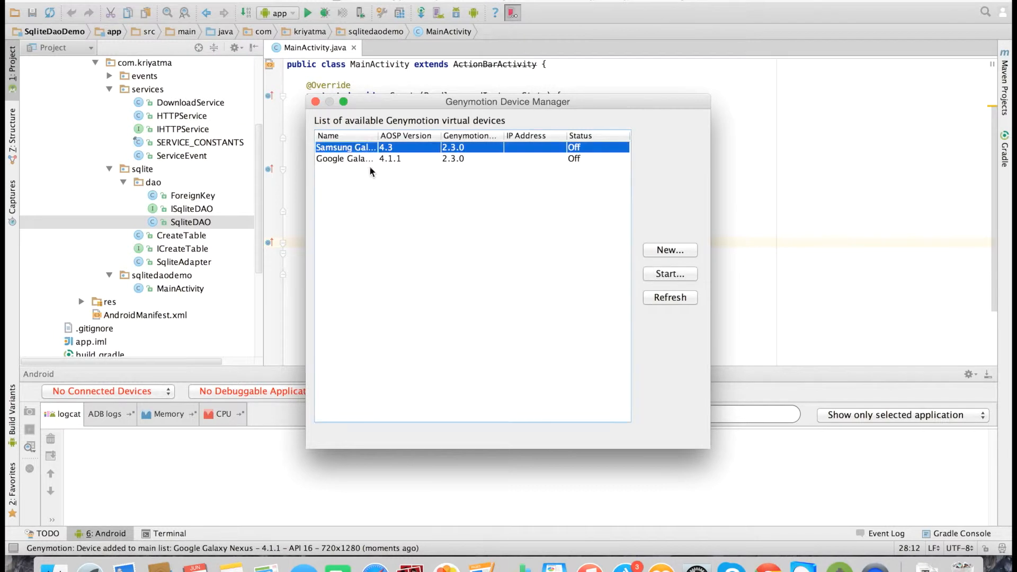
{"action": "left_click", "coordinate": [670, 274]}
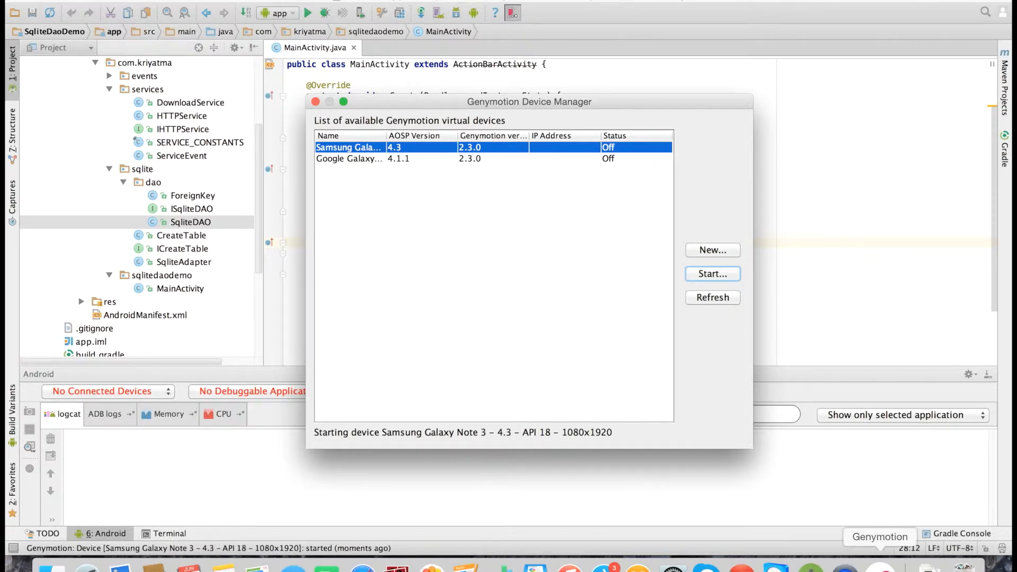
{"action": "left_click", "coordinate": [711, 274]}
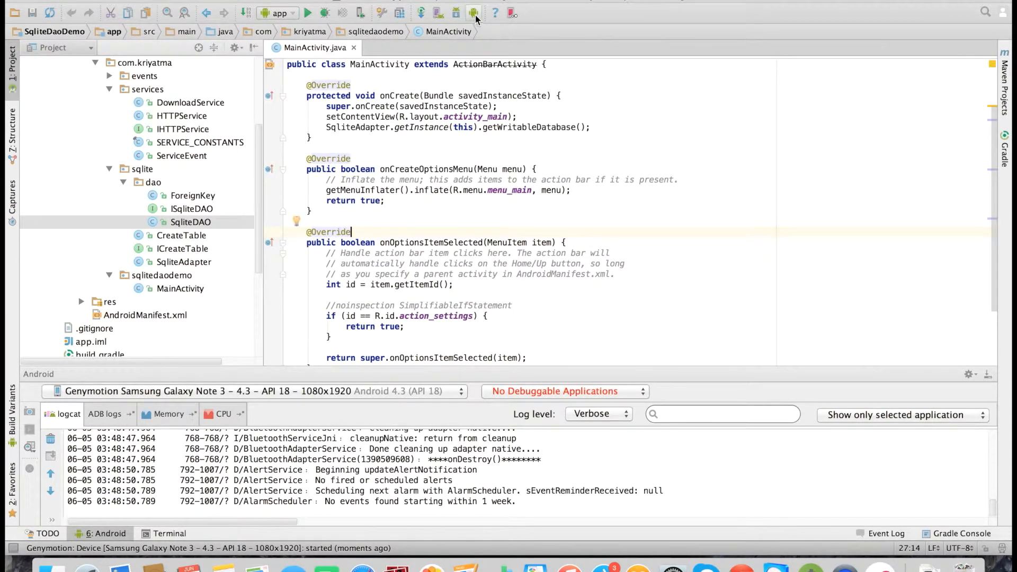
{"action": "mouse_move", "coordinate": [474, 12]}
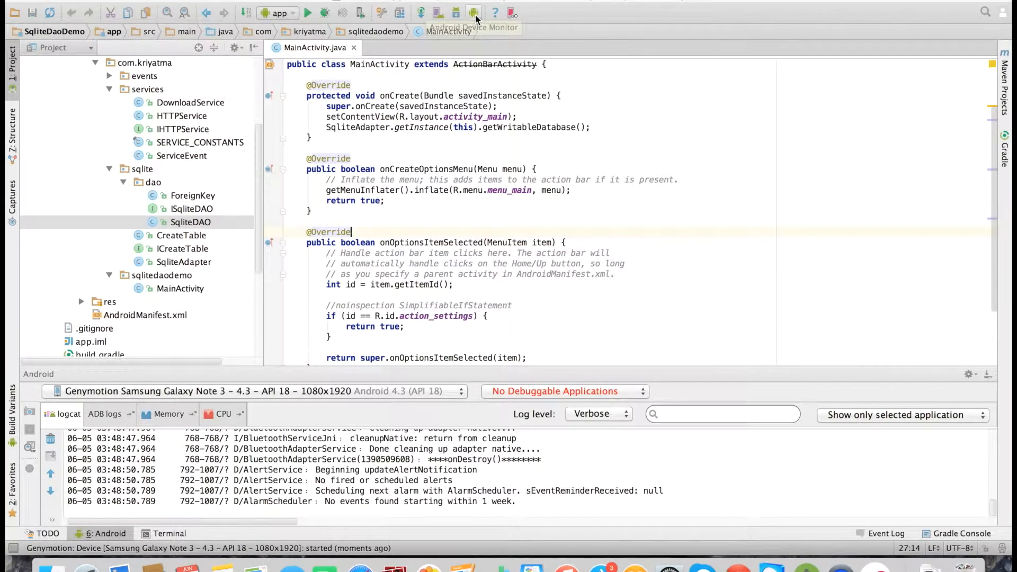
Expand the product and productcategory tables, pointing out product's detail column
{"action": "left_click", "coordinate": [474, 12]}
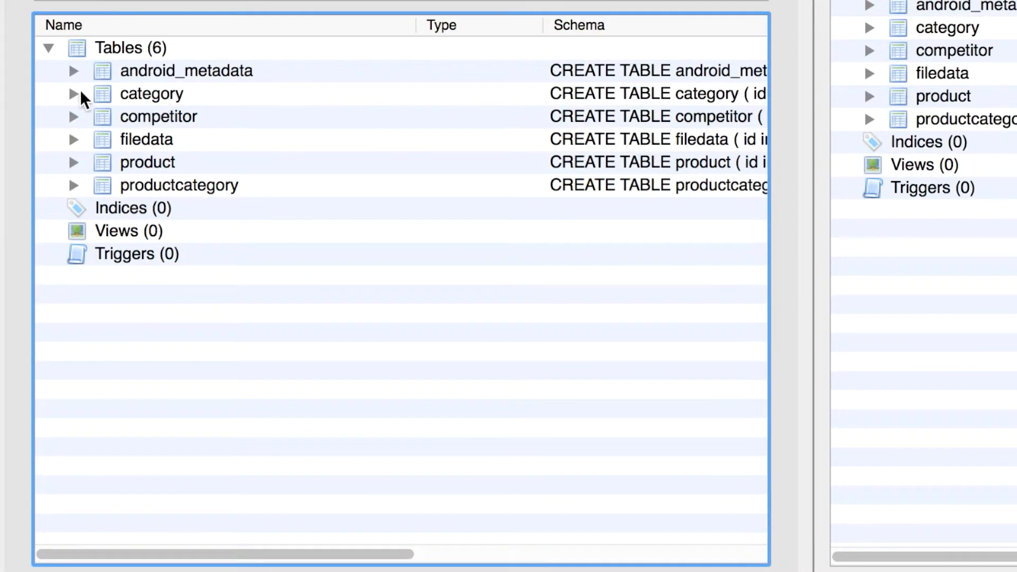
{"action": "left_click", "coordinate": [147, 139]}
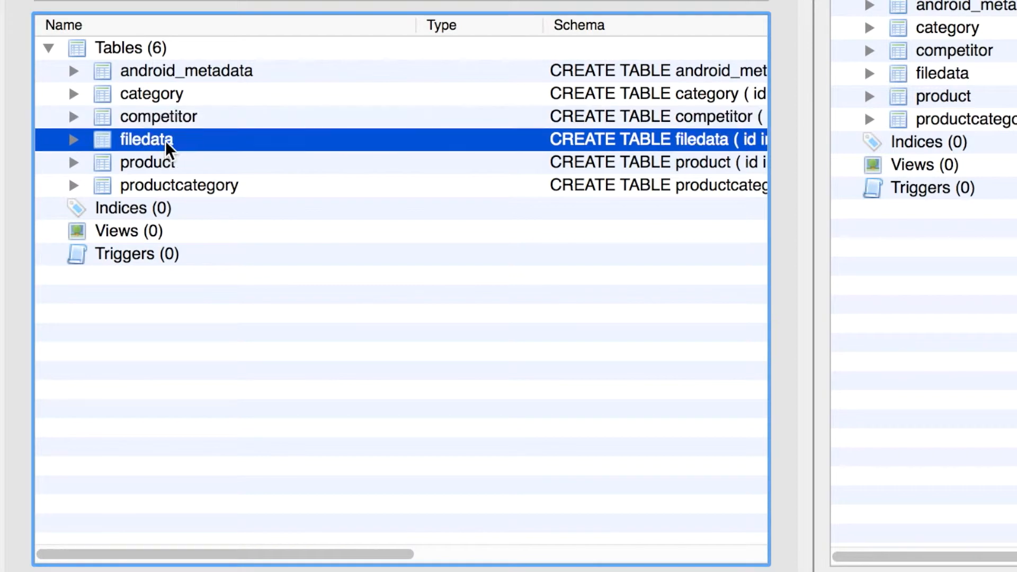
{"action": "left_click", "coordinate": [152, 94]}
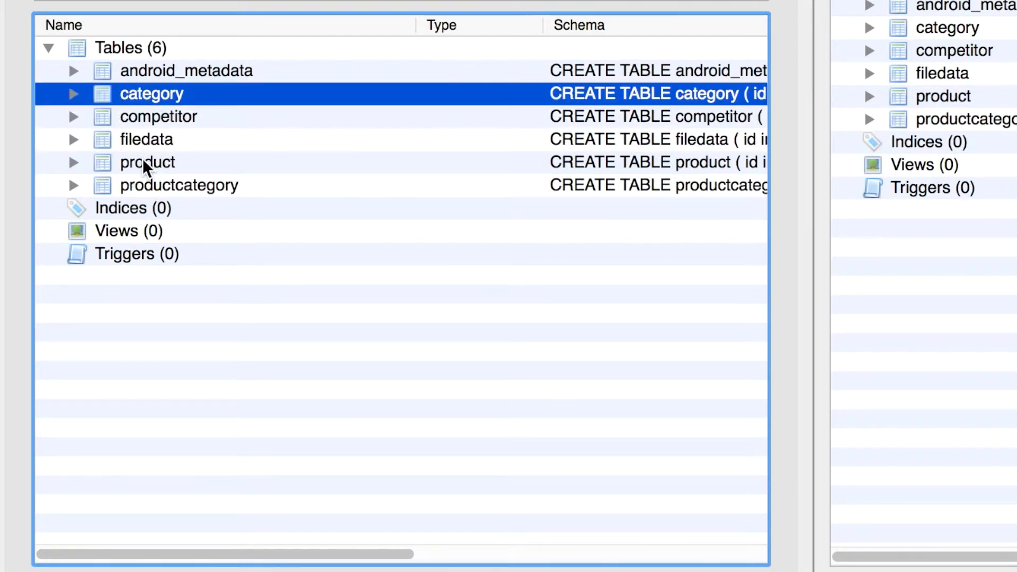
{"action": "left_click", "coordinate": [73, 162]}
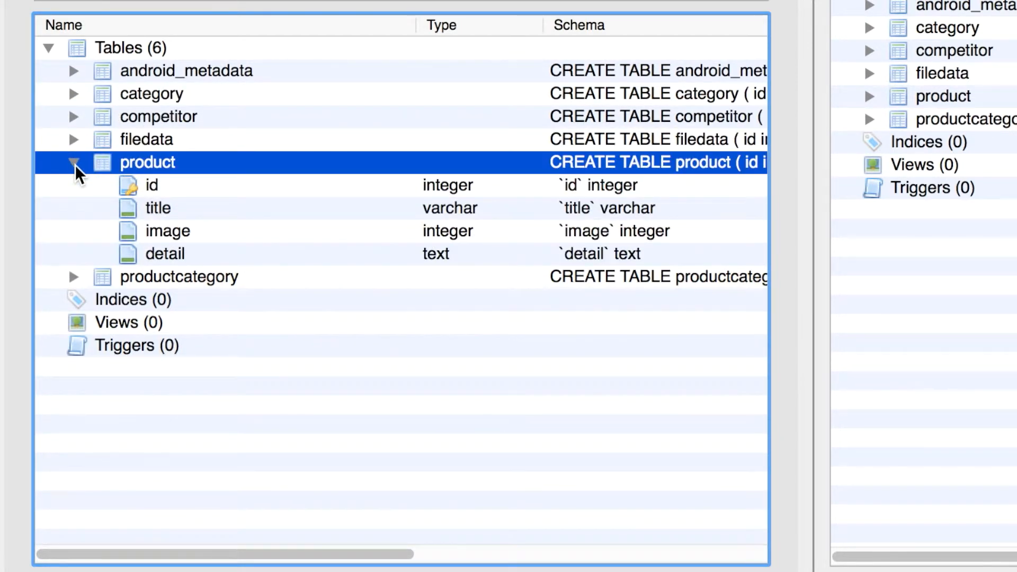
{"action": "left_click", "coordinate": [164, 253]}
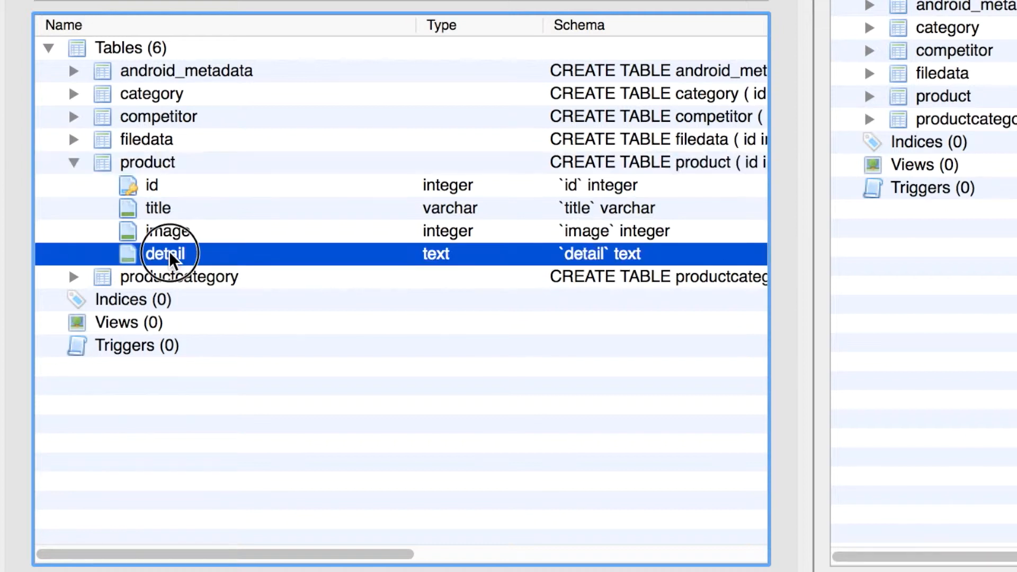
{"action": "left_click", "coordinate": [73, 277]}
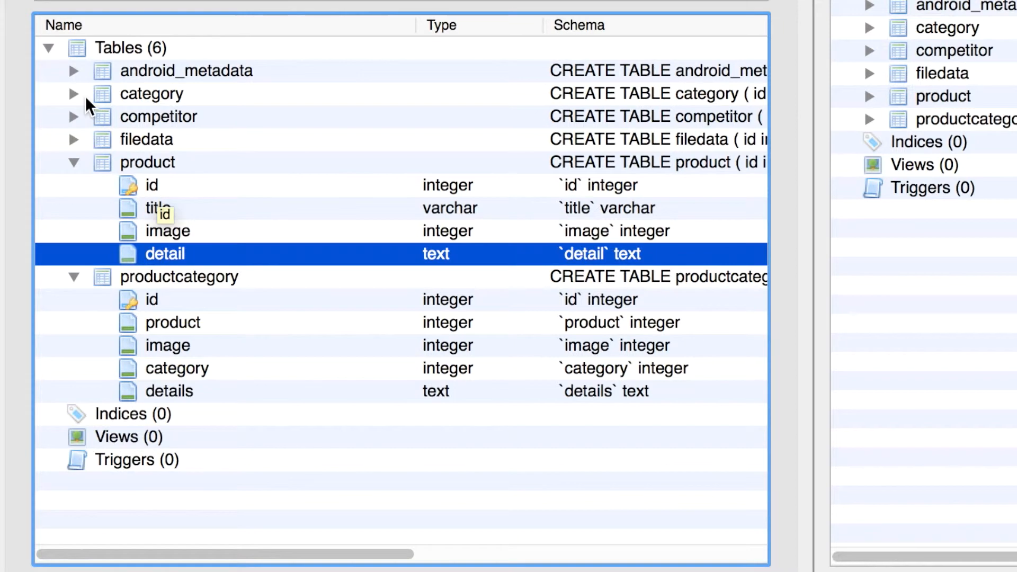
Expand the category, competitor and filedata tables, pointing out competitor's product_id column
{"action": "left_click", "coordinate": [73, 93]}
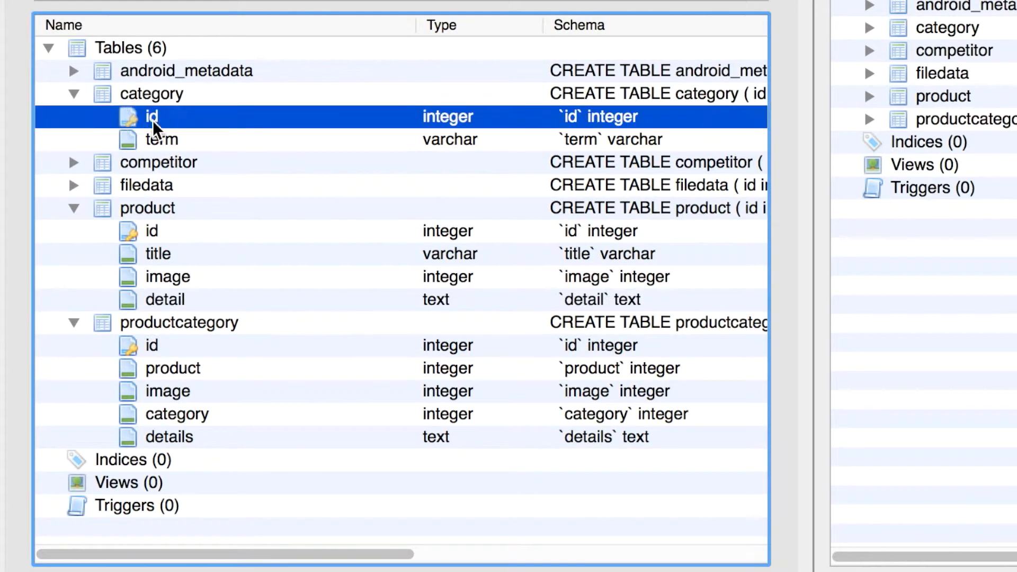
{"action": "left_click", "coordinate": [160, 139]}
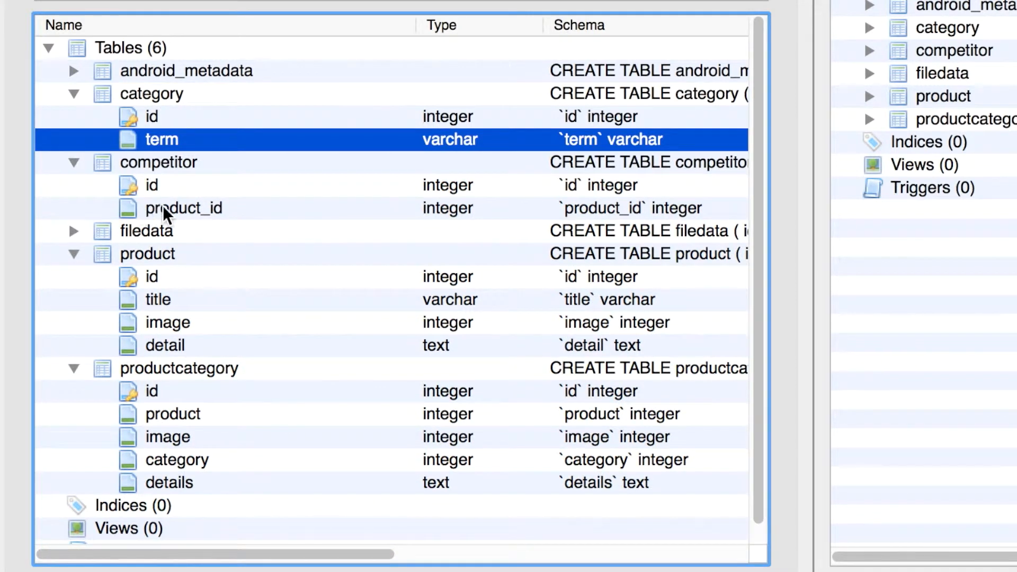
{"action": "left_click", "coordinate": [184, 209]}
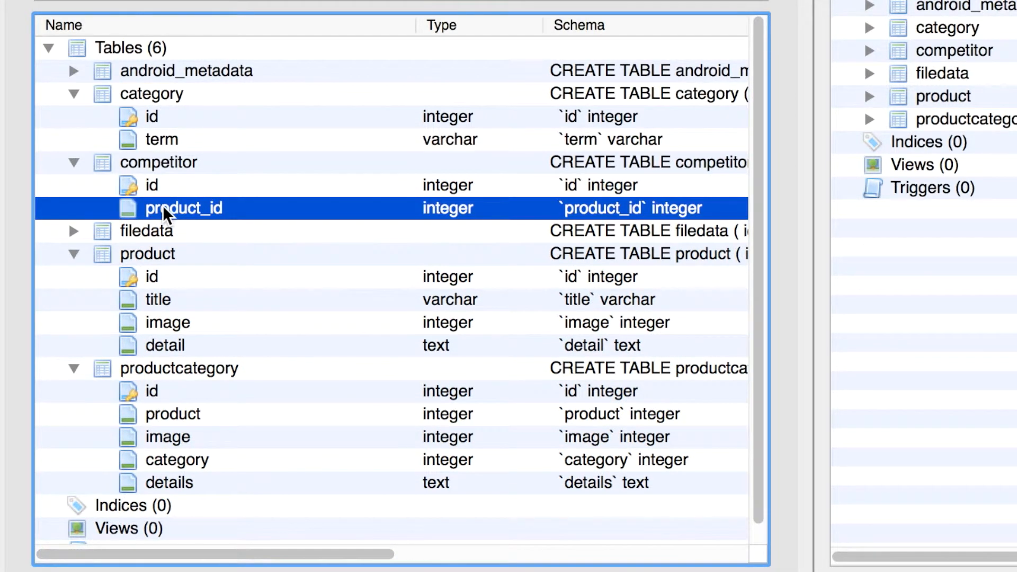
{"action": "left_click", "coordinate": [167, 323]}
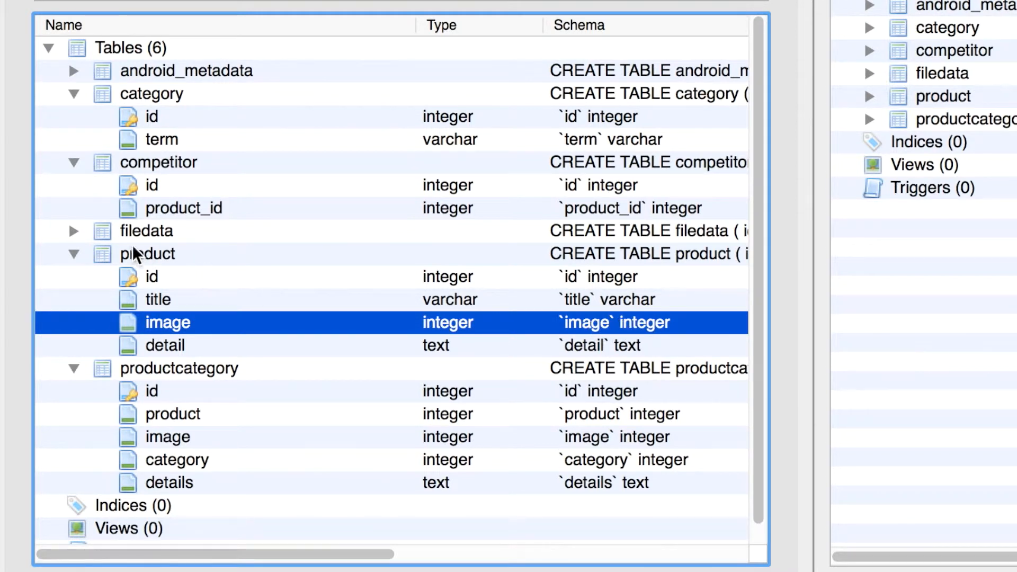
{"action": "left_click", "coordinate": [73, 231]}
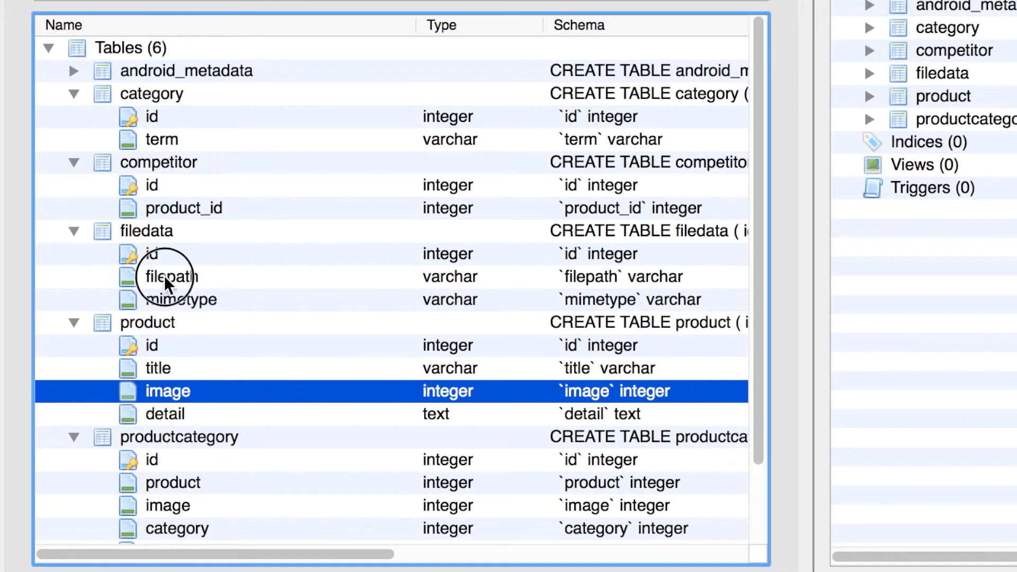
{"action": "left_click", "coordinate": [181, 300]}
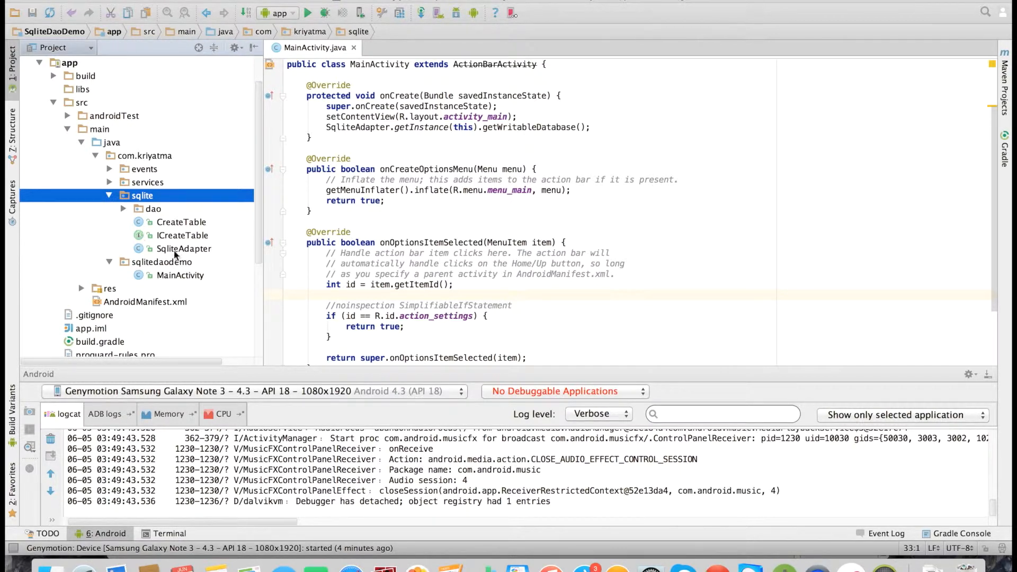
Open SqliteAdapter.java and scroll through its table-creation code
{"action": "double_click", "coordinate": [184, 249]}
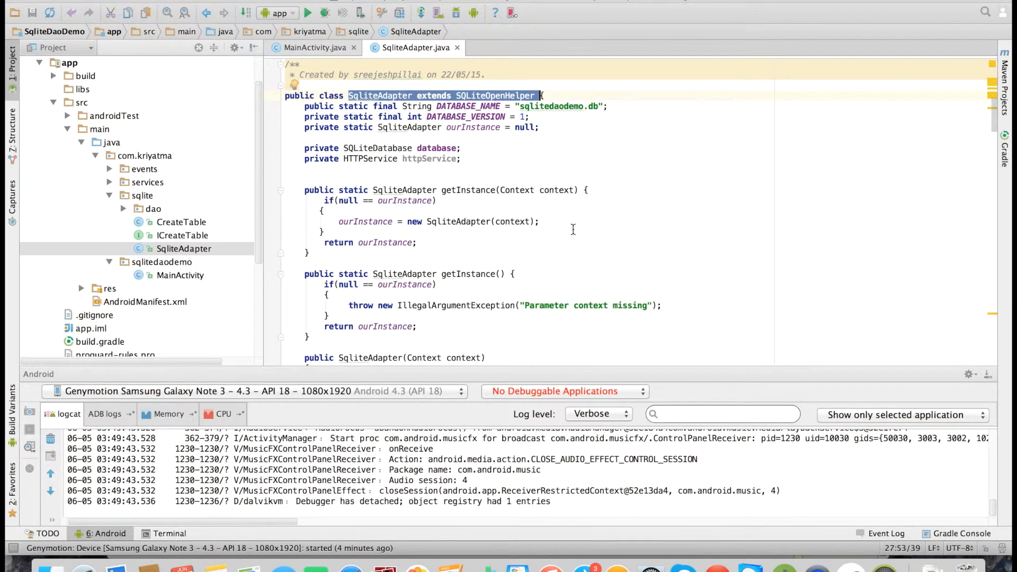
{"action": "scroll", "scroll_direction": "down", "scroll_amount": 3}
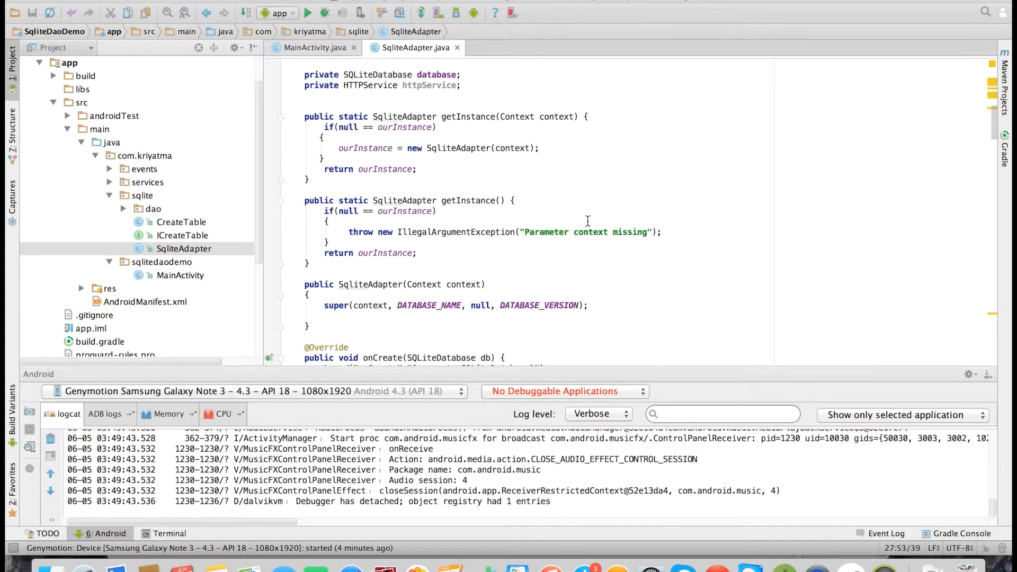
{"action": "scroll", "scroll_direction": "down", "scroll_amount": 3}
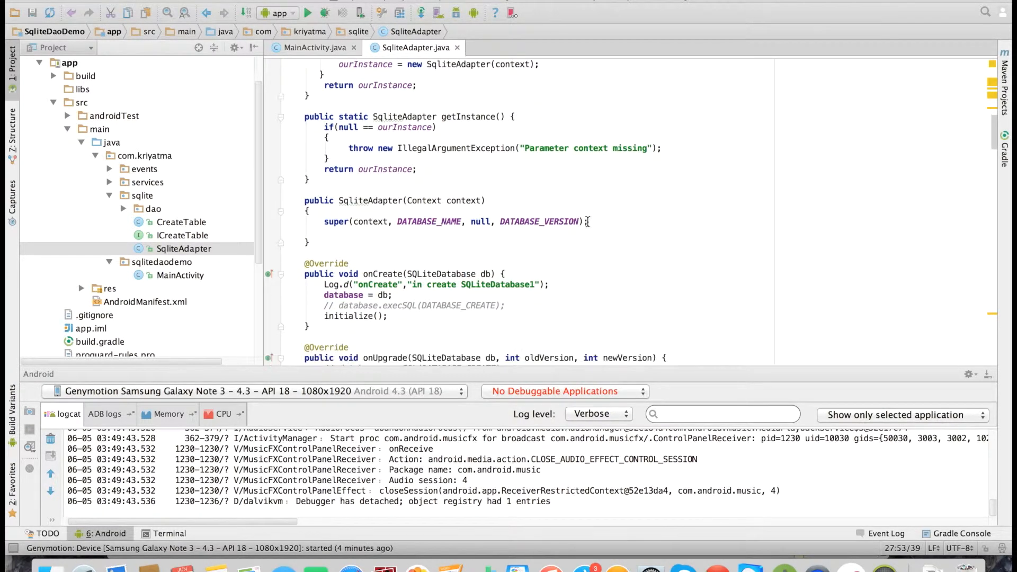
{"action": "scroll", "scroll_direction": "down", "scroll_amount": 3}
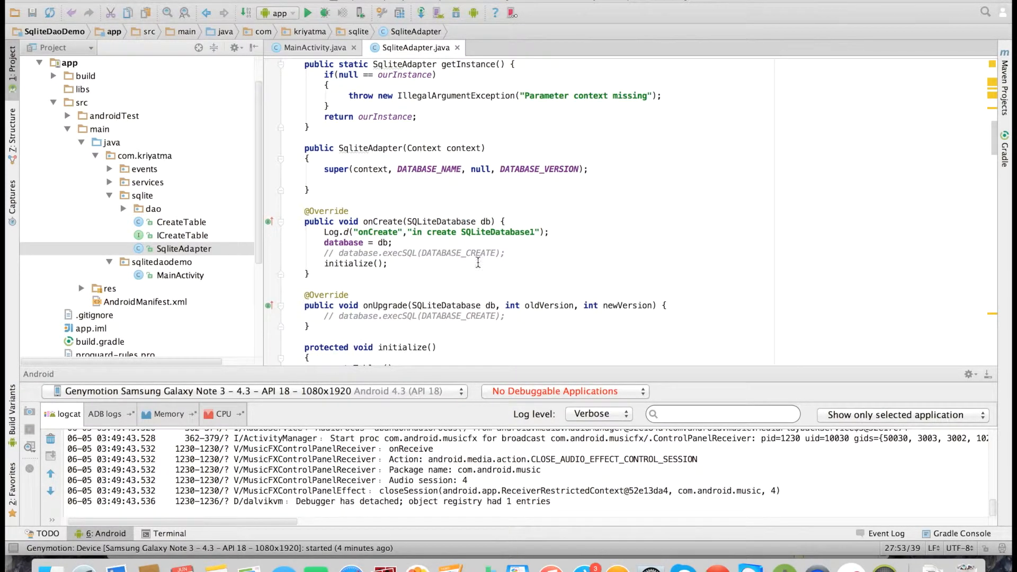
{"action": "scroll", "scroll_direction": "down", "scroll_amount": 3}
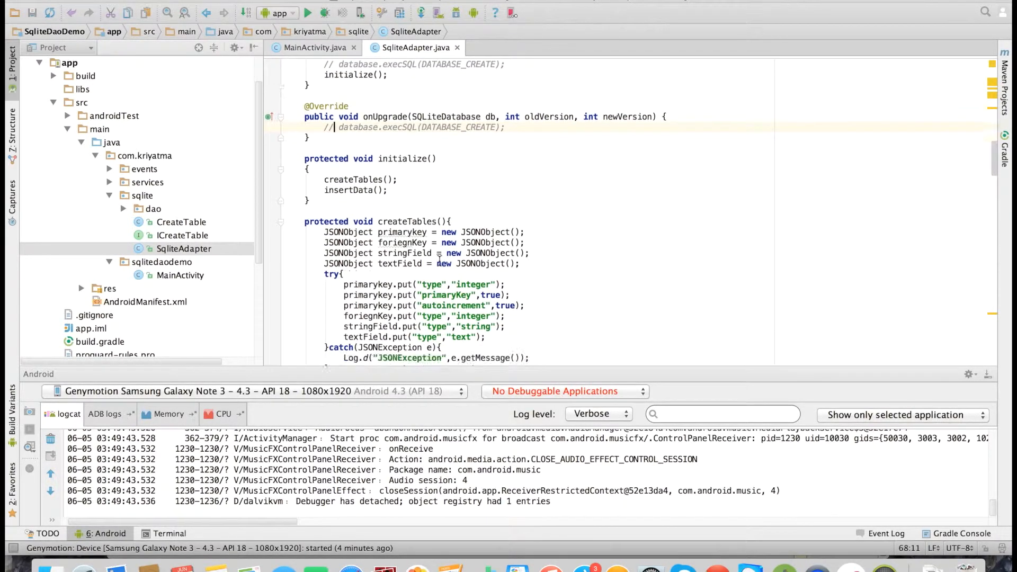
{"action": "scroll", "scroll_direction": "down", "scroll_amount": 3}
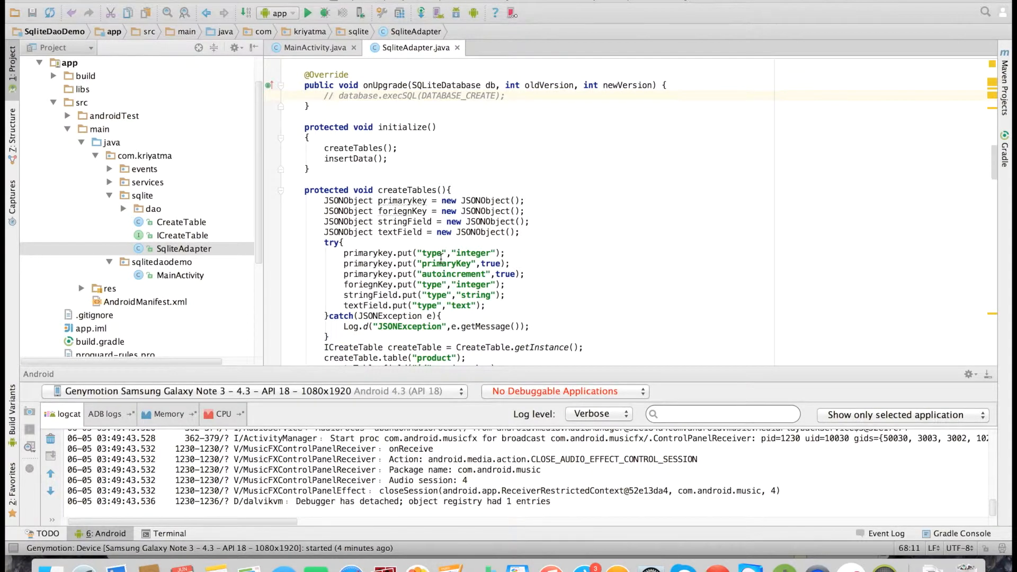
{"action": "scroll", "scroll_direction": "down", "scroll_amount": 3}
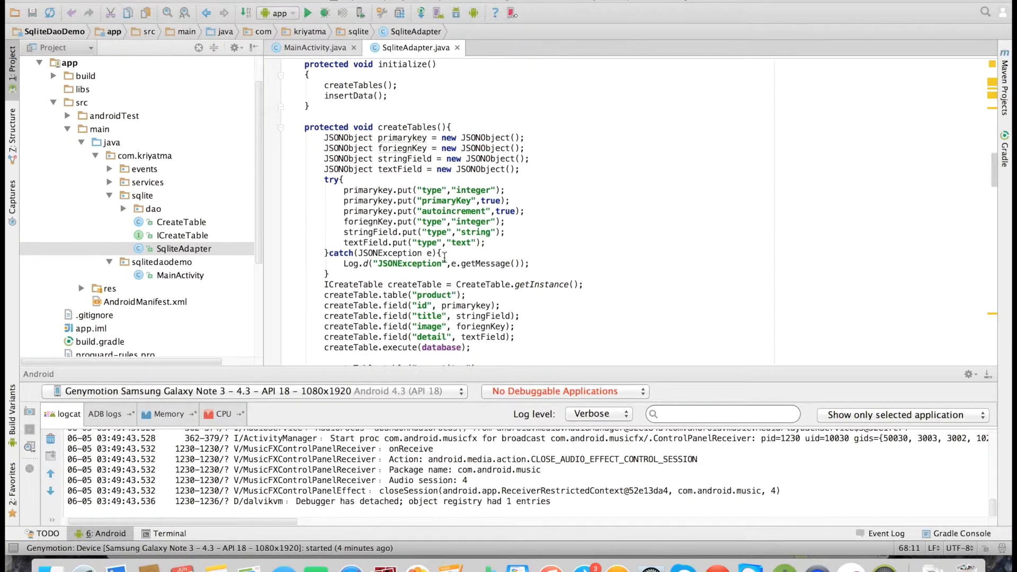
Highlight the createTables call in initialize, then open the CreateTable class
{"action": "double_click", "coordinate": [361, 85]}
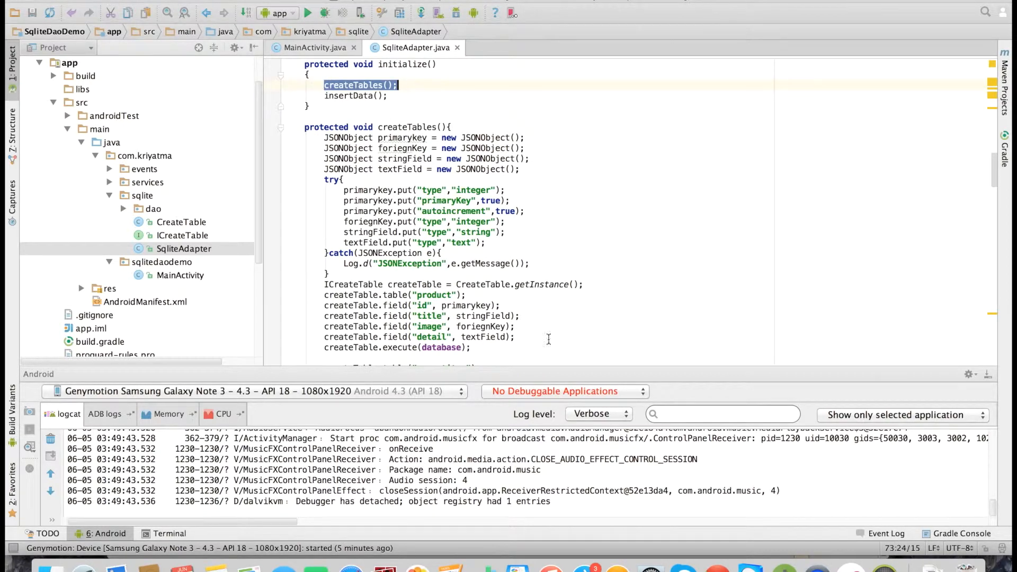
{"action": "scroll", "scroll_direction": "down", "scroll_amount": 3}
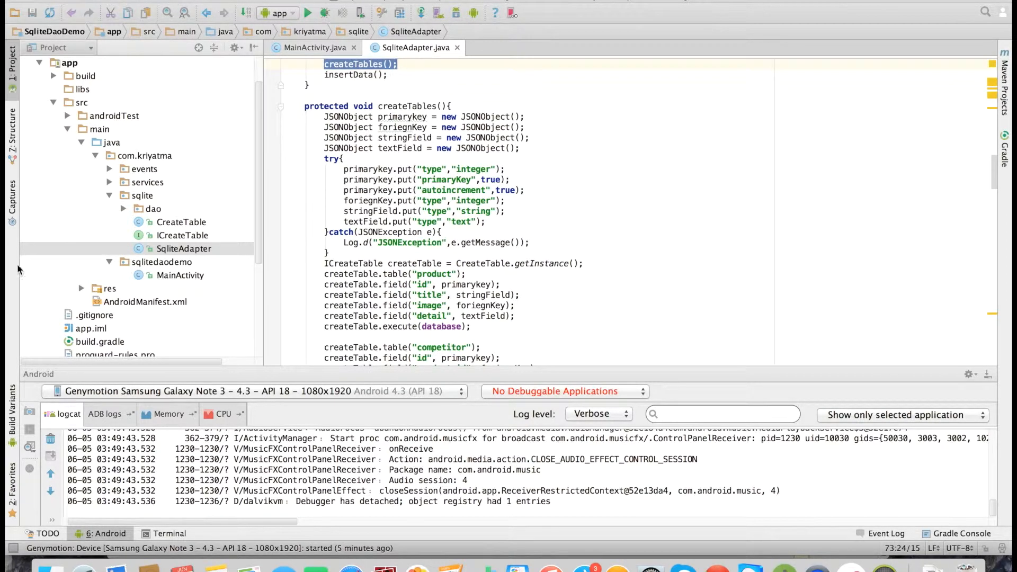
{"action": "double_click", "coordinate": [182, 222]}
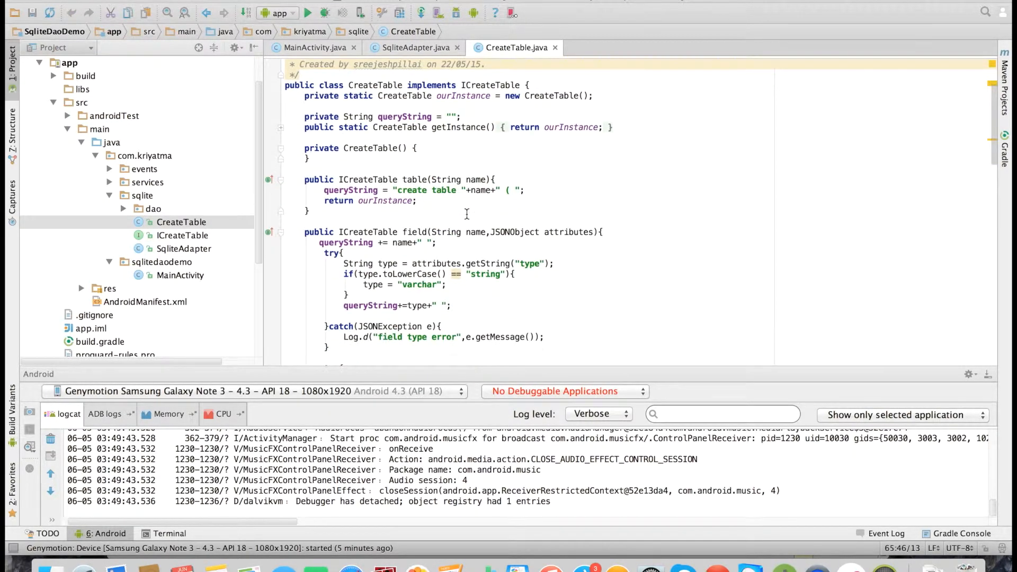
{"action": "double_click", "coordinate": [415, 179]}
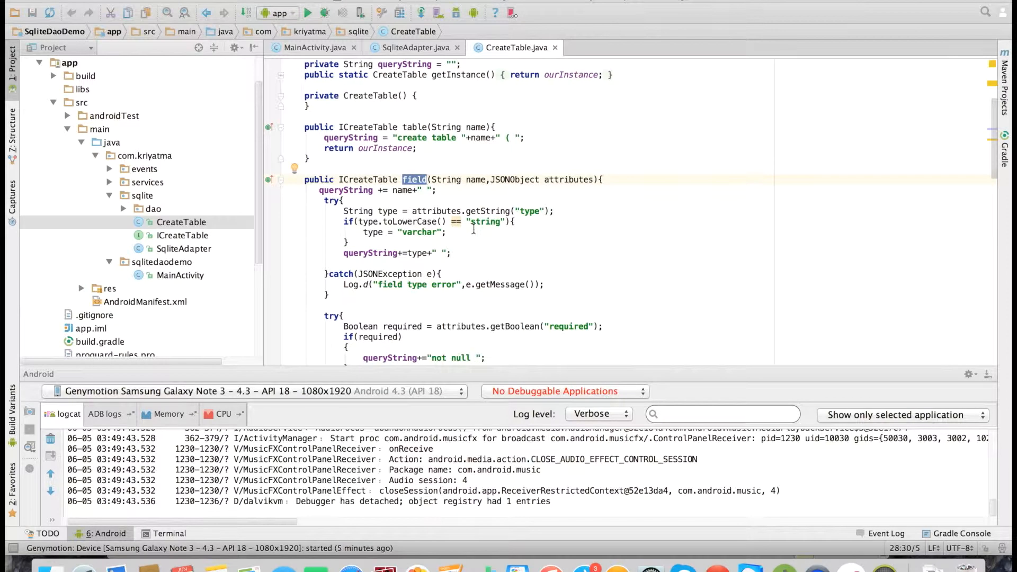
{"action": "left_click_drag", "start_coordinate": [432, 180], "coordinate": [565, 179]}
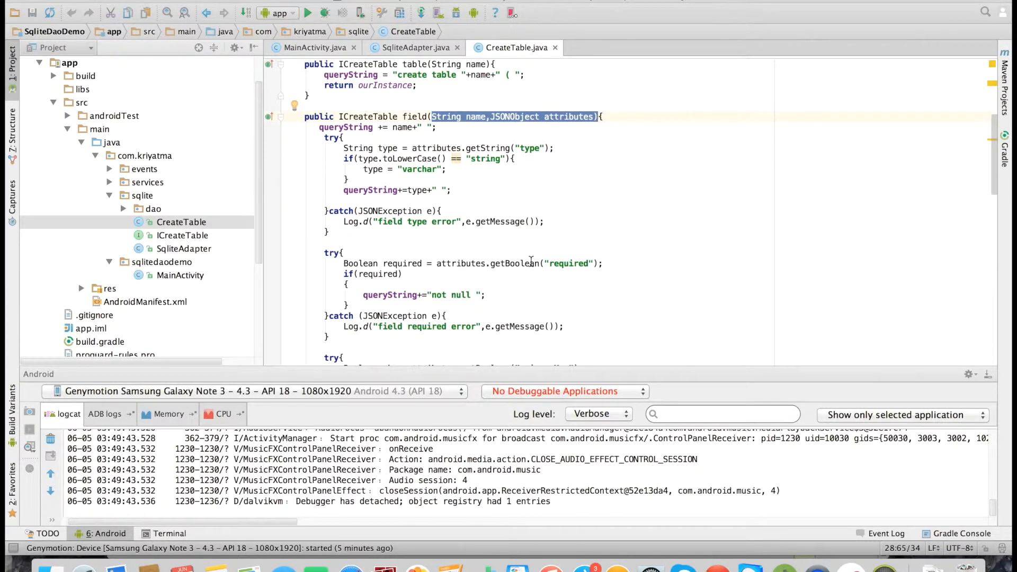
{"action": "scroll", "scroll_direction": "down", "scroll_amount": 3}
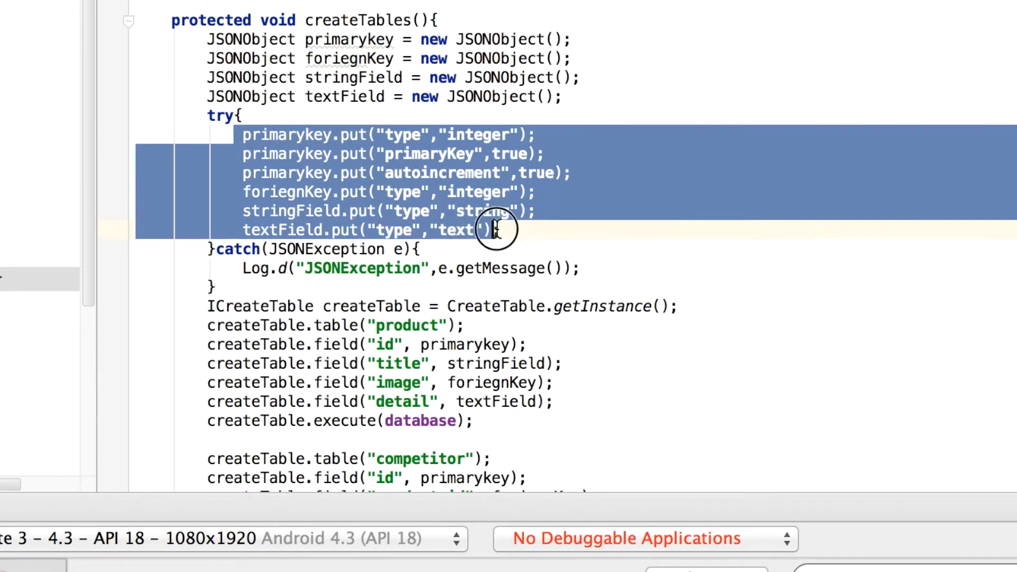
Review the competitor table definition and insertData in SqliteAdapter, then open MainActivity.java
{"action": "scroll", "scroll_direction": "down", "scroll_amount": 3}
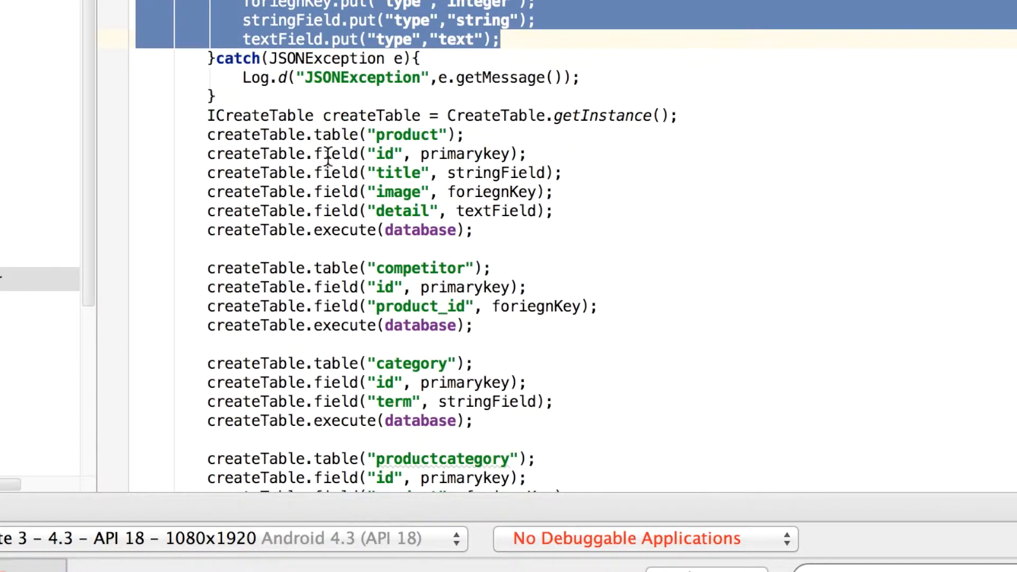
{"action": "left_click", "coordinate": [394, 134]}
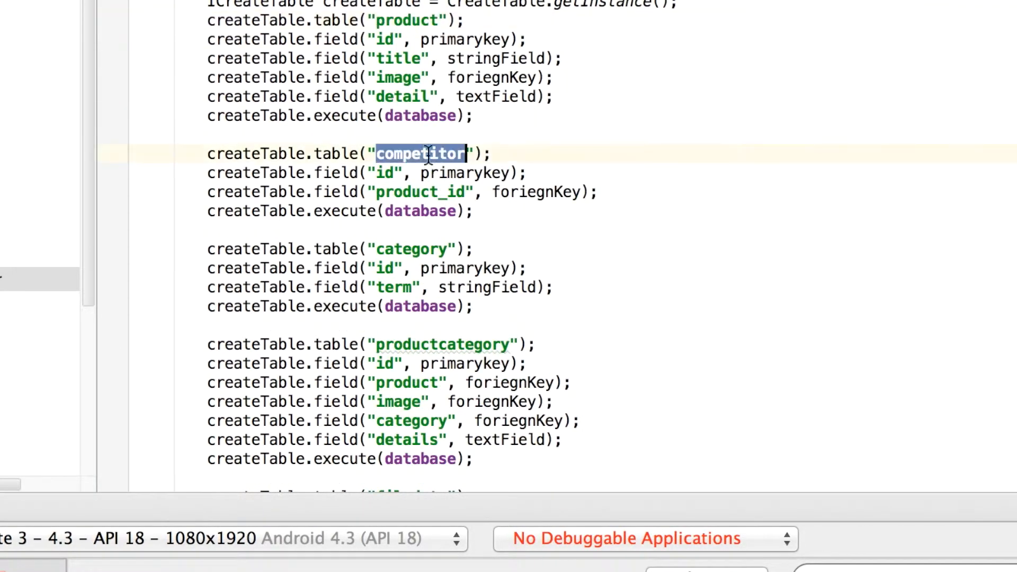
{"action": "scroll", "scroll_direction": "down", "scroll_amount": 3}
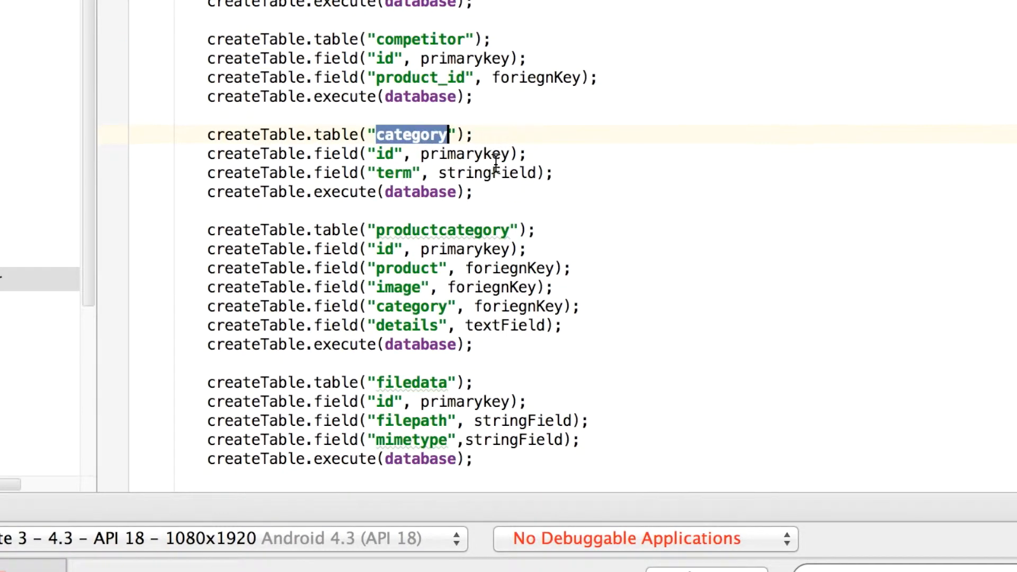
{"action": "scroll", "scroll_direction": "down", "scroll_amount": 3}
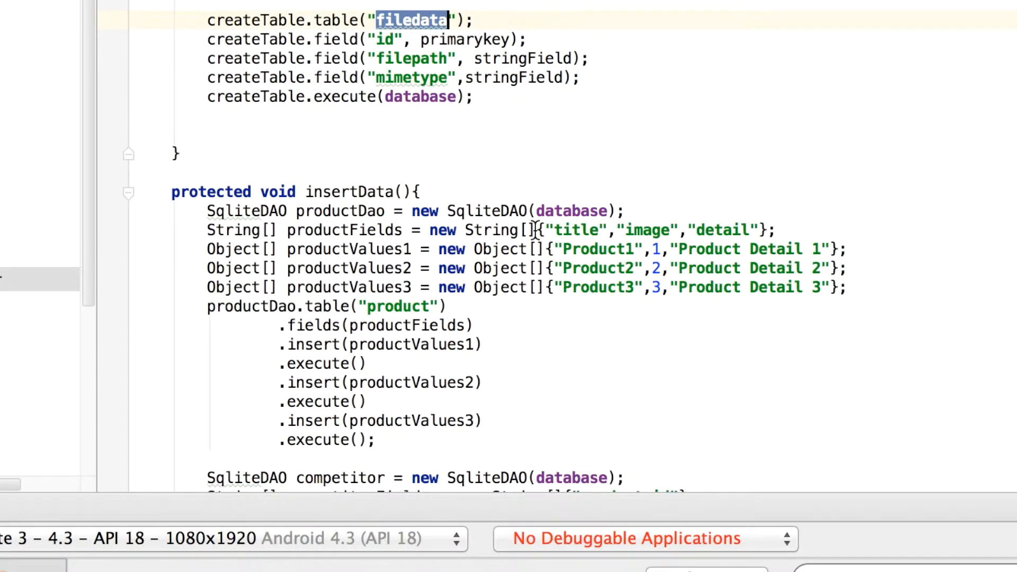
{"action": "scroll", "scroll_direction": "down", "scroll_amount": 3}
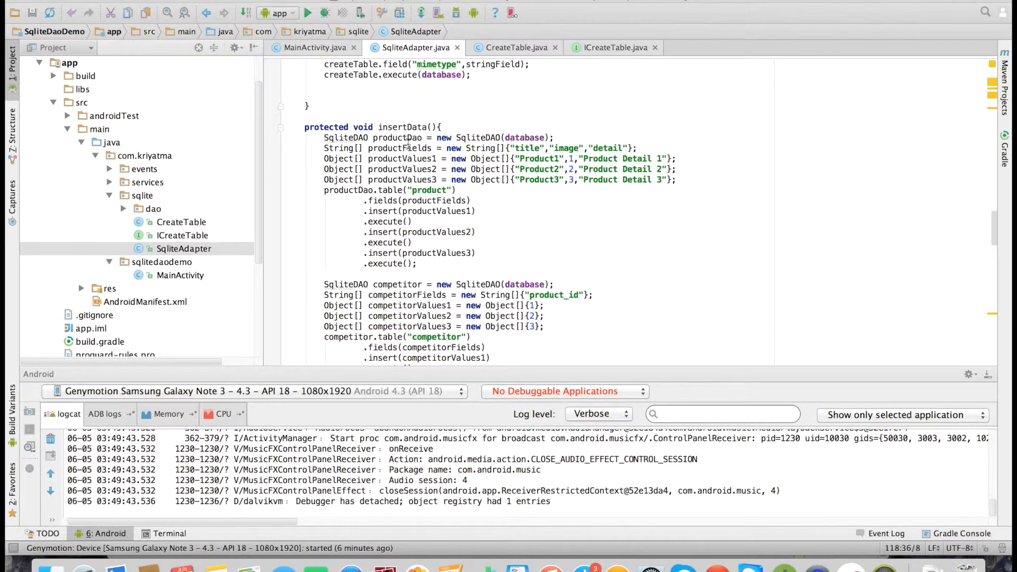
{"action": "double_click", "coordinate": [399, 148]}
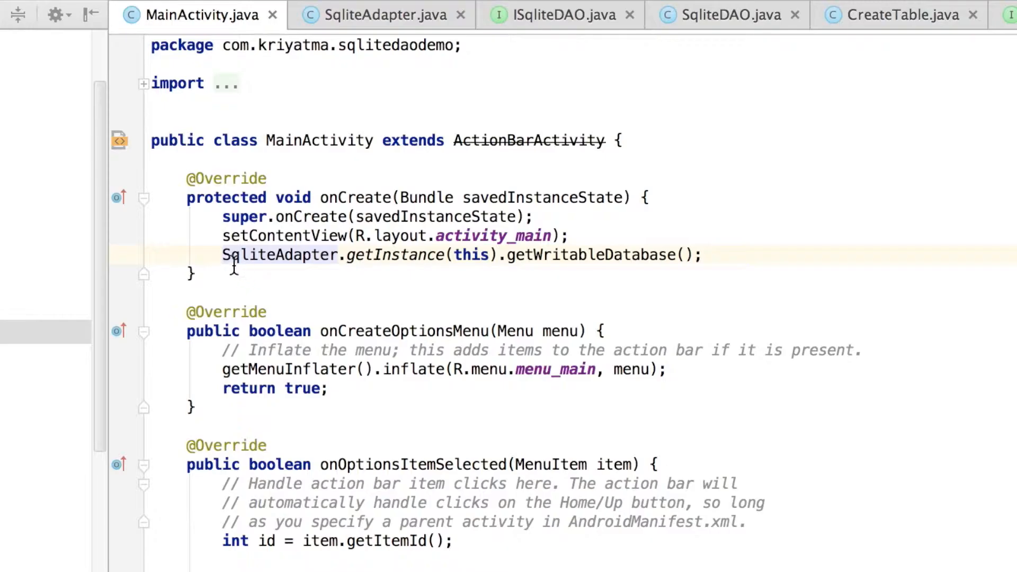
Highlight the SqliteAdapter.getInstance line in onCreate and switch to ISqliteDAO.java
{"action": "triple_click", "coordinate": [460, 254]}
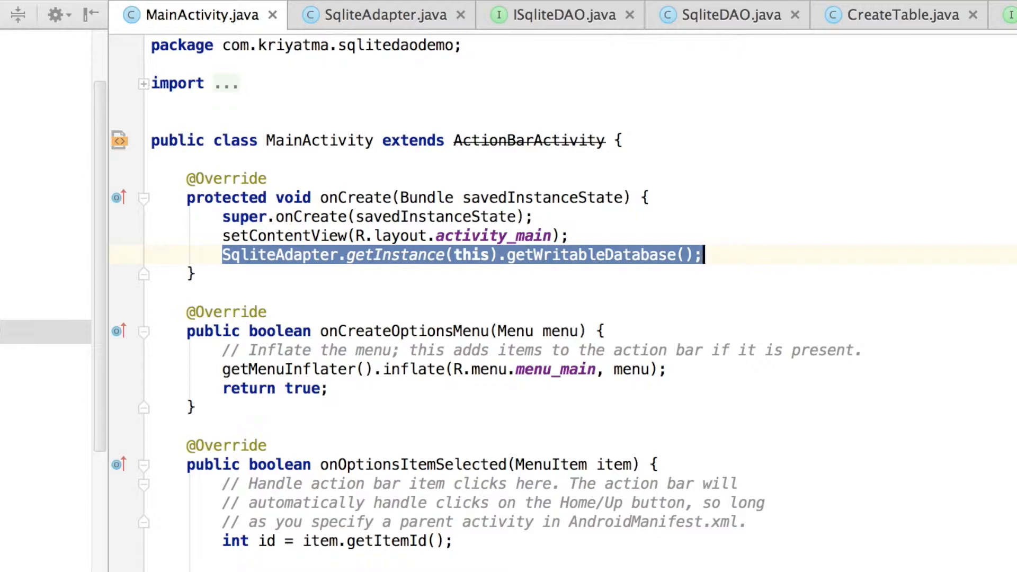
{"action": "left_click", "coordinate": [739, 255]}
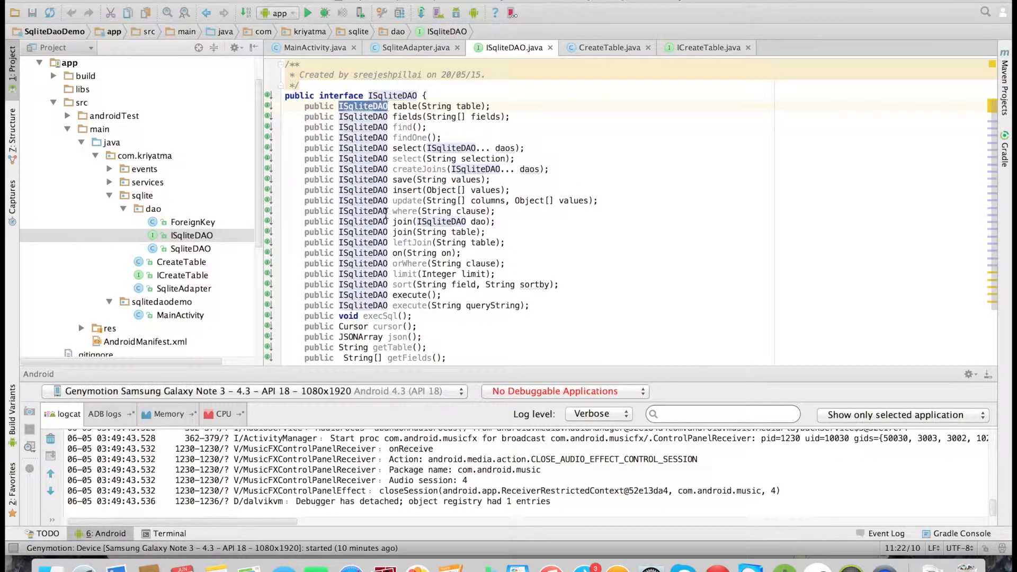
Scroll through the query-building and insert methods of ISqliteDAO and SqliteDAO
{"action": "scroll", "scroll_direction": "down", "scroll_amount": 3}
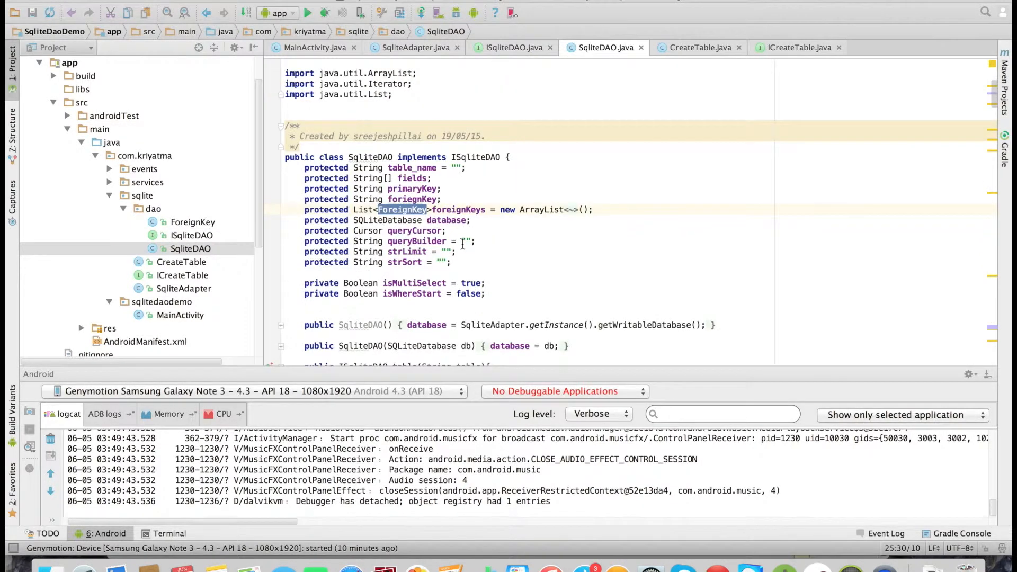
{"action": "scroll", "scroll_direction": "down", "scroll_amount": 3}
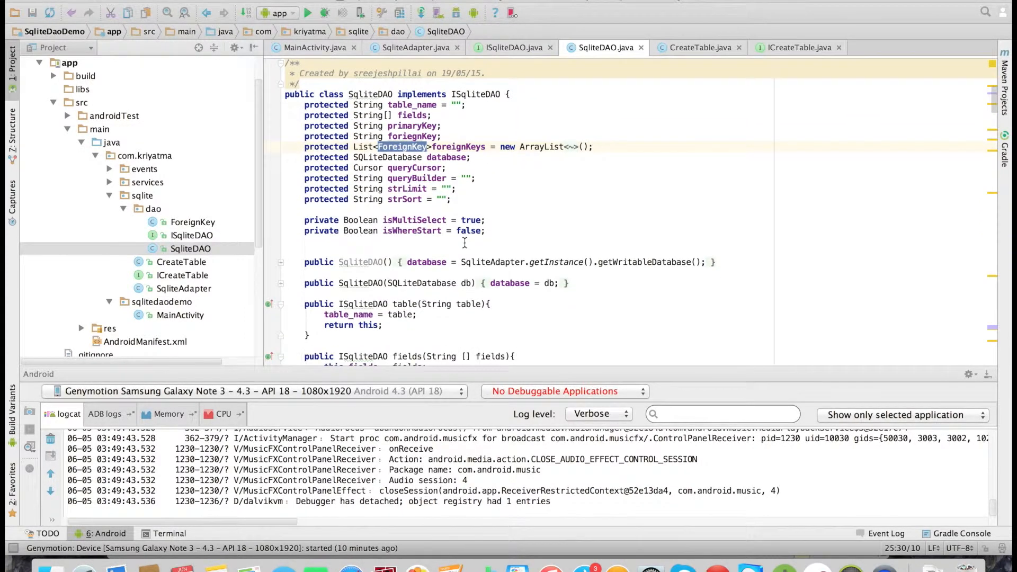
{"action": "scroll", "scroll_direction": "down", "scroll_amount": 3}
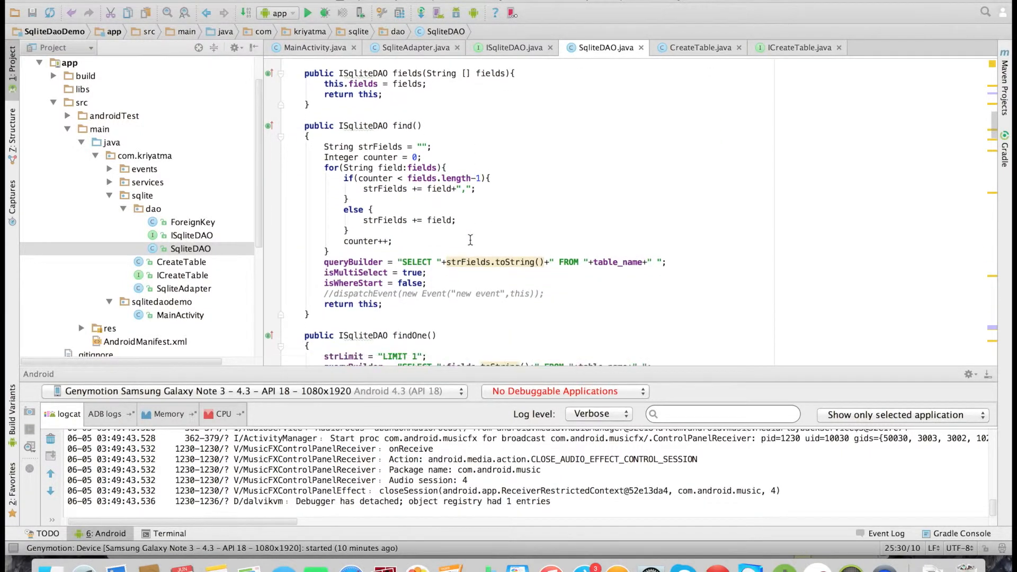
{"action": "scroll", "scroll_direction": "down", "scroll_amount": 3}
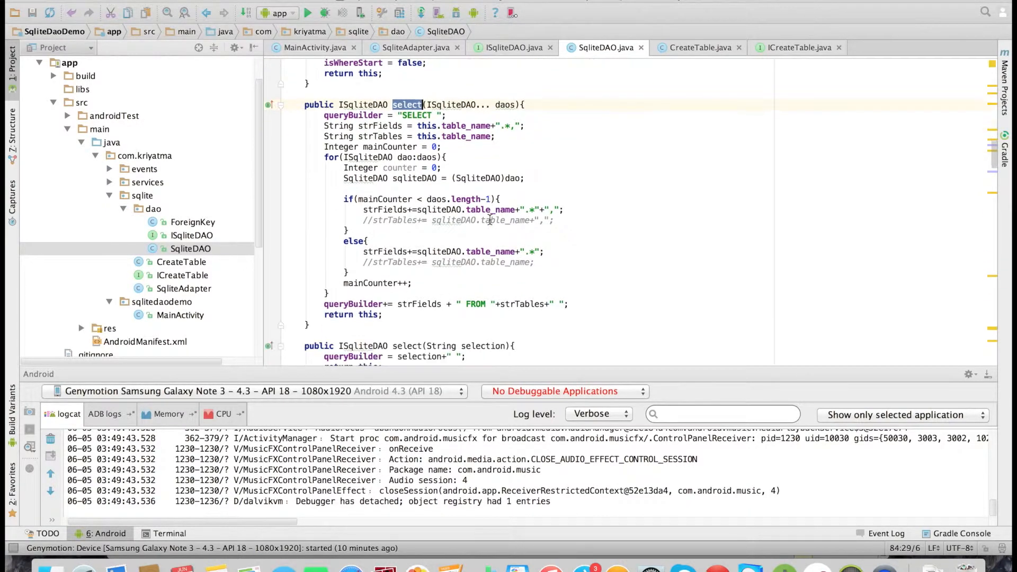
{"action": "scroll", "scroll_direction": "down", "scroll_amount": 3}
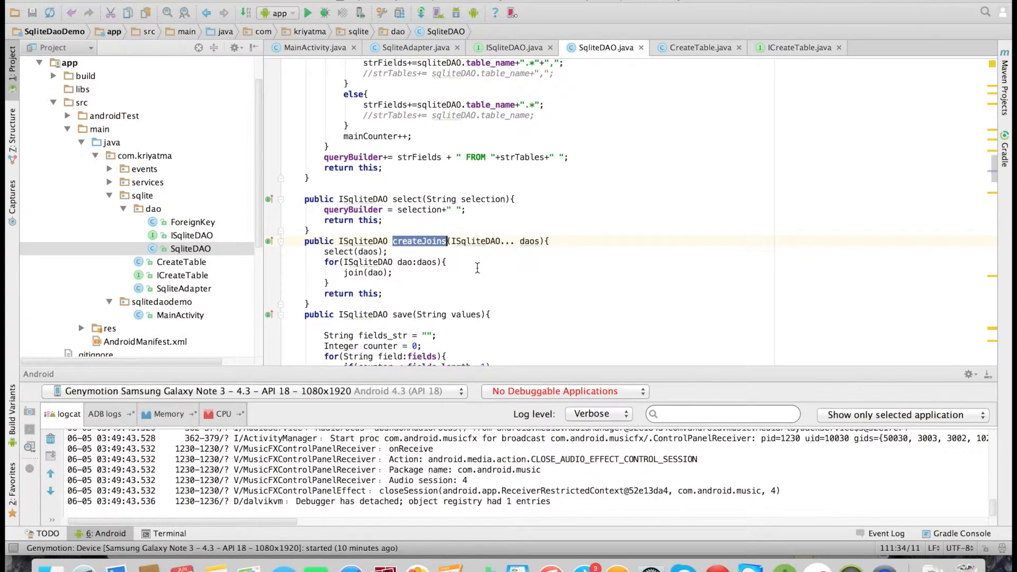
{"action": "scroll", "scroll_direction": "down", "scroll_amount": 3}
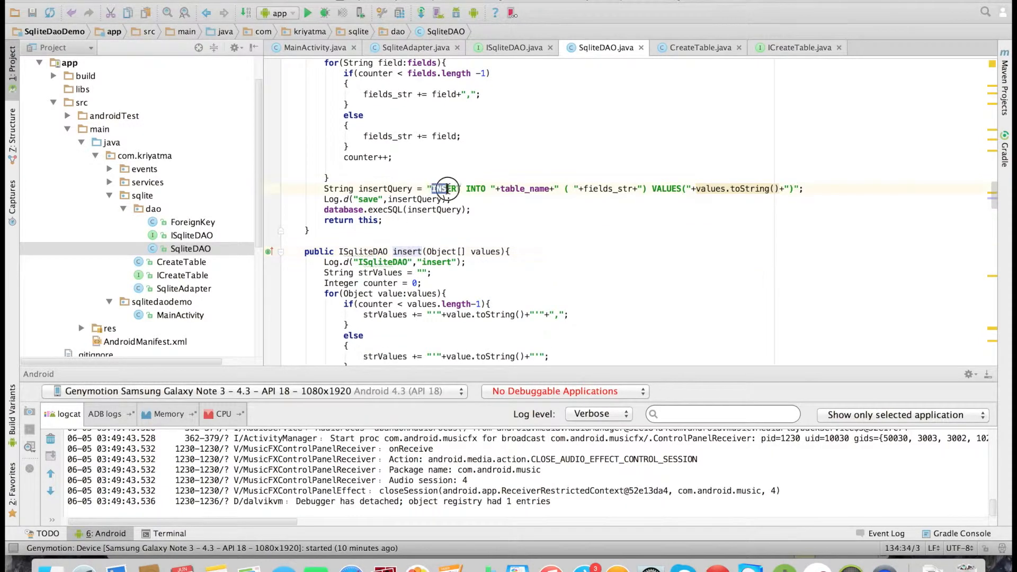
{"action": "scroll", "scroll_direction": "down", "scroll_amount": 3}
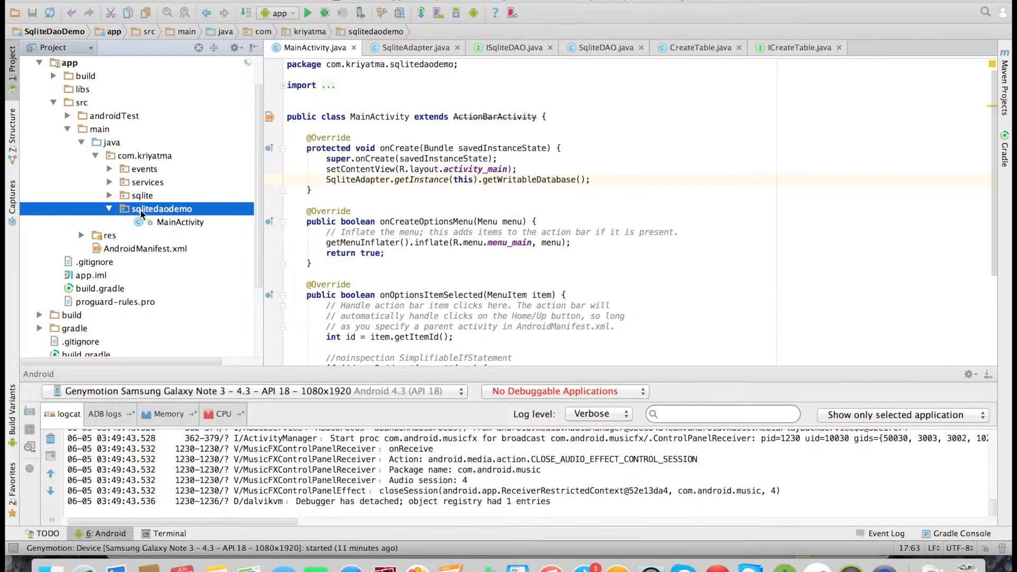
Create a new package named db.dao inside sqlitedaodemo
{"action": "right_click", "coordinate": [161, 208]}
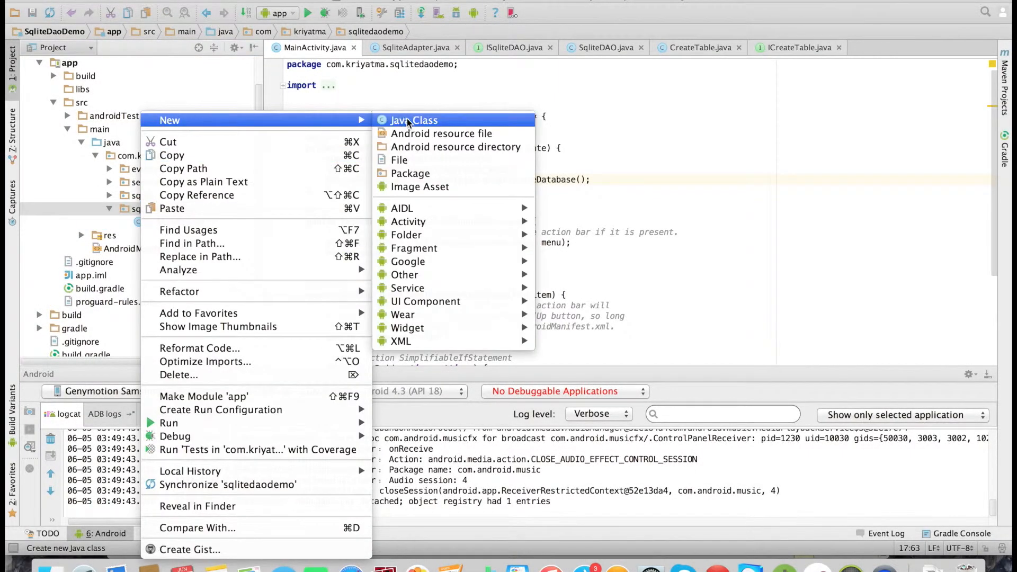
{"action": "left_click", "coordinate": [410, 173]}
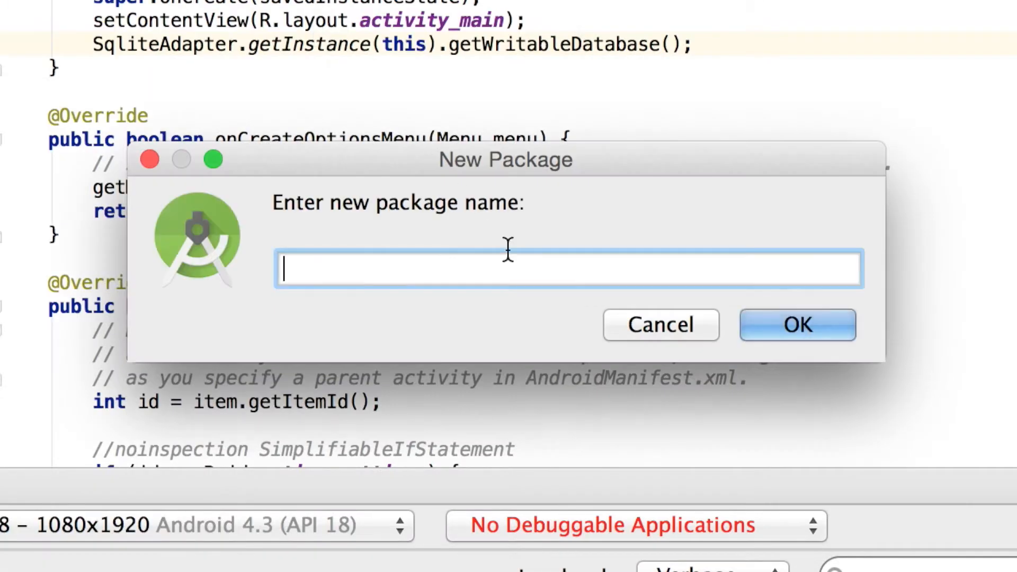
{"action": "type", "text": "db"}
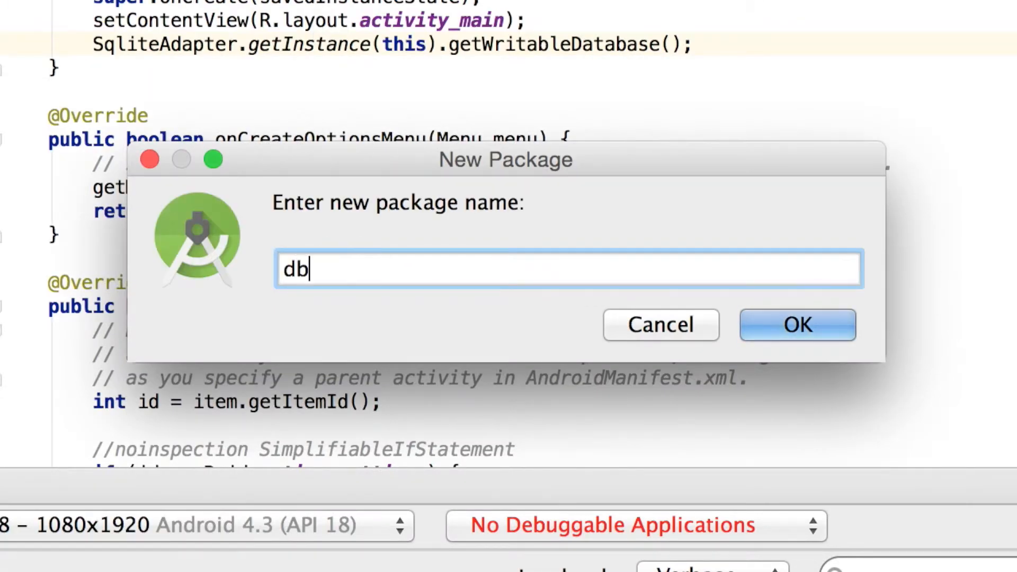
{"action": "type", "text": ".da"}
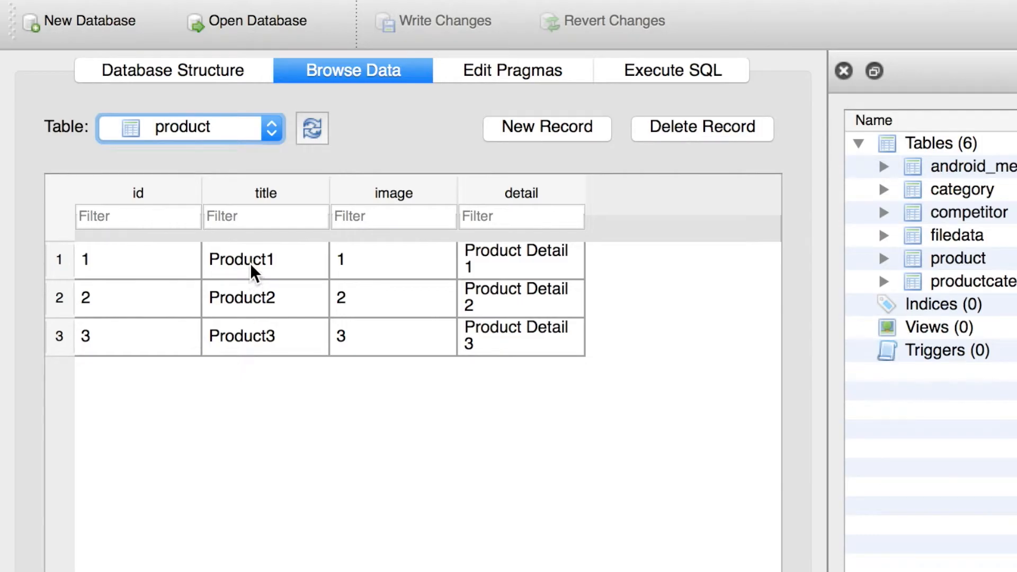
Inspect the product table's three rows, pointing out the Product2 title
{"action": "left_click", "coordinate": [241, 298]}
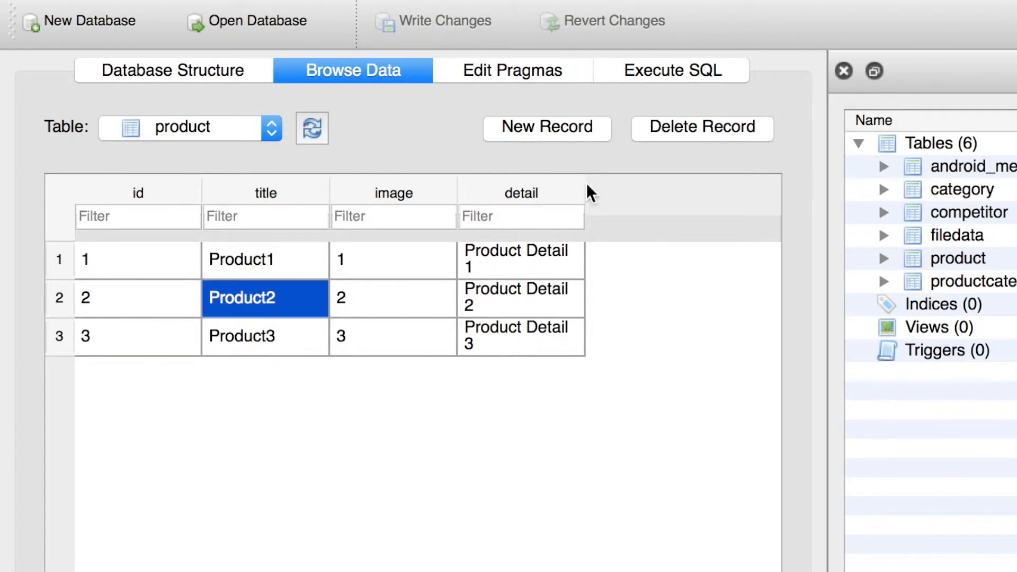
{"action": "left_click_drag", "start_coordinate": [584, 191], "coordinate": [752, 208]}
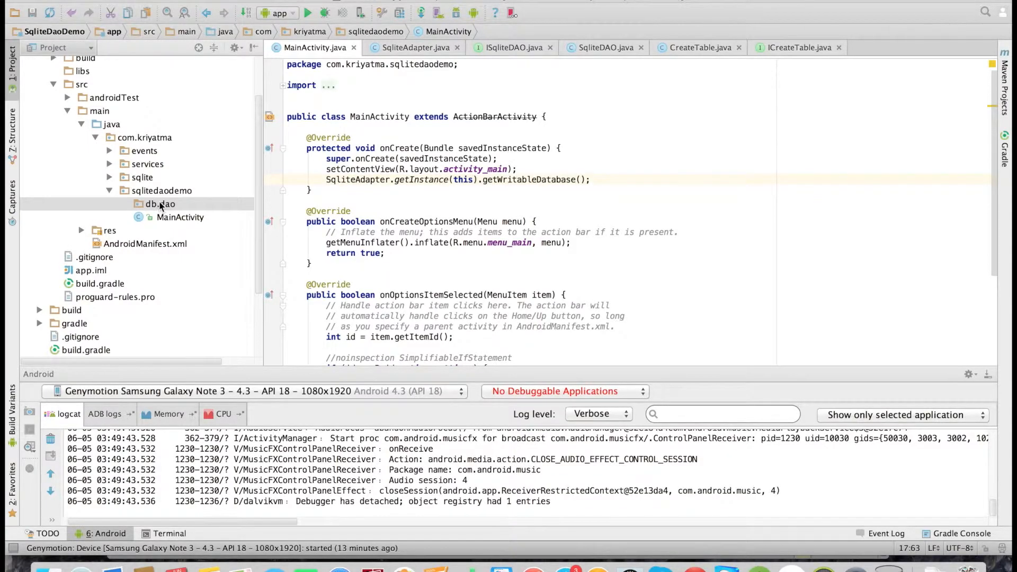
Create a class named Product of kind Singleton in the db.dao package
{"action": "right_click", "coordinate": [160, 203]}
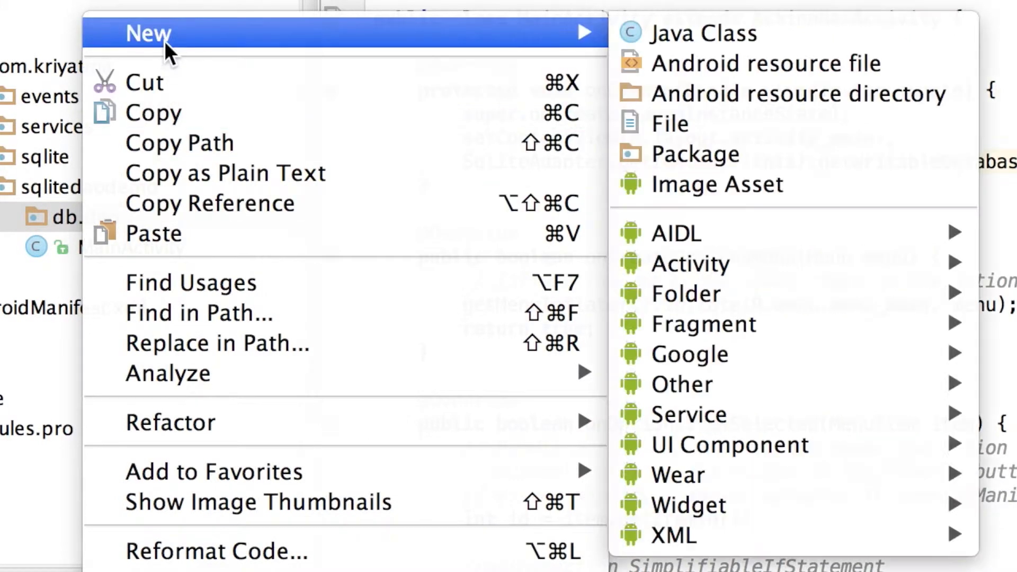
{"action": "left_click", "coordinate": [703, 33]}
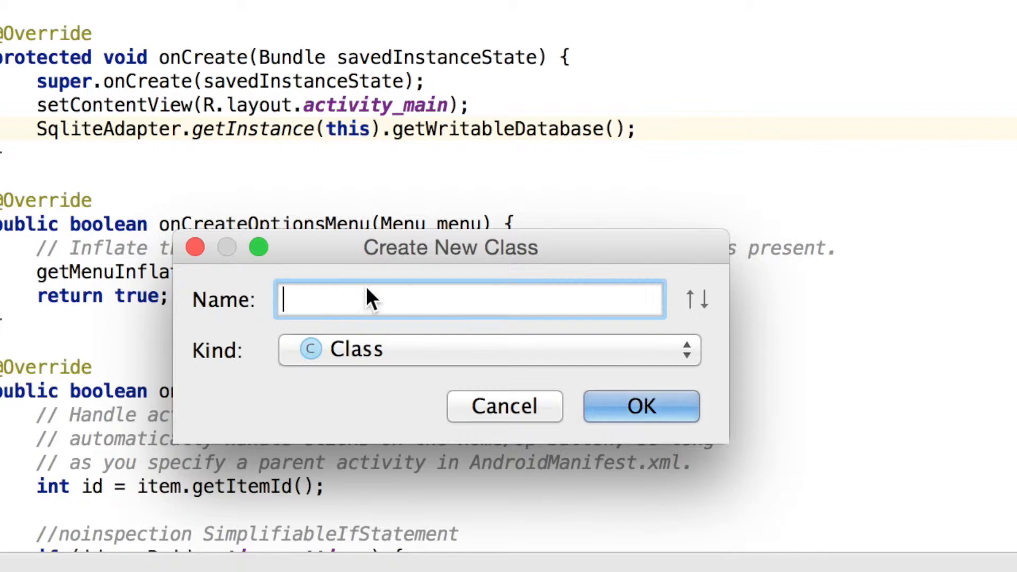
{"action": "type", "text": "Product"}
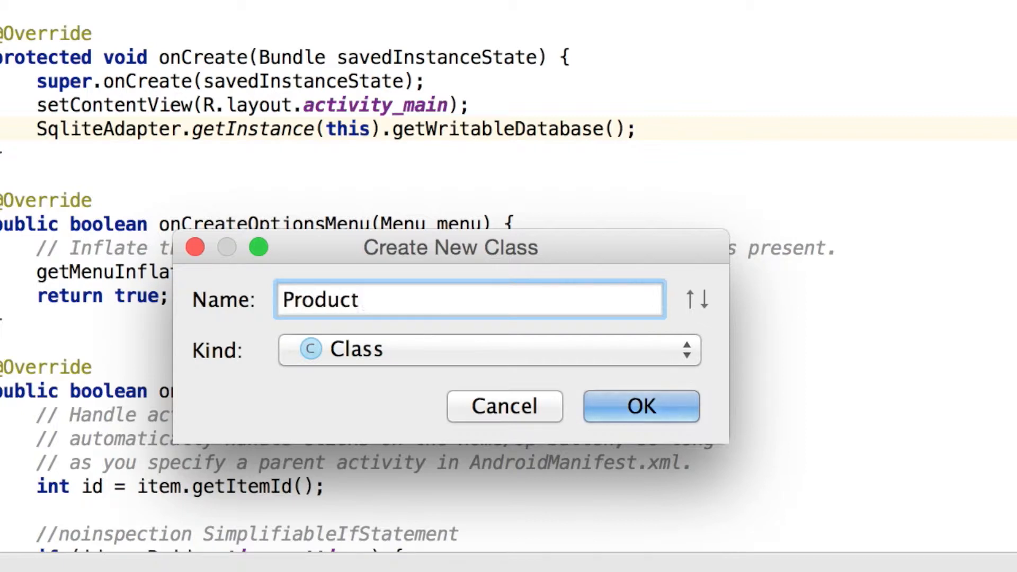
{"action": "left_click", "coordinate": [488, 350]}
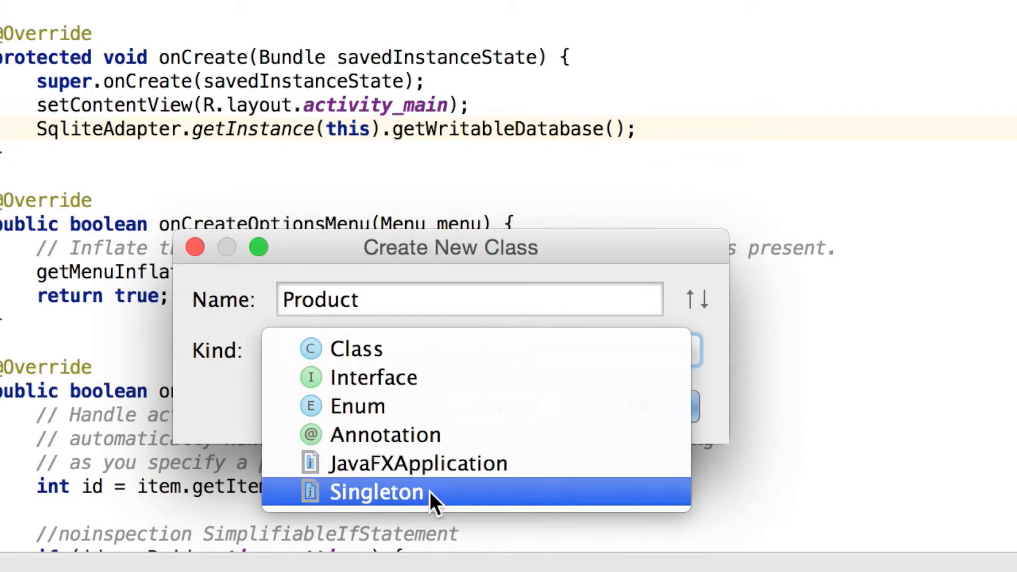
{"action": "left_click", "coordinate": [377, 492]}
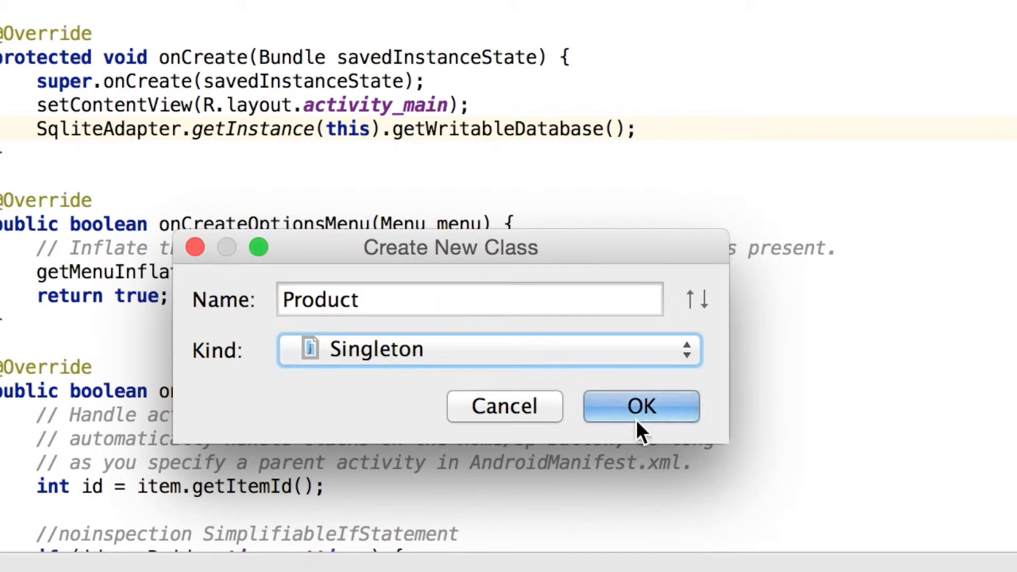
{"action": "left_click", "coordinate": [639, 406]}
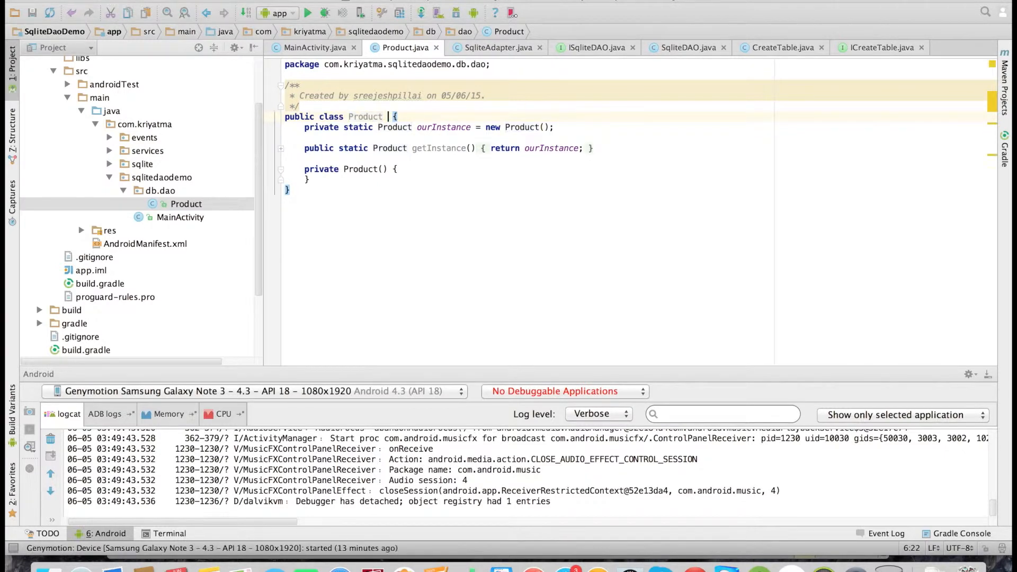
Make Product extend SqliteDAO via autocomplete and start a new line in the constructor
{"action": "type", "text": "extends"}
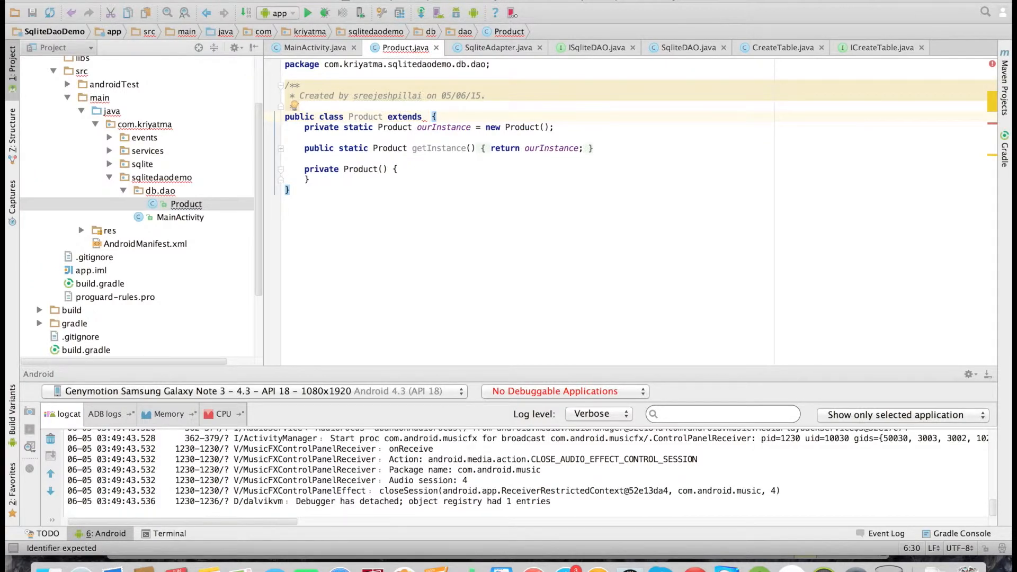
{"action": "type", "text": "Sql"}
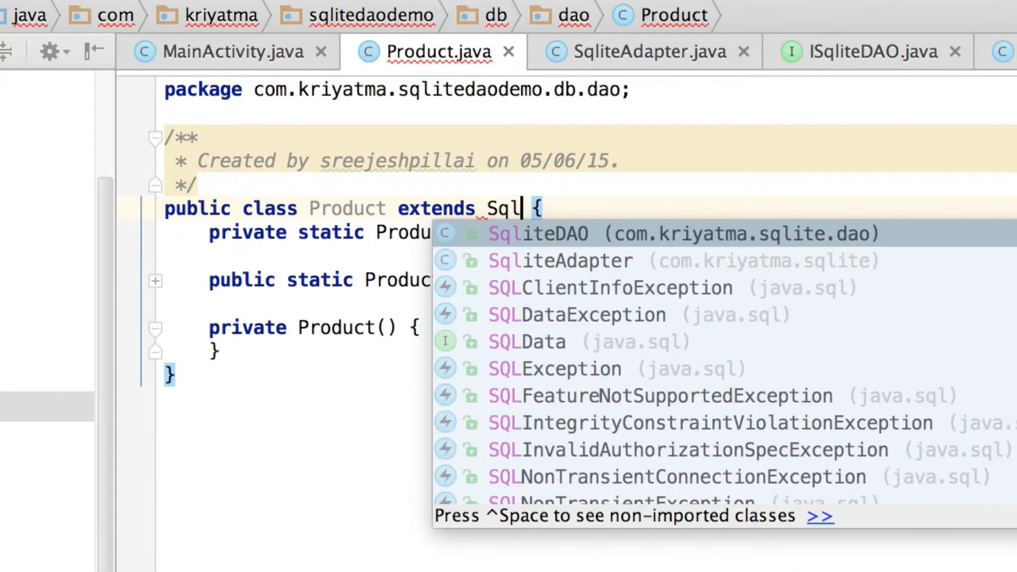
{"action": "left_click", "coordinate": [540, 233]}
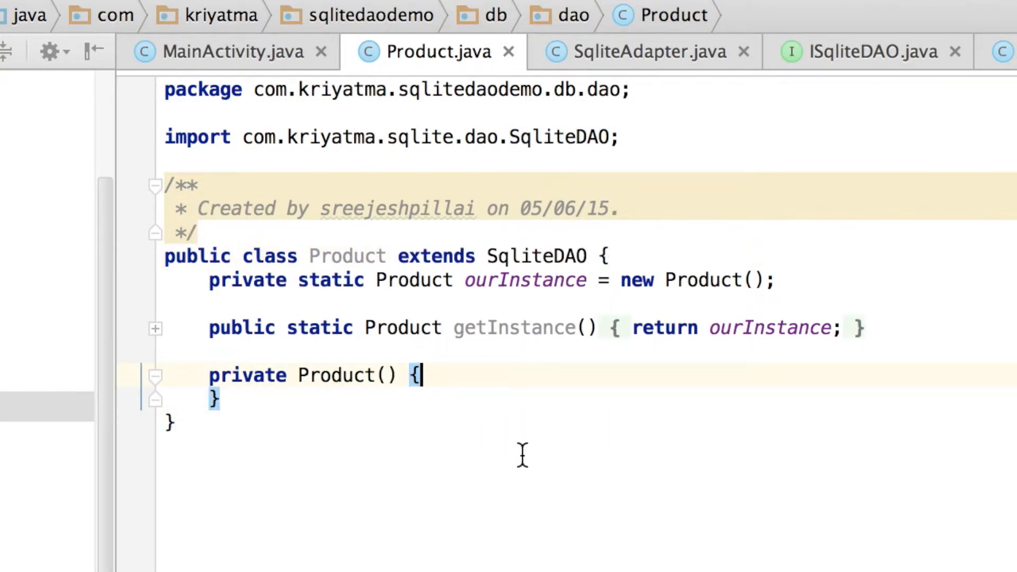
{"action": "key", "text": "Enter"}
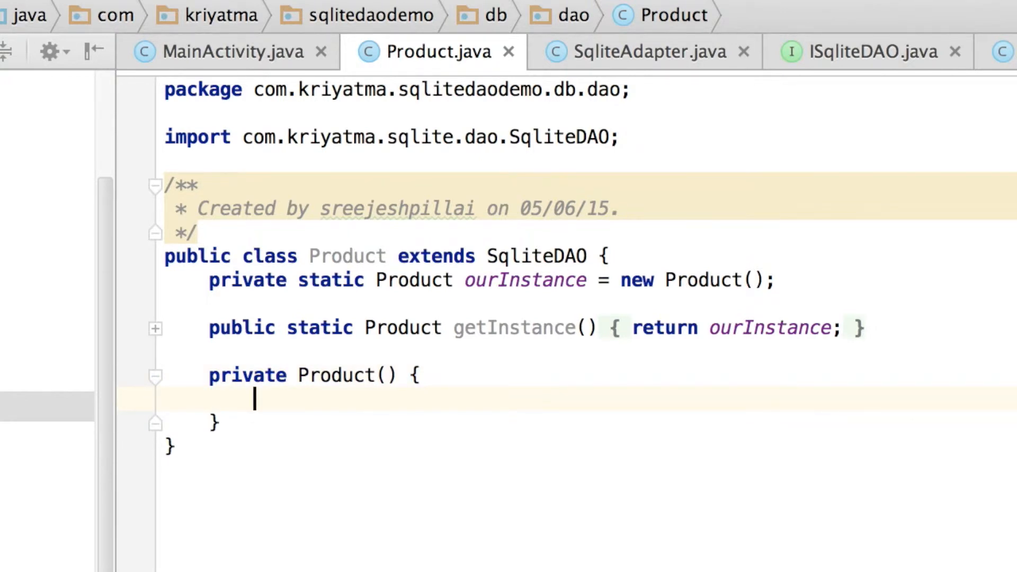
Set table_name to "product" in the Product constructor
{"action": "type", "text": "table_name"}
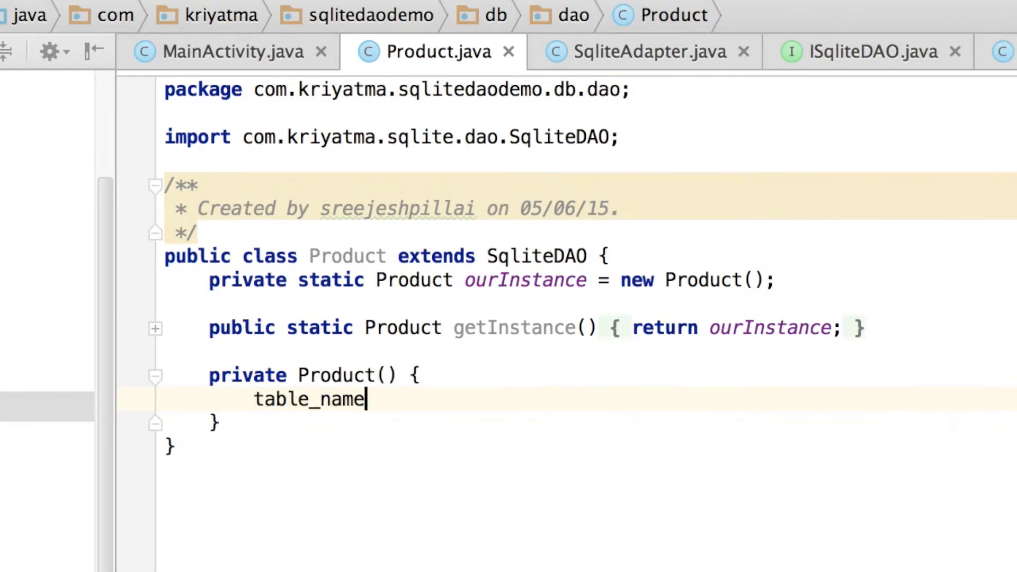
{"action": "type", "text": "= \"\""}
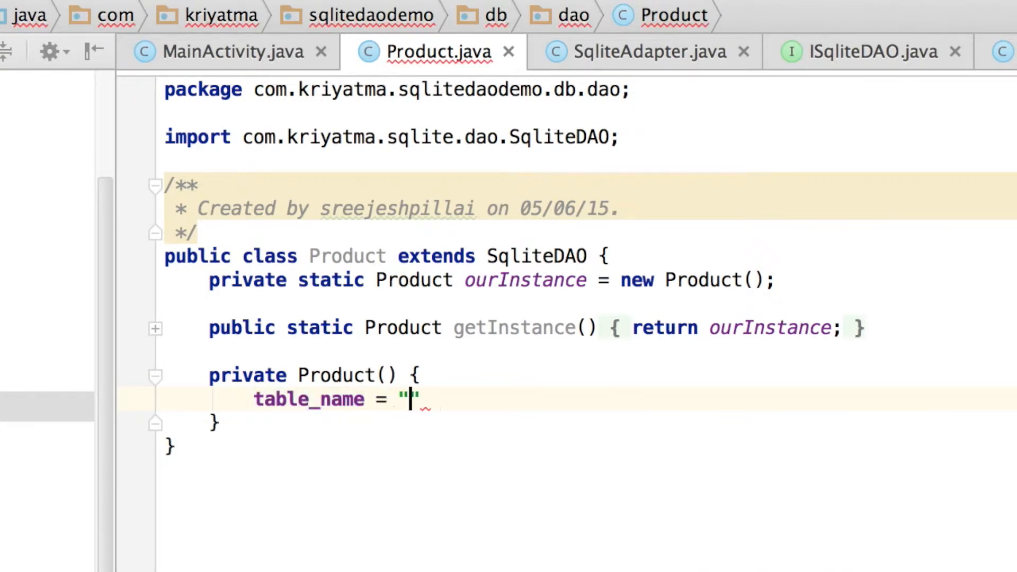
{"action": "type", "text": "product"}
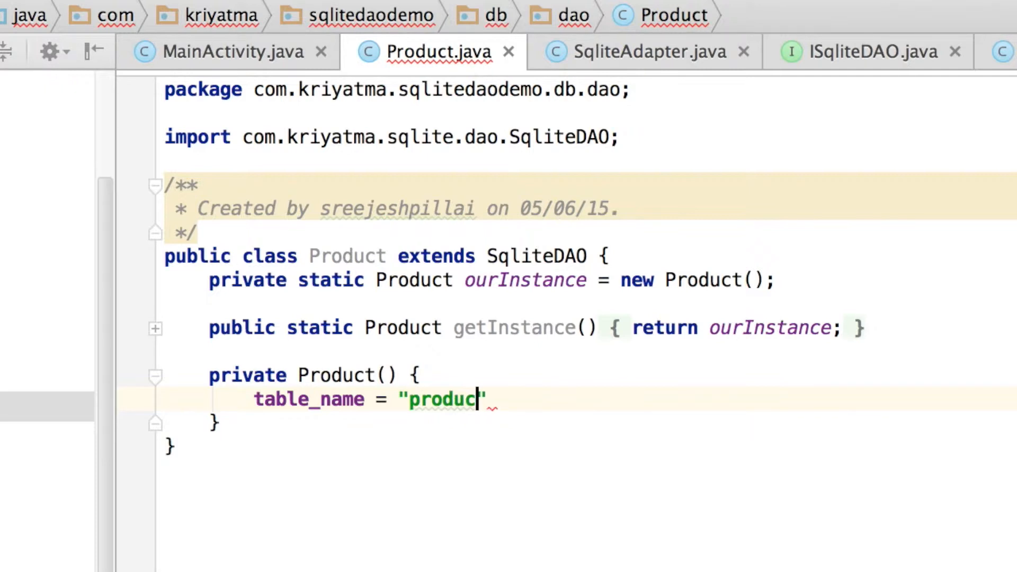
{"action": "type", "text": "t\";"}
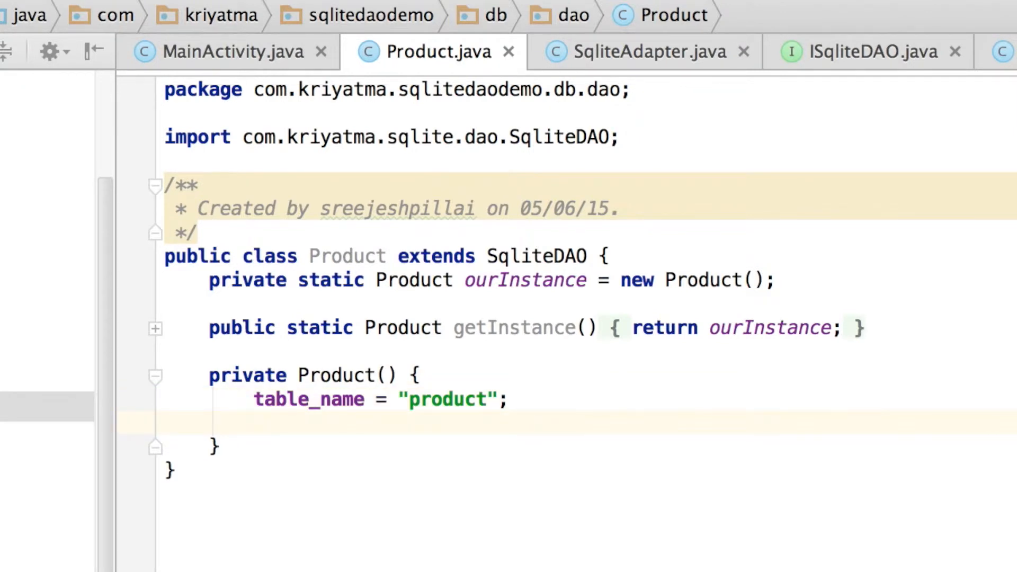
Assign fields a new String array of "id", "title", "image" and "detail"
{"action": "type", "text": "file"}
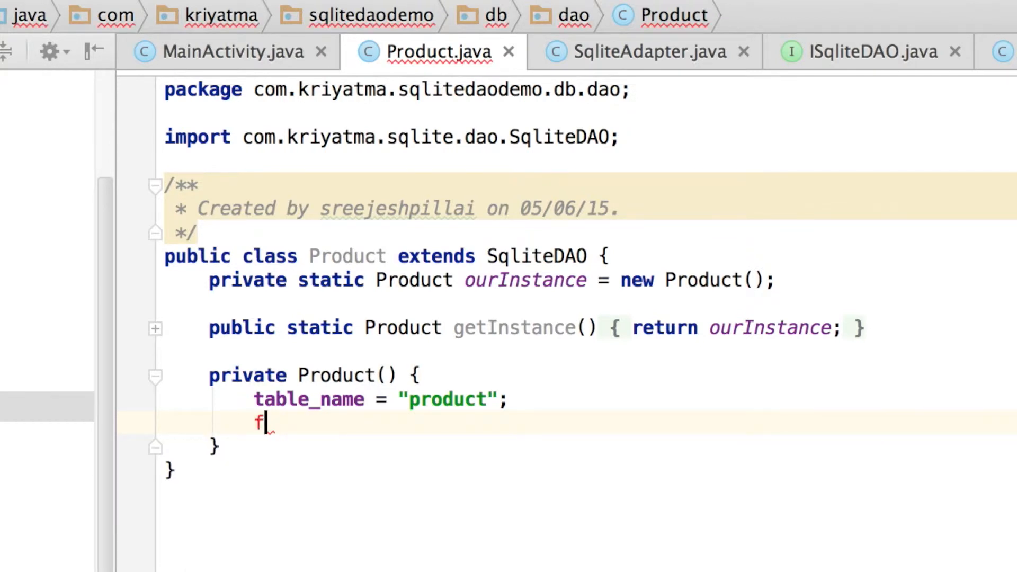
{"action": "type", "text": "iel"}
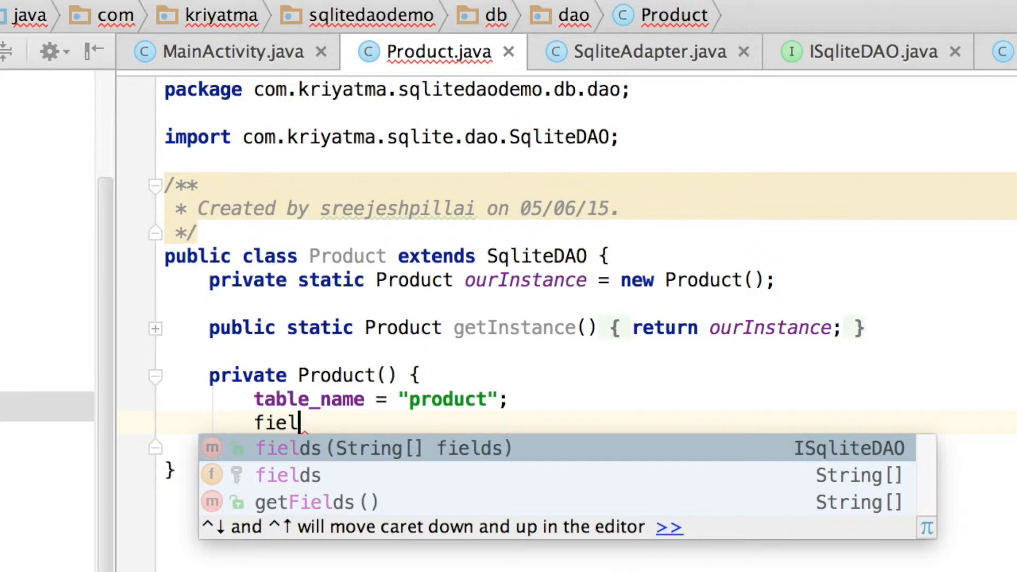
{"action": "left_click", "coordinate": [287, 475]}
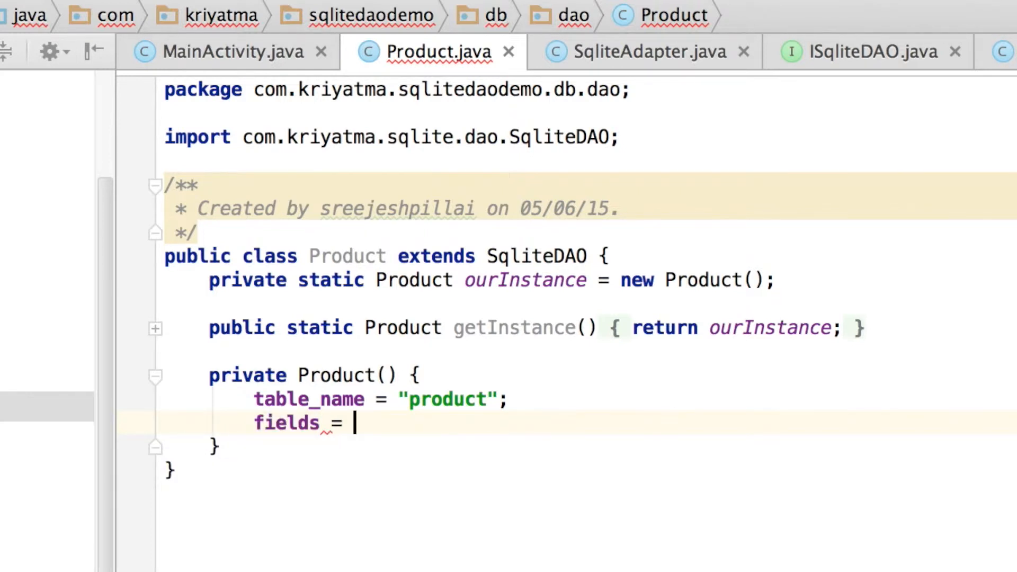
{"action": "type", "text": "new Str"}
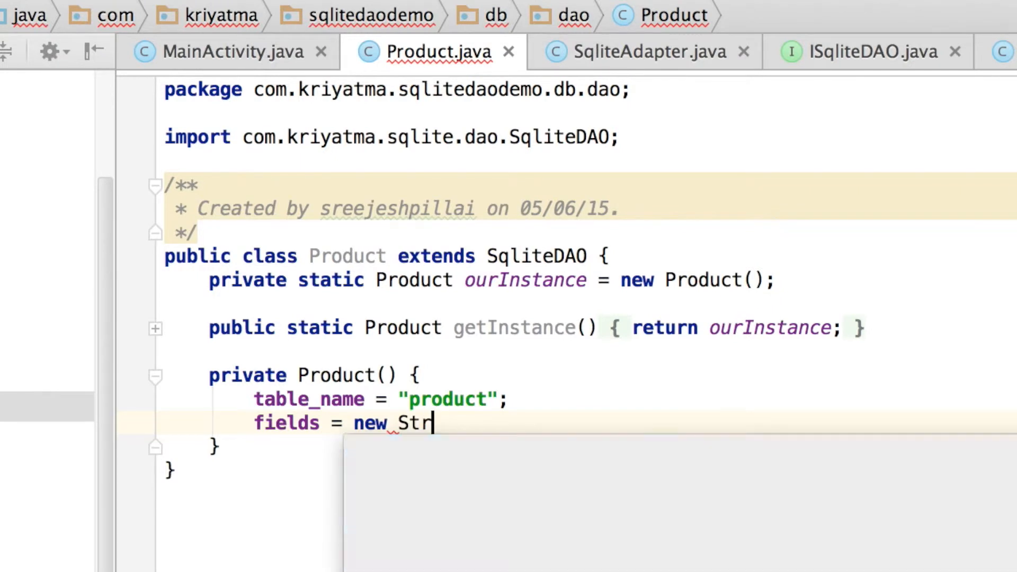
{"action": "type", "text": "ing["}
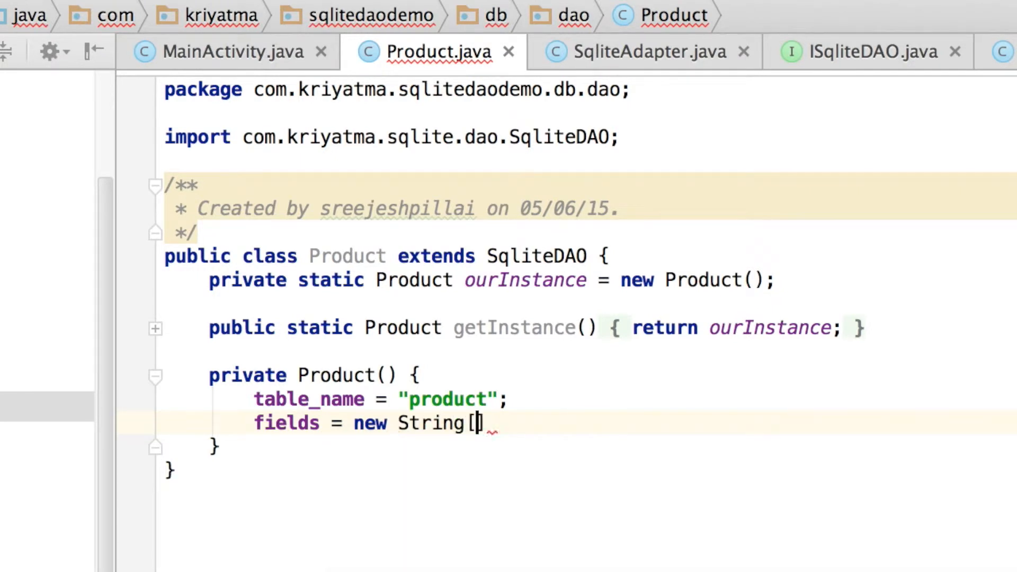
{"action": "type", "text": "{"}
{"action": "type", "text": "\"id"}
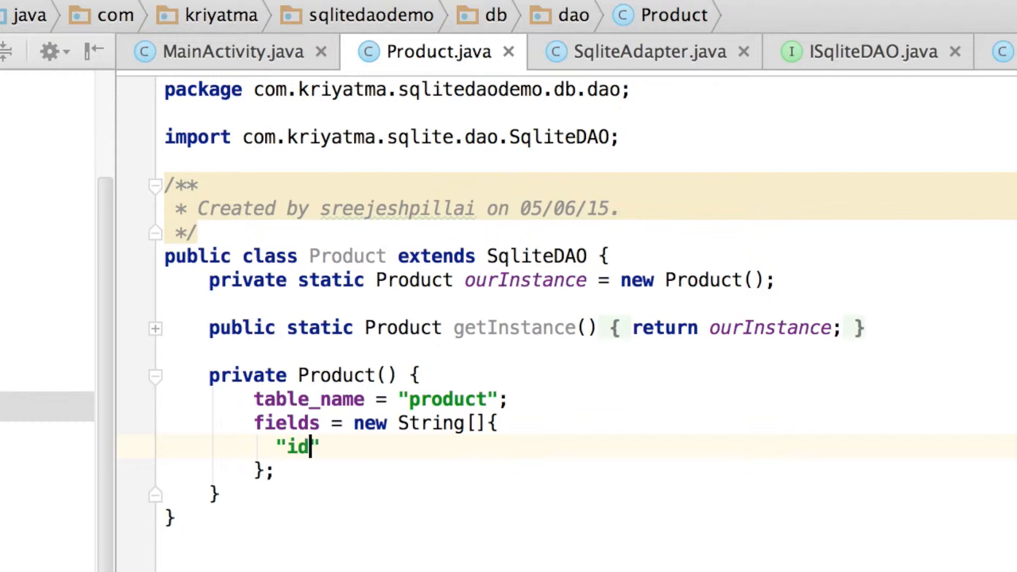
{"action": "type", "text": ","}
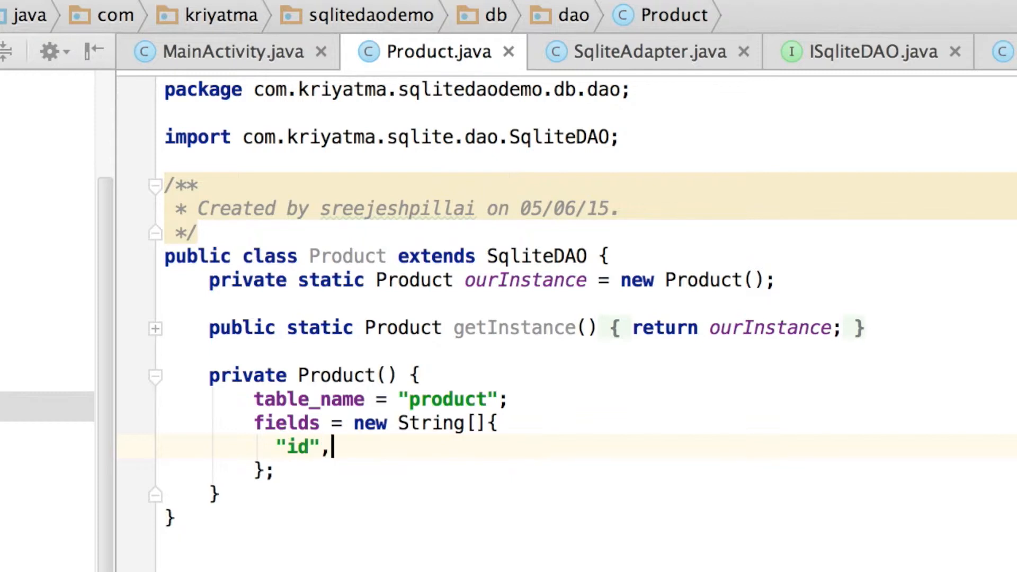
{"action": "key", "text": "Enter"}
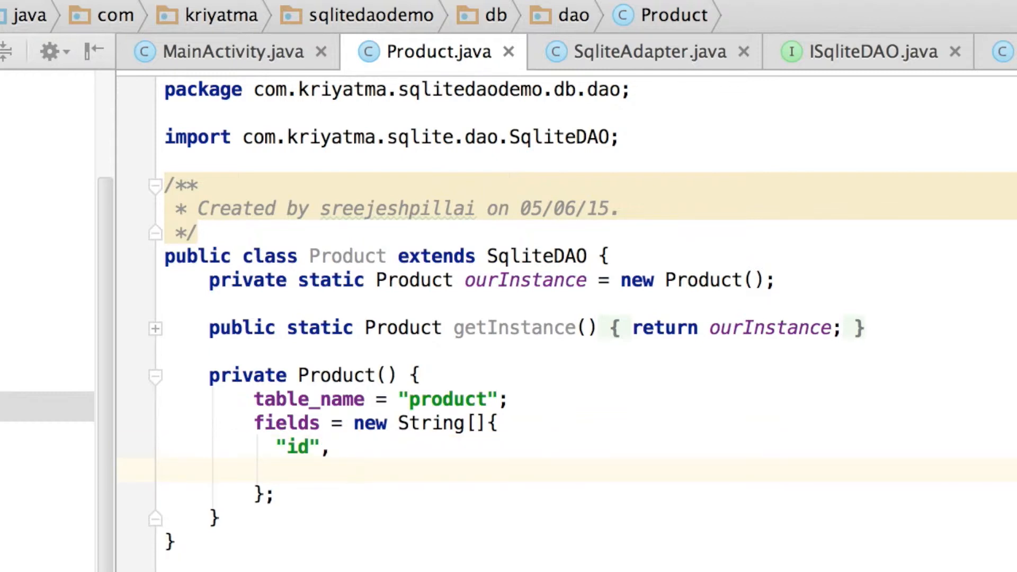
{"action": "type", "text": "\"title\","}
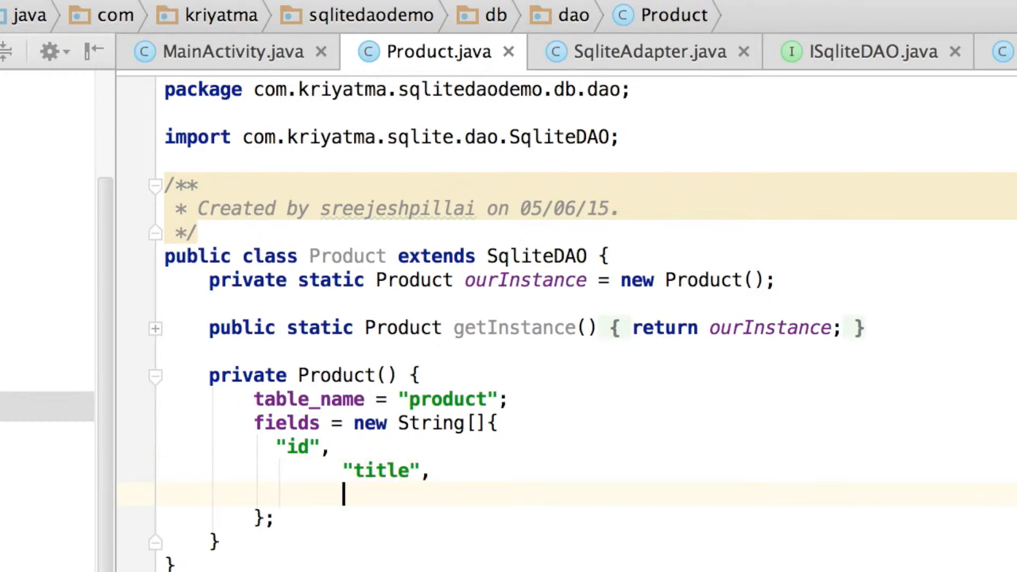
{"action": "type", "text": "\"ima\""}
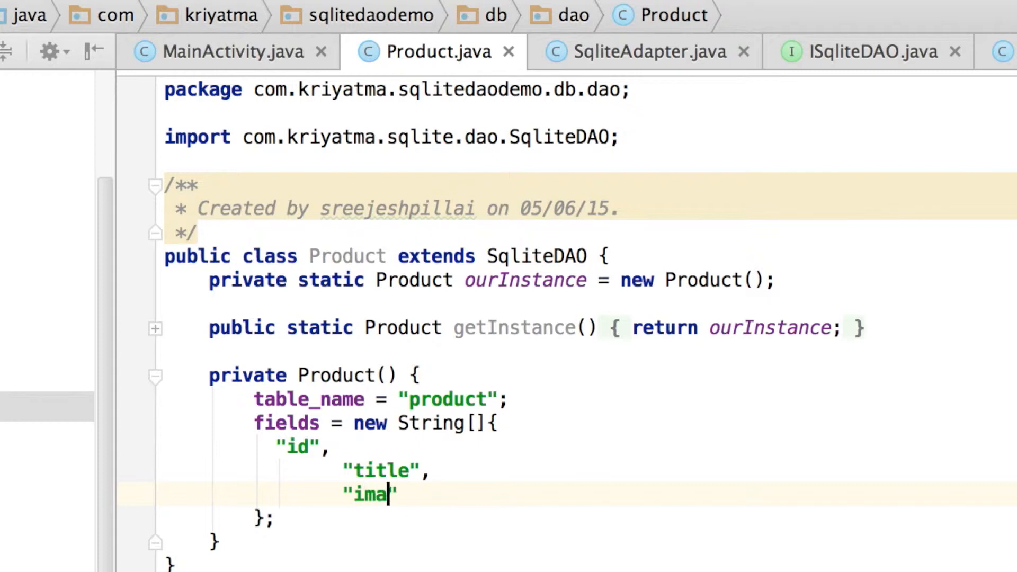
{"action": "type", "text": "ge"}
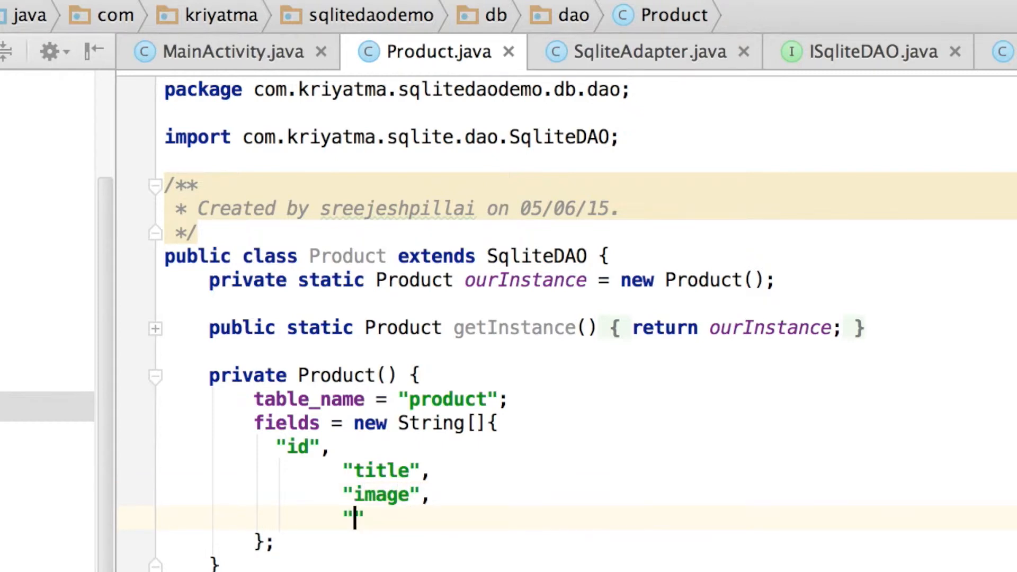
{"action": "type", "text": "detail"}
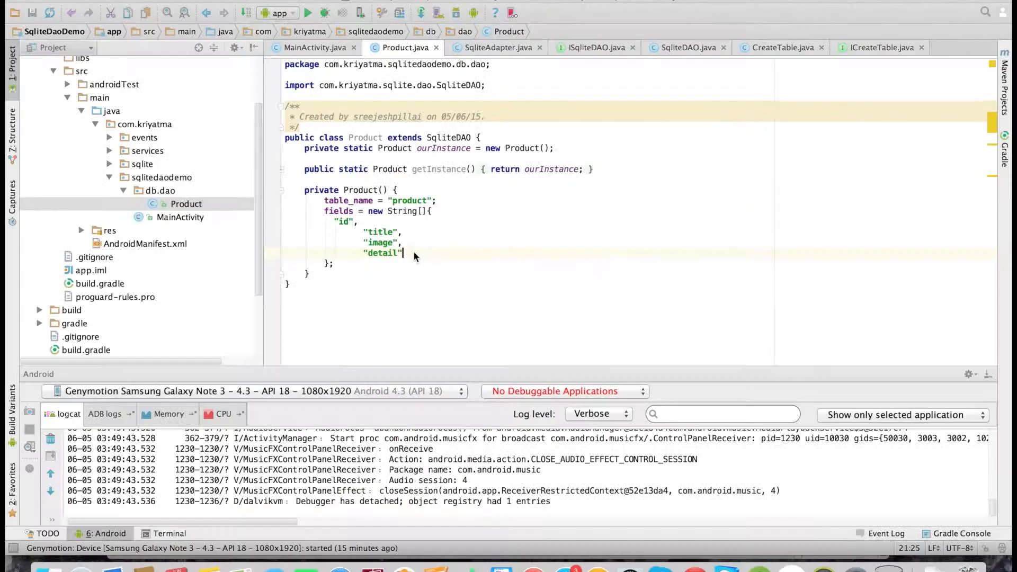
In MainActivity onCreate, write product.find().execute().json()
{"action": "left_click", "coordinate": [314, 47]}
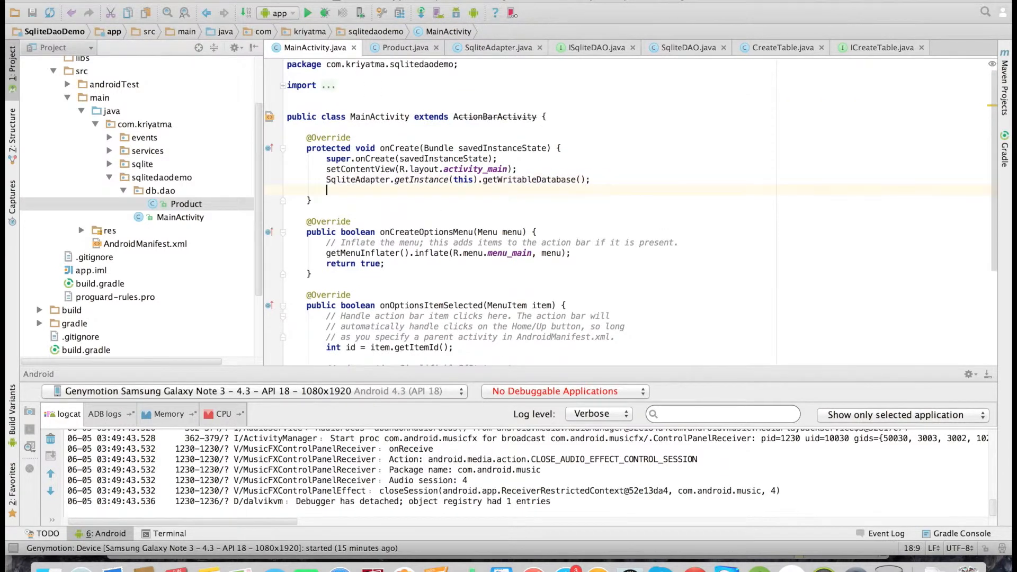
{"action": "type", "text": "Product p"}
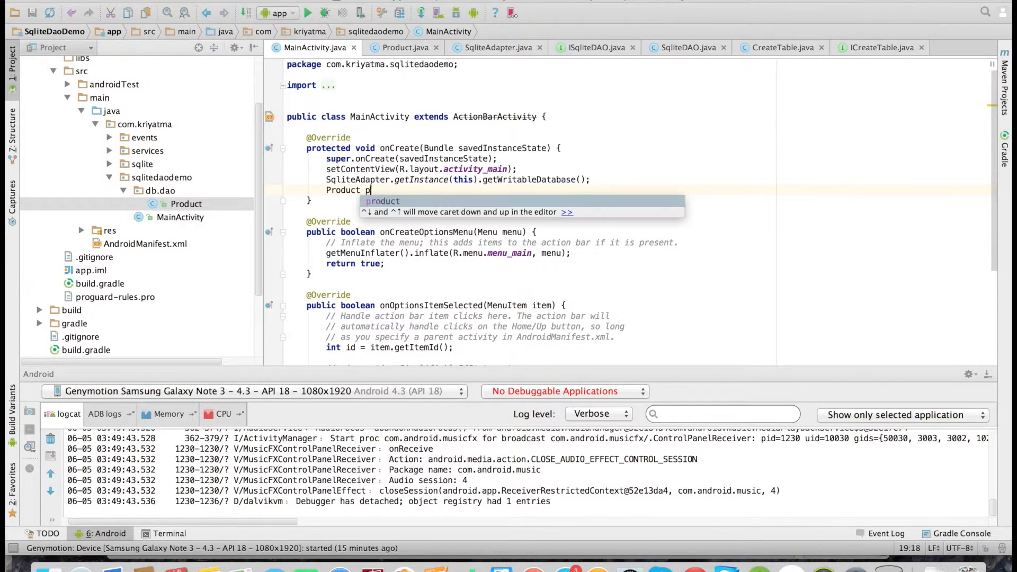
{"action": "type", "text": "roduct ="}
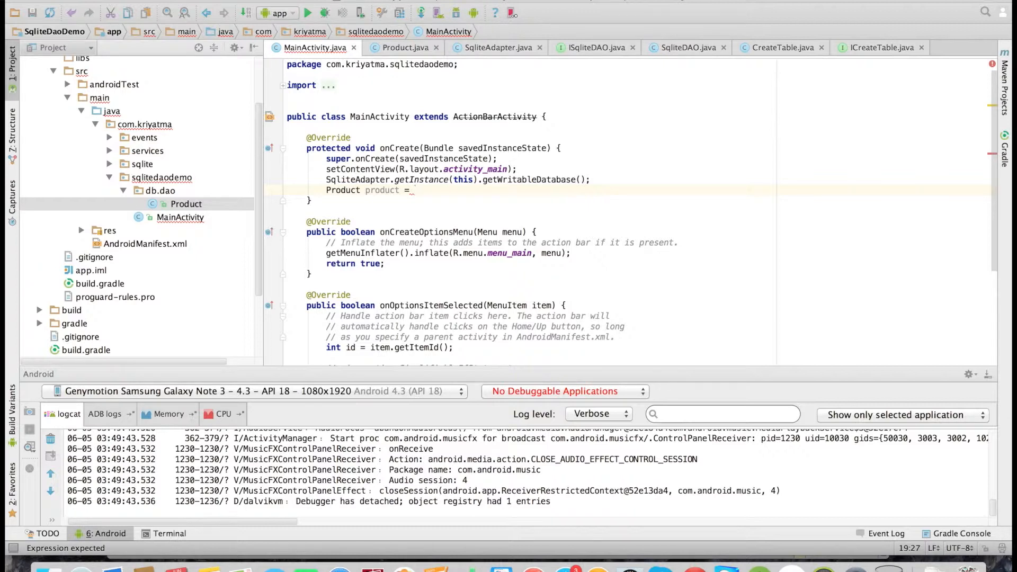
{"action": "type", "text": "Product.getInstance();"}
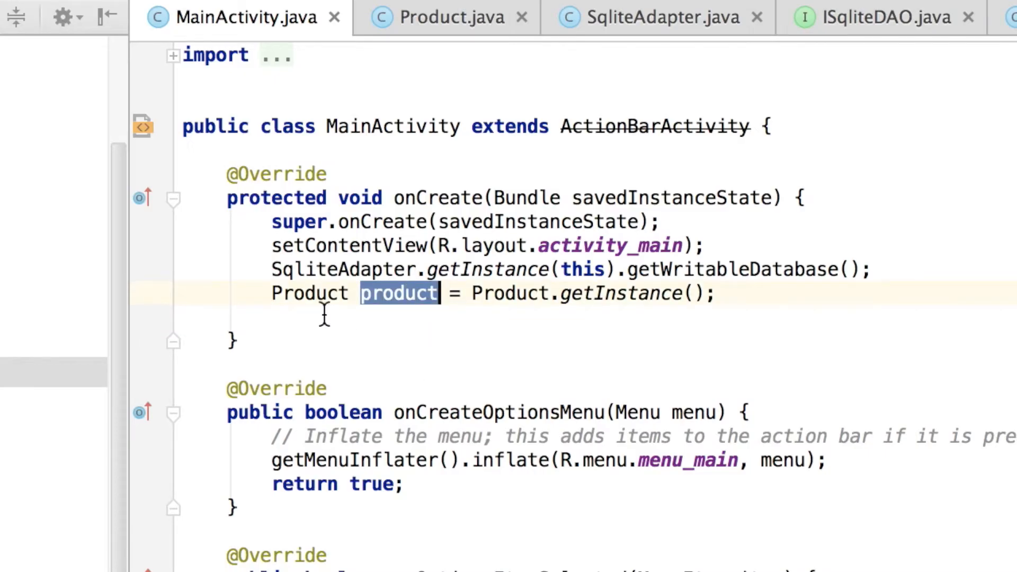
{"action": "type", "text": "product"}
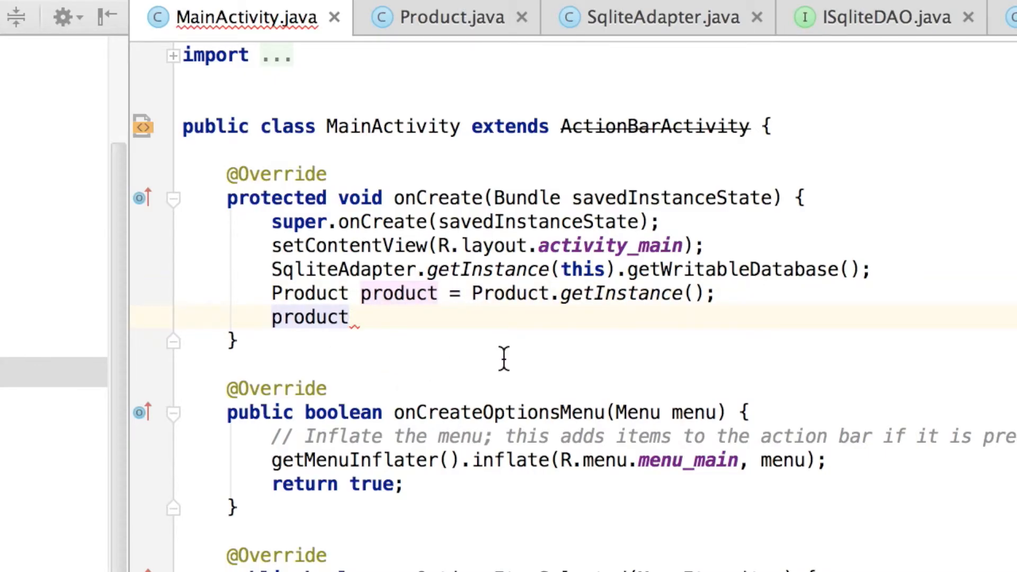
{"action": "type", "text": ".find("}
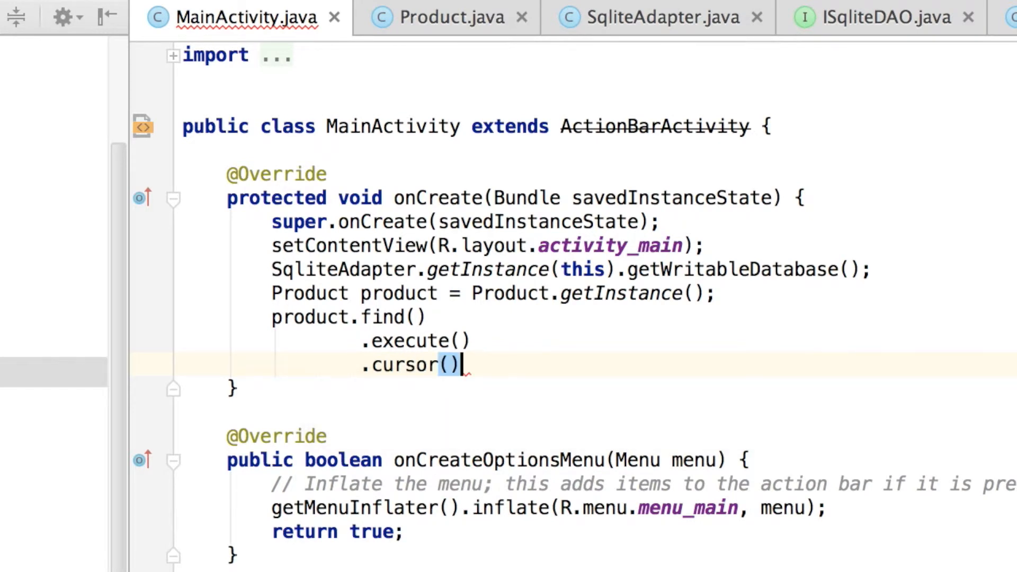
{"action": "key", "text": "Backspace"}
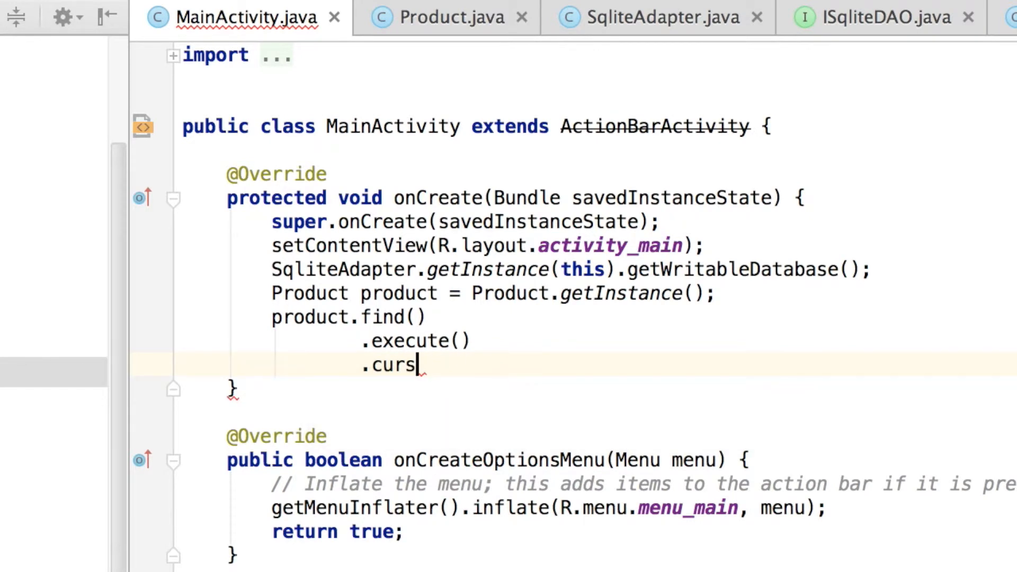
{"action": "type", "text": "json"}
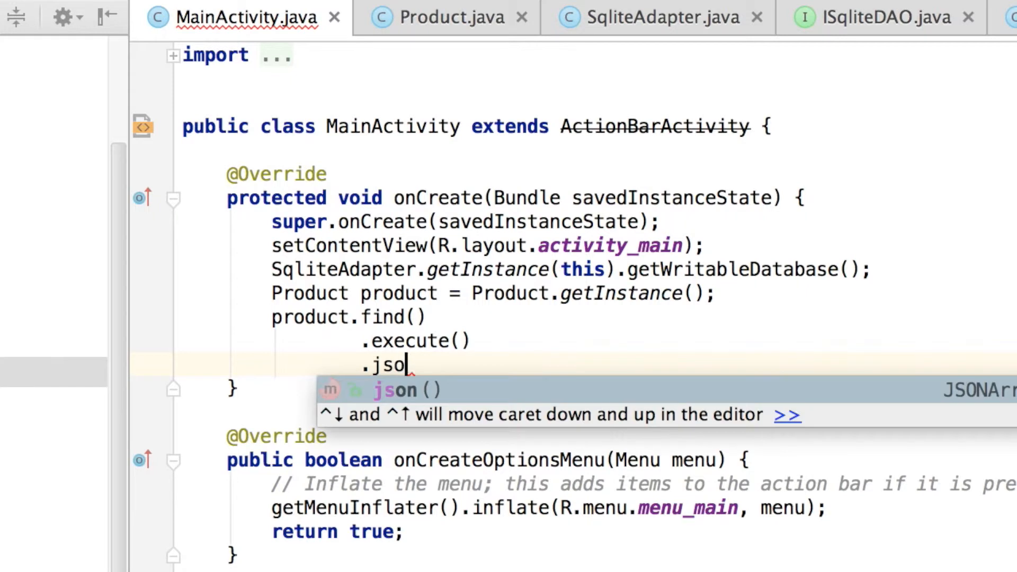
{"action": "key", "text": "Tab"}
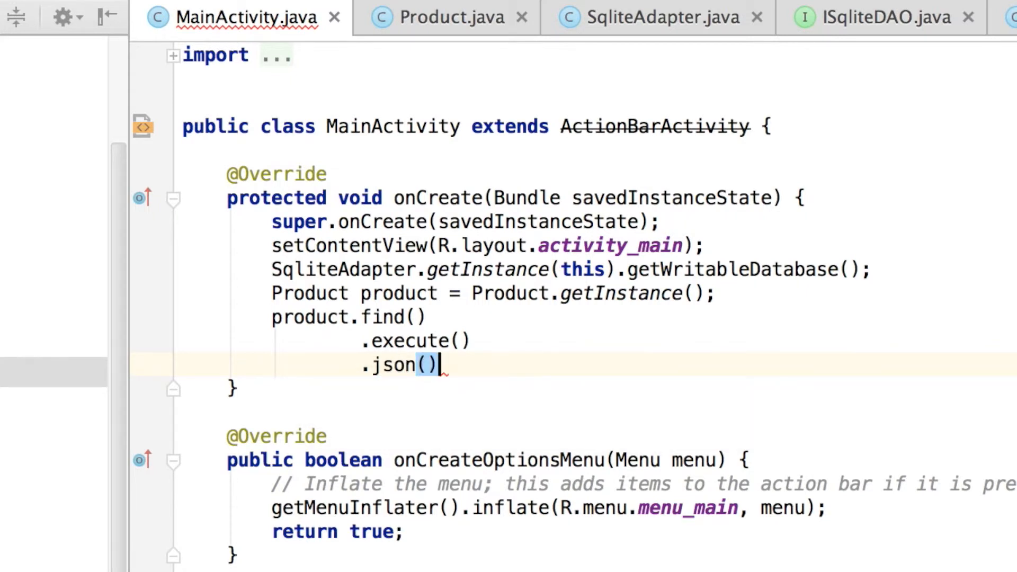
{"action": "type", "text": ";"}
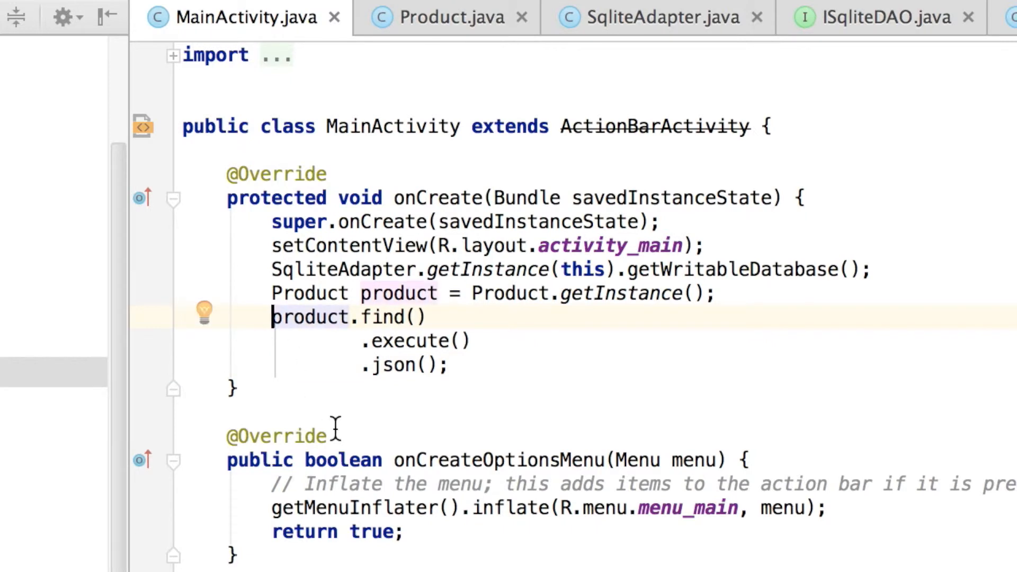
Store the result in JSONArray jsonArray, log it under "sqlitedao", and run the app
{"action": "type", "text": "J"}
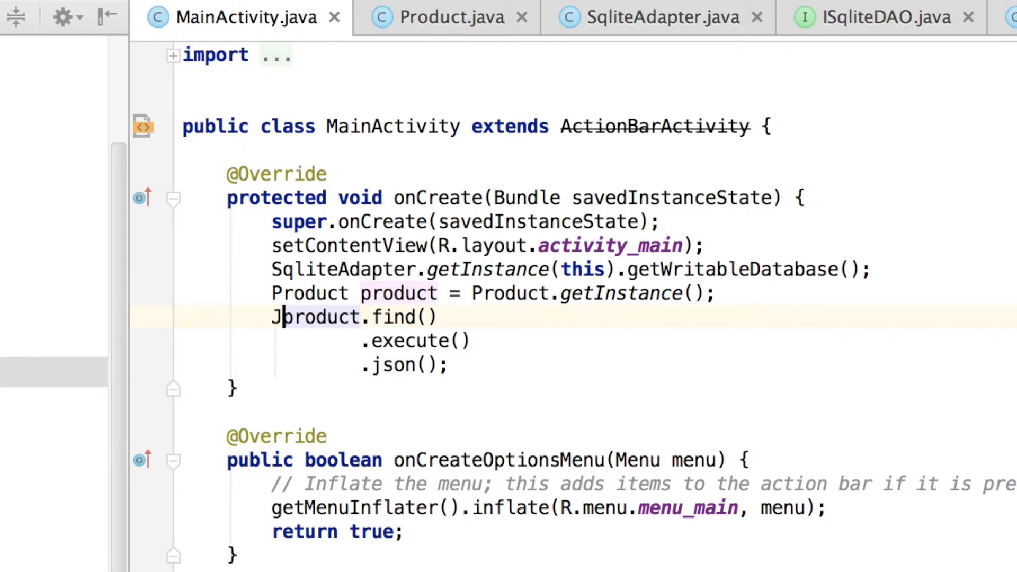
{"action": "type", "text": "So"}
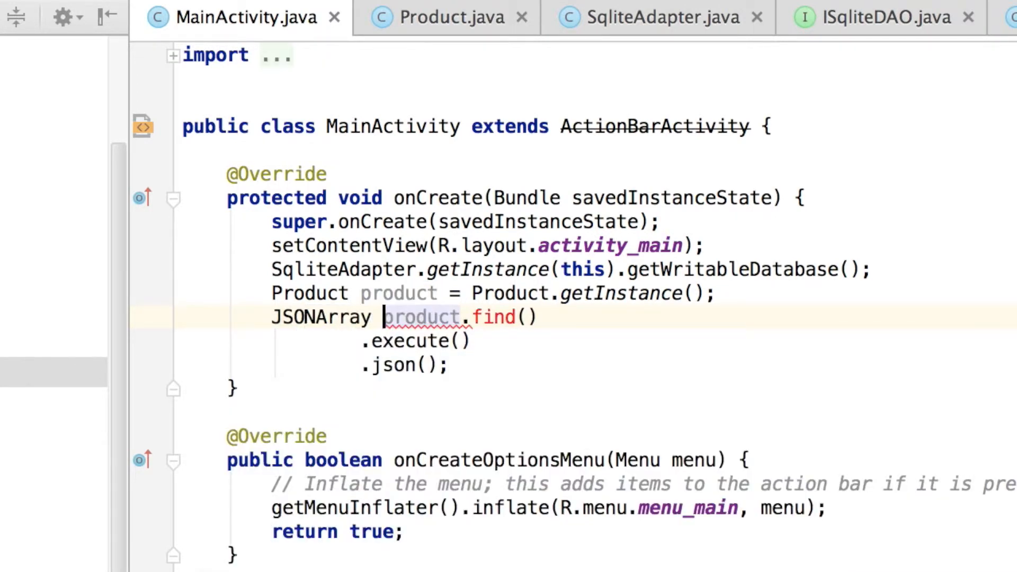
{"action": "type", "text": "jsonArray ="}
{"action": "type", "text": "L"}
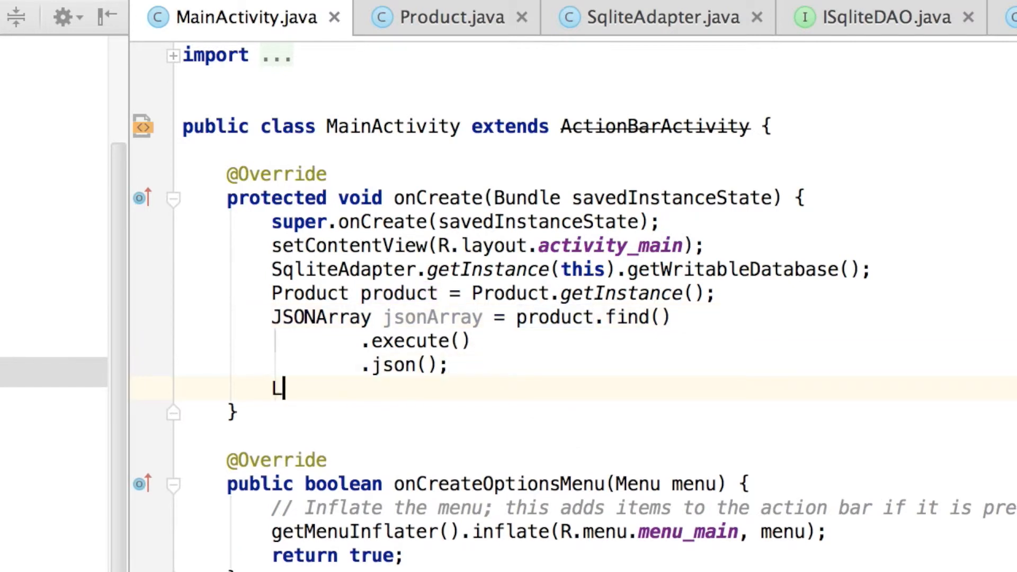
{"action": "type", "text": "og"}
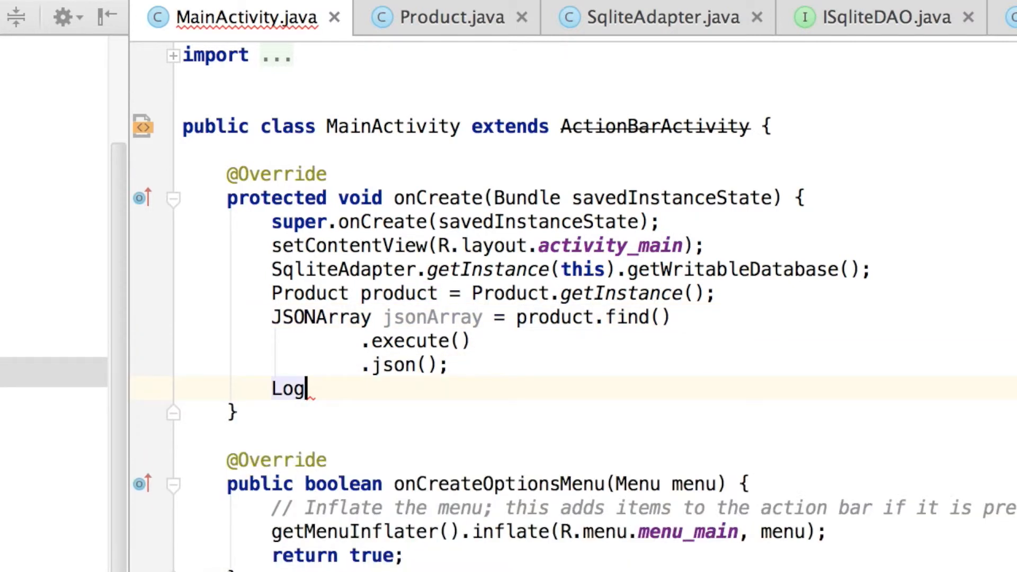
{"action": "type", "text": ".d("}
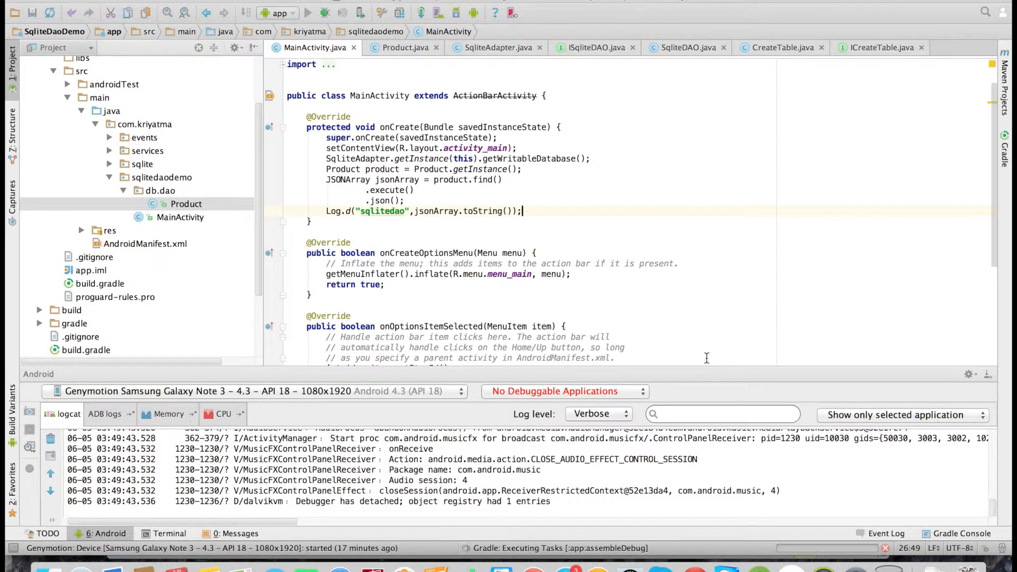
{"action": "left_click", "coordinate": [307, 13]}
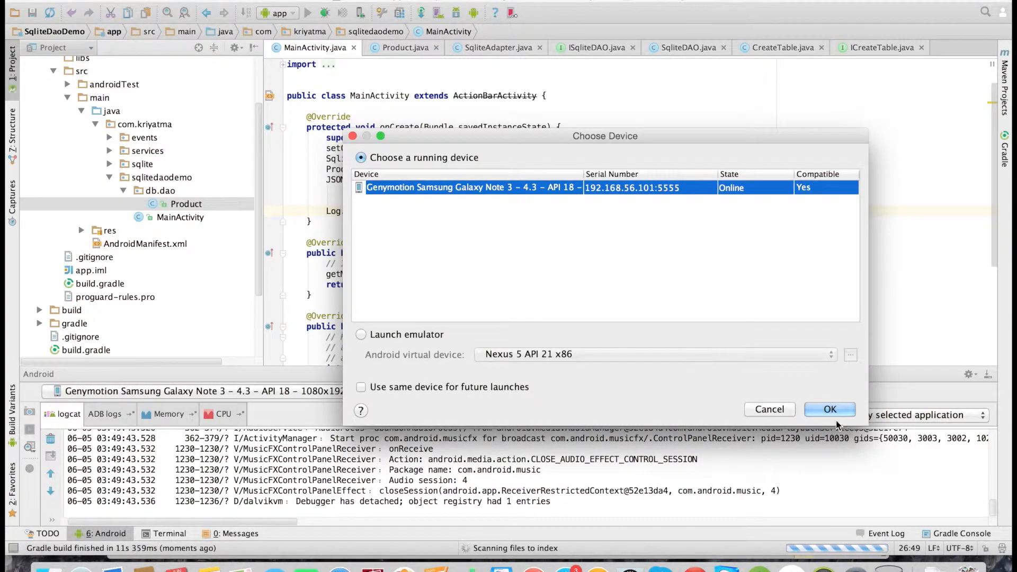
Launch on the Genymotion device and filter logcat by the sqlitedao tag
{"action": "left_click", "coordinate": [830, 410]}
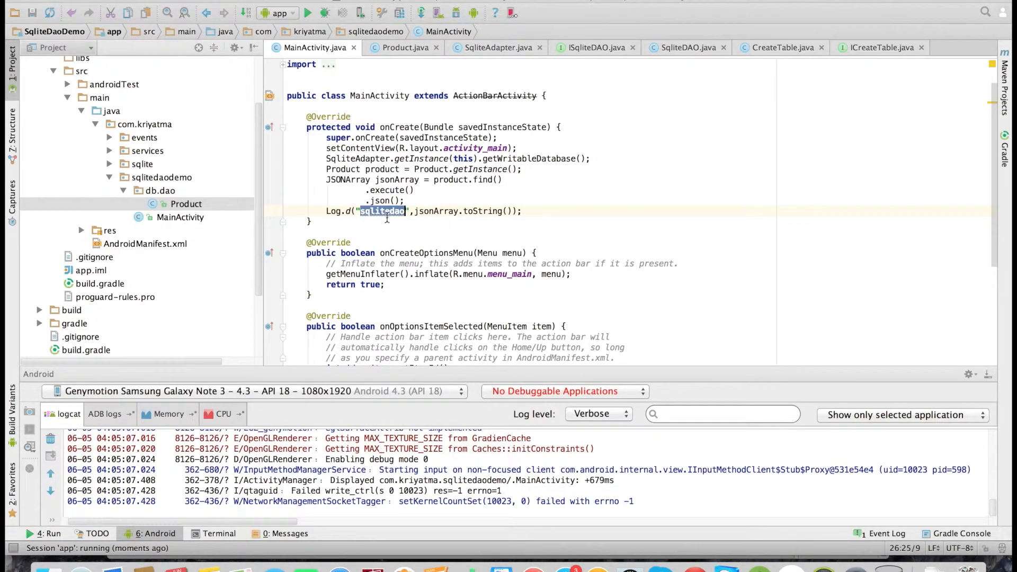
{"action": "type", "text": "sqlitedao"}
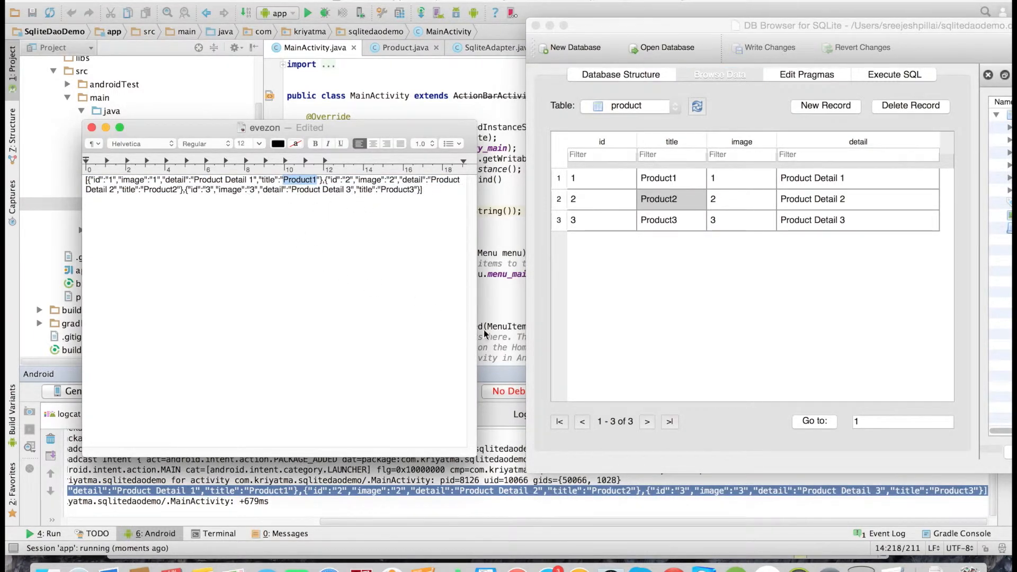
{"action": "mouse_move", "coordinate": [509, 330]}
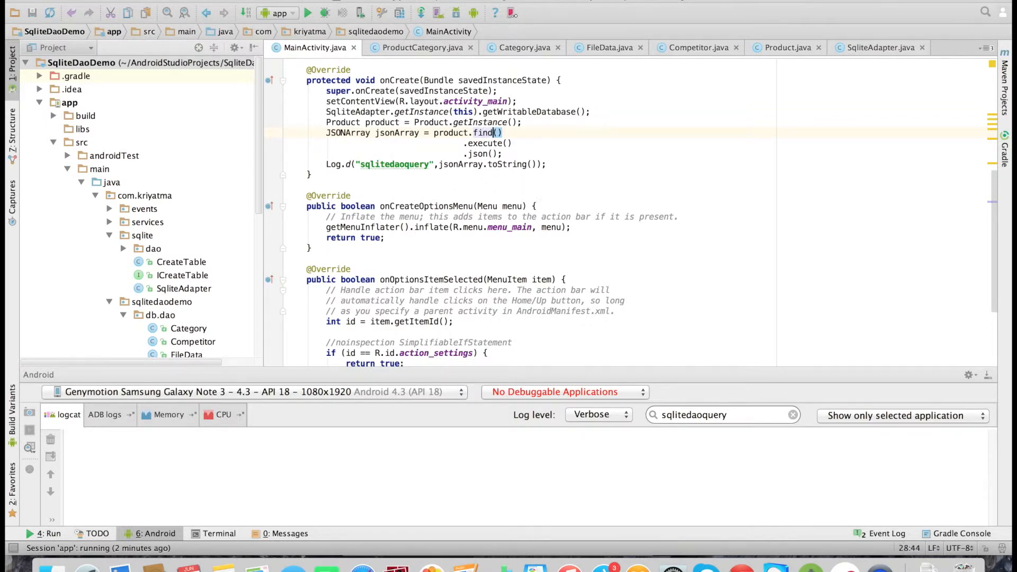
Relaunch the app on the Genymotion device to see the sqlitedaoquery JSON record
{"action": "type", "text": "On"}
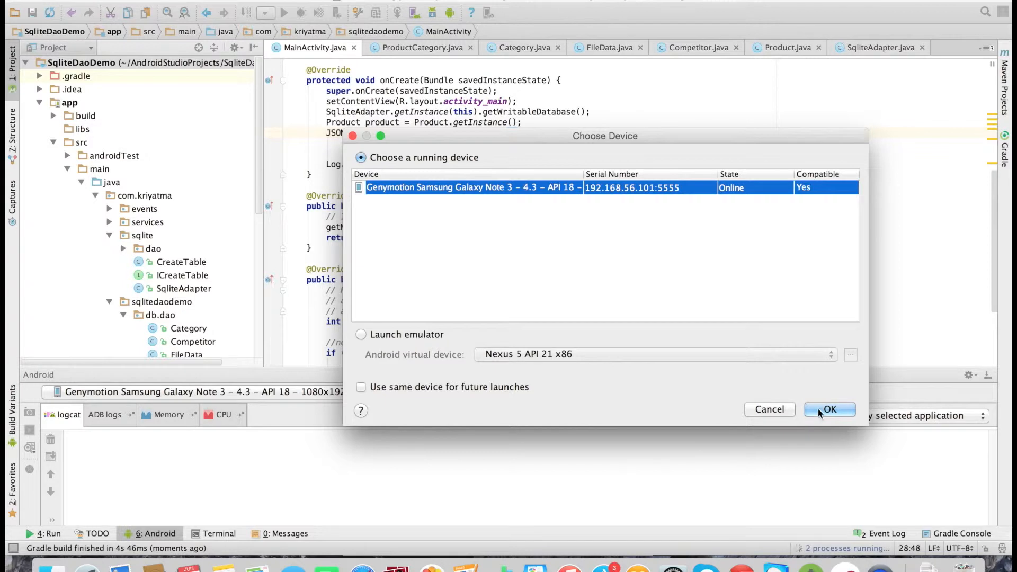
{"action": "left_click", "coordinate": [829, 409]}
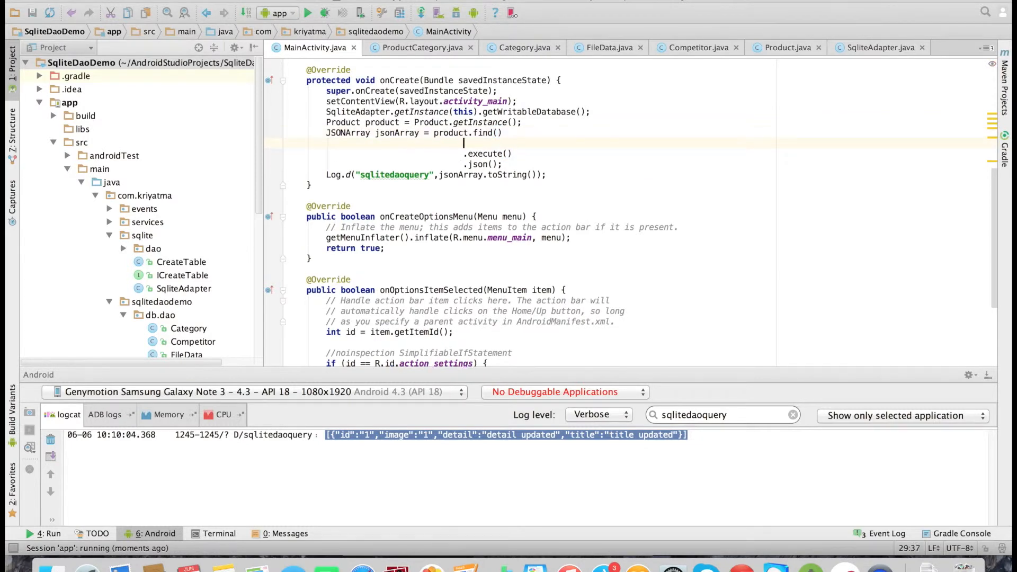
Add .where("id=2"), clear logcat, rerun on Genymotion, then select the where call
{"action": "type", "text": ".where(\"id="}
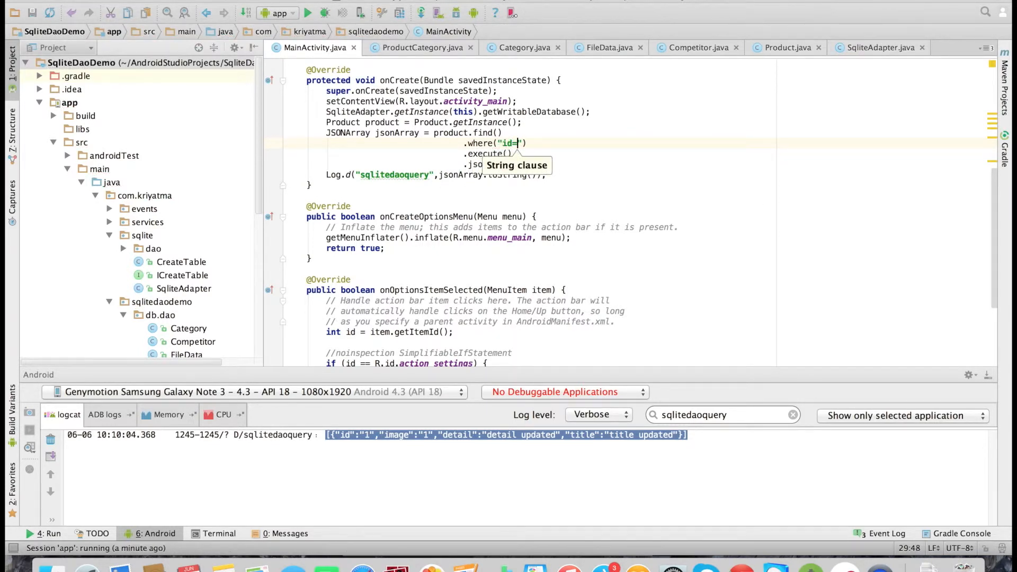
{"action": "type", "text": "2"}
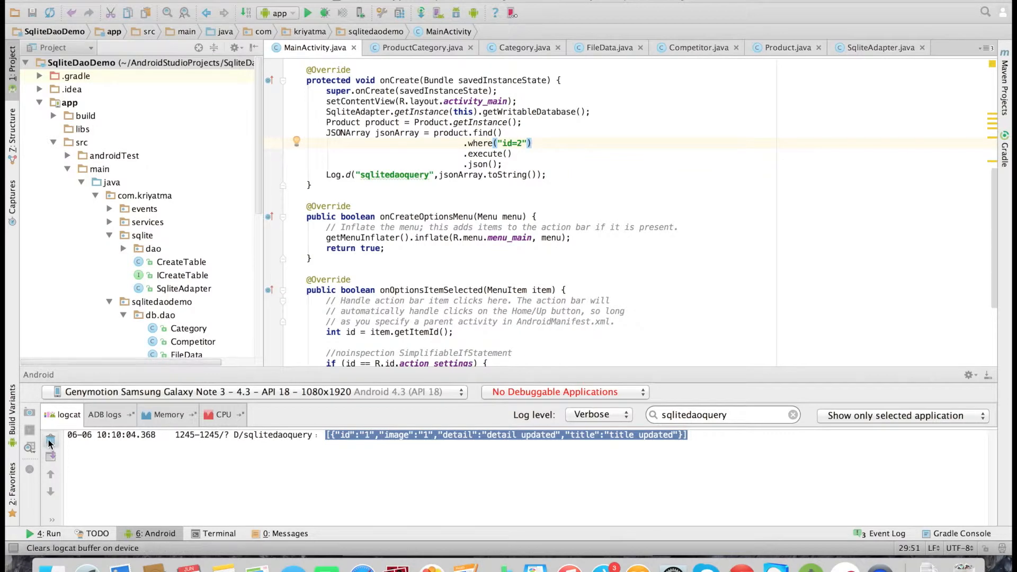
{"action": "left_click", "coordinate": [51, 439]}
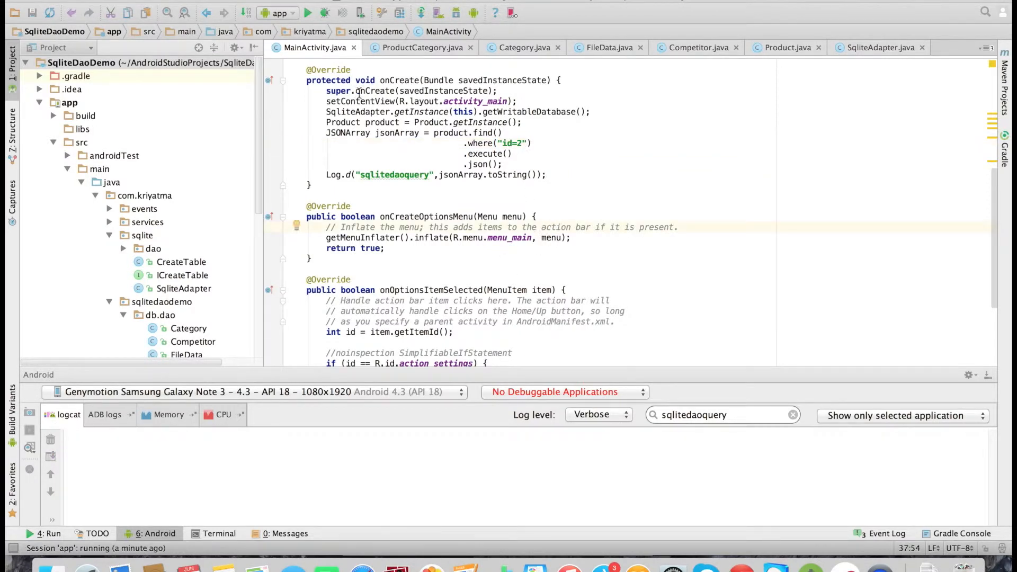
{"action": "left_click", "coordinate": [307, 12]}
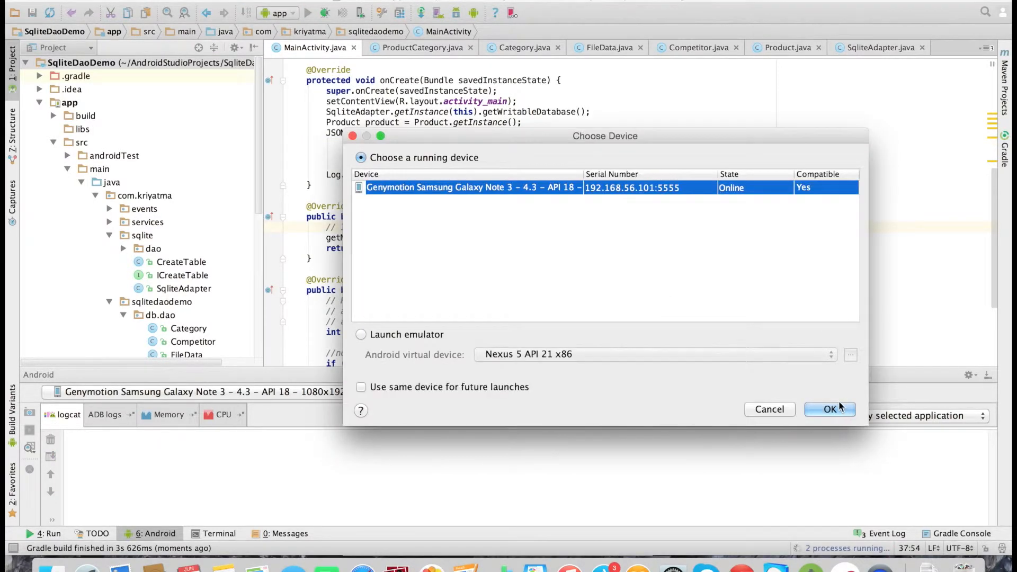
{"action": "left_click", "coordinate": [829, 409]}
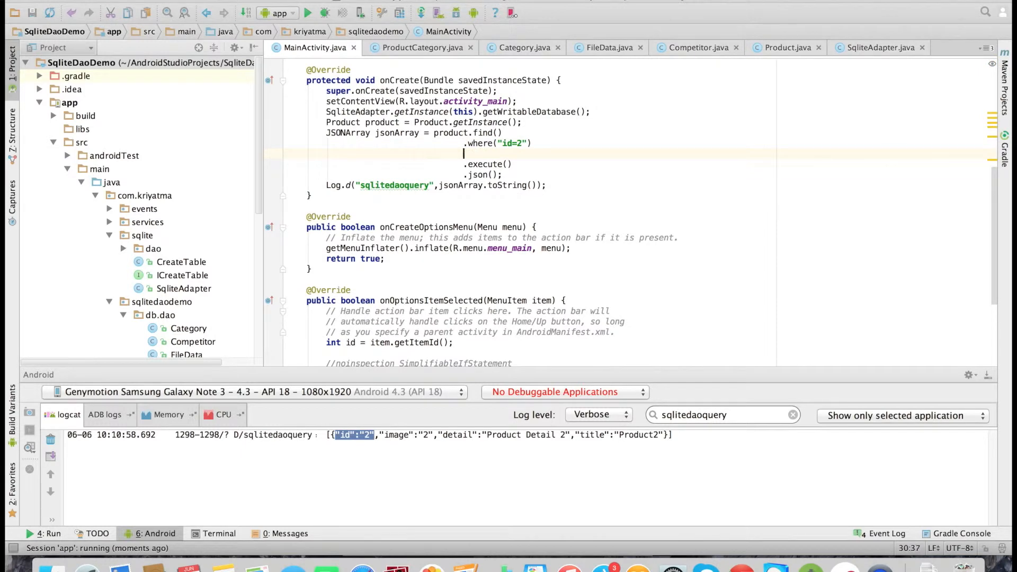
{"action": "type", "text": ".wh"}
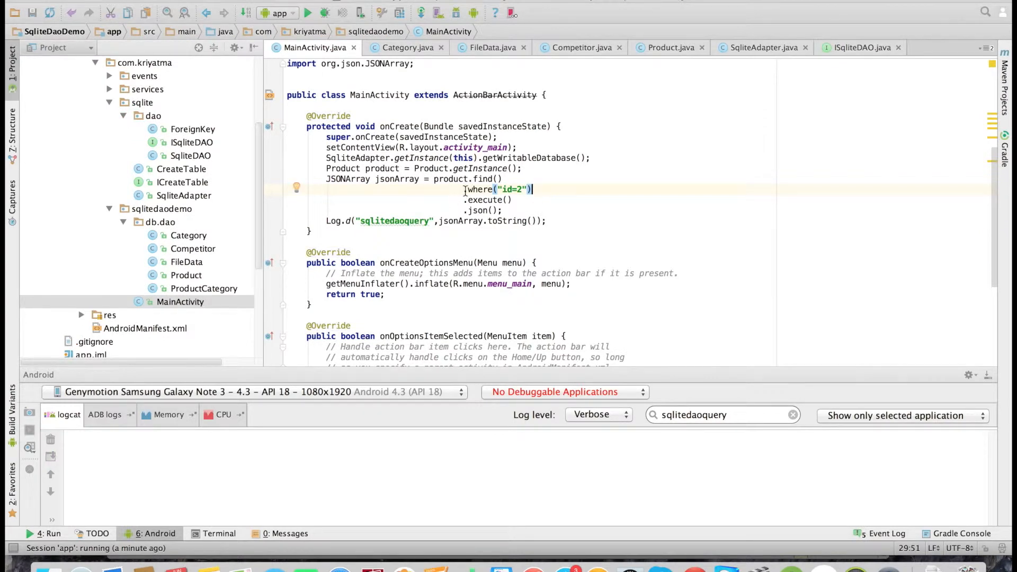
{"action": "double_click", "coordinate": [497, 188]}
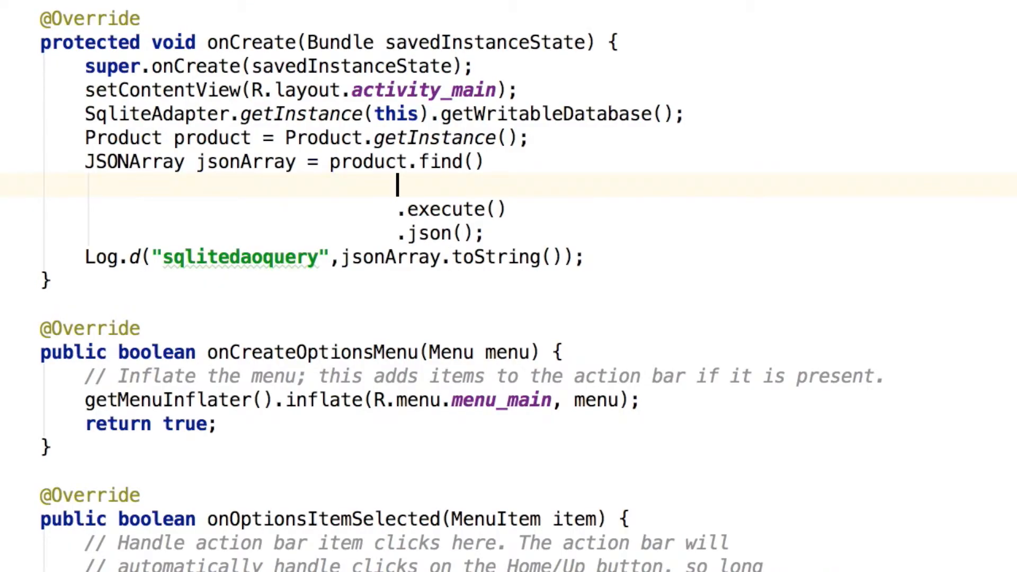
Chain .sort("id", "DESC") onto the product query and run the app
{"action": "type", "text": ".sprt"}
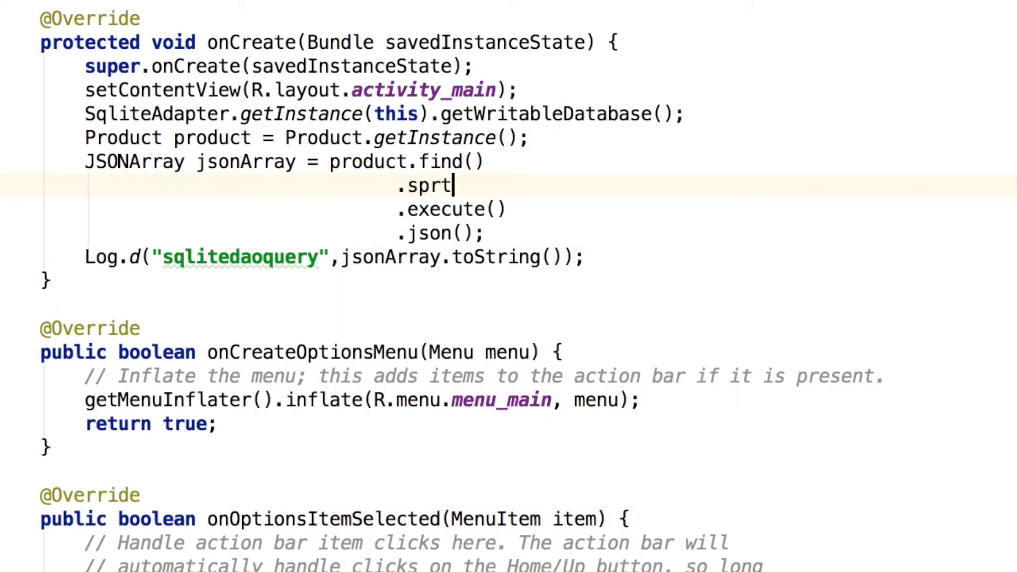
{"action": "type", "text": "sort("}
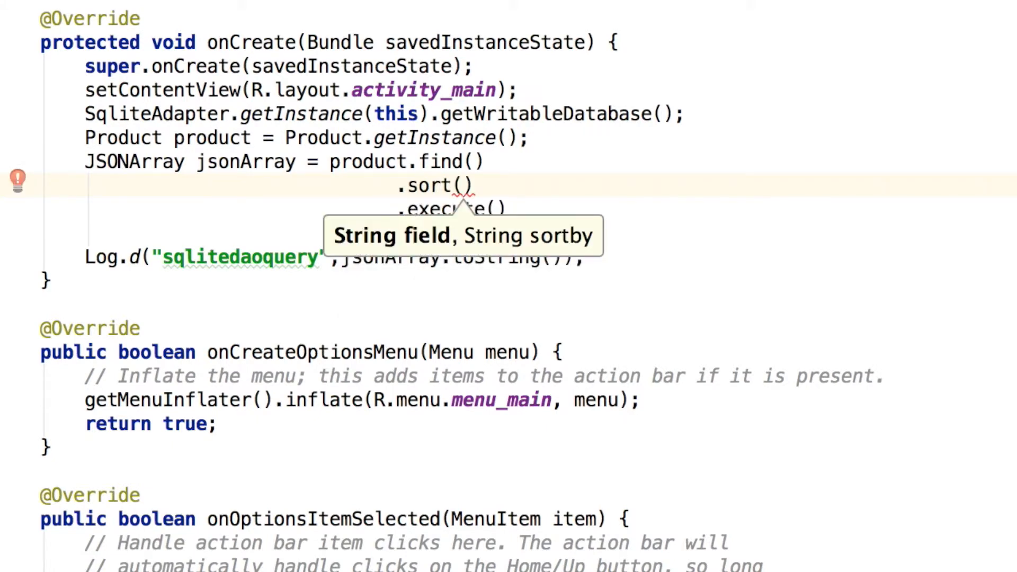
{"action": "type", "text": "\"id\""}
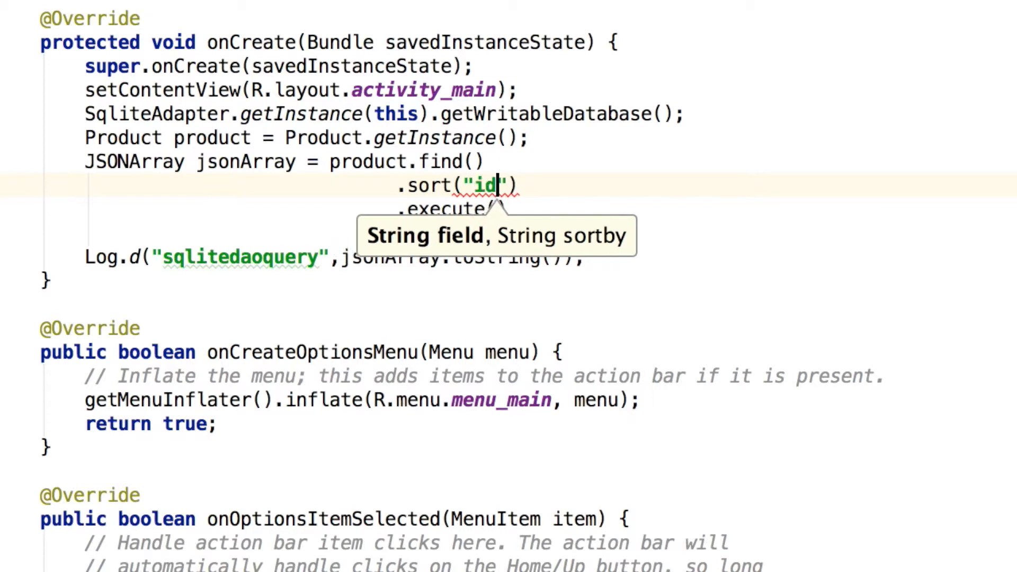
{"action": "type", "text": ",\"\""}
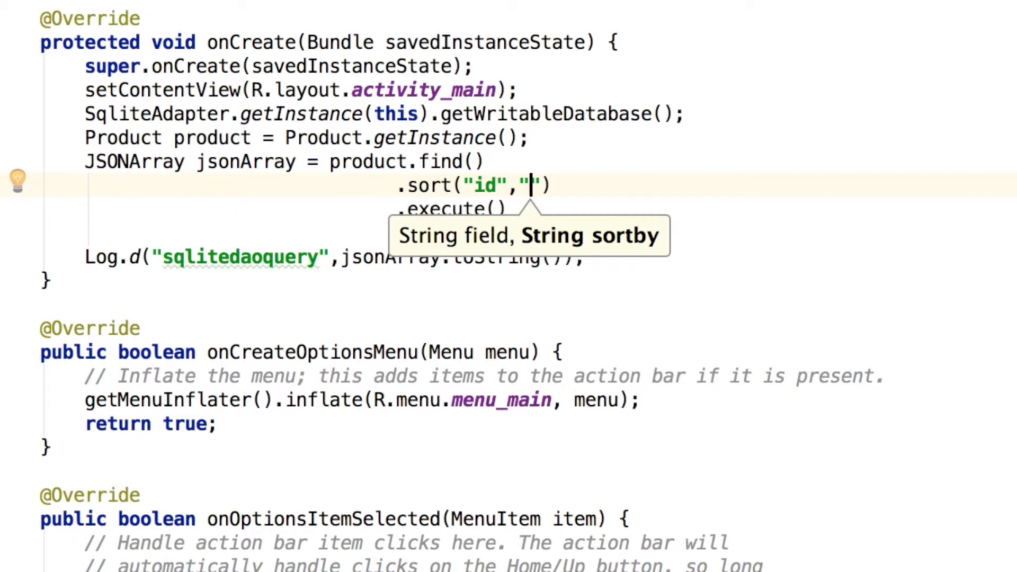
{"action": "type", "text": "D"}
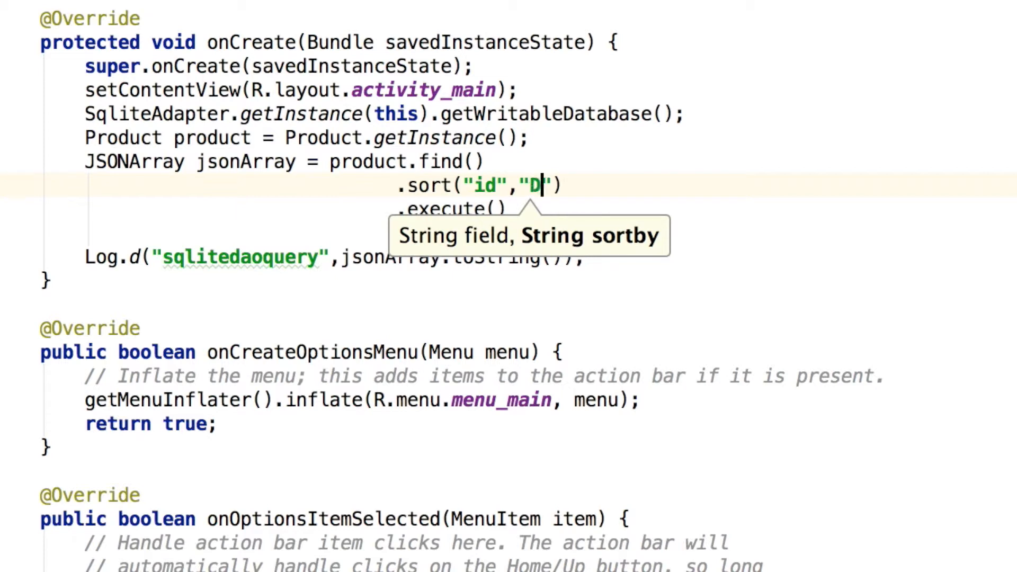
{"action": "type", "text": "ESC"}
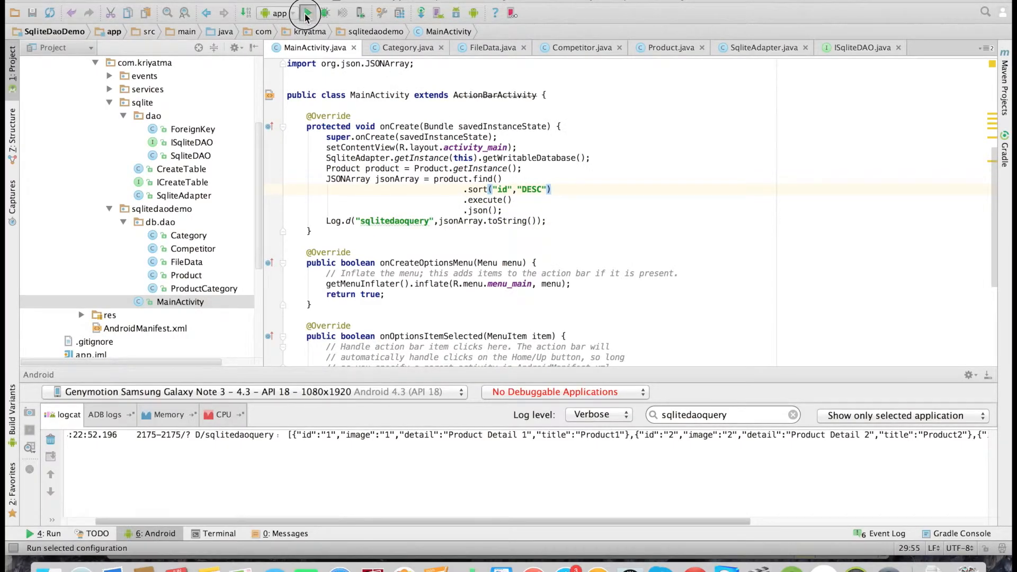
{"action": "left_click", "coordinate": [308, 12]}
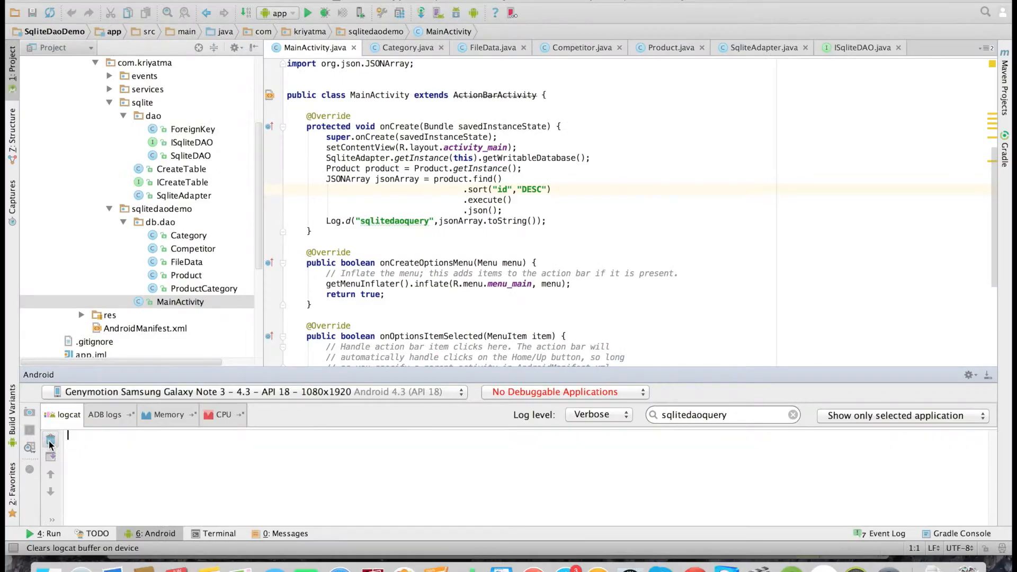
Add .limit(1) after the sort call and relaunch on the Genymotion device
{"action": "left_click", "coordinate": [51, 437]}
{"action": "type", "text": ".limit("}
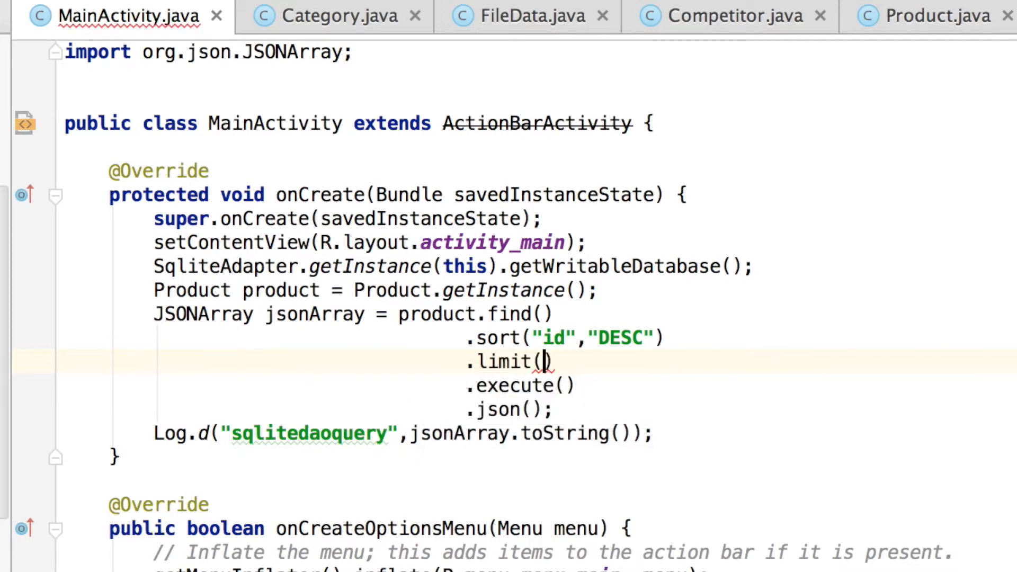
{"action": "type", "text": "1"}
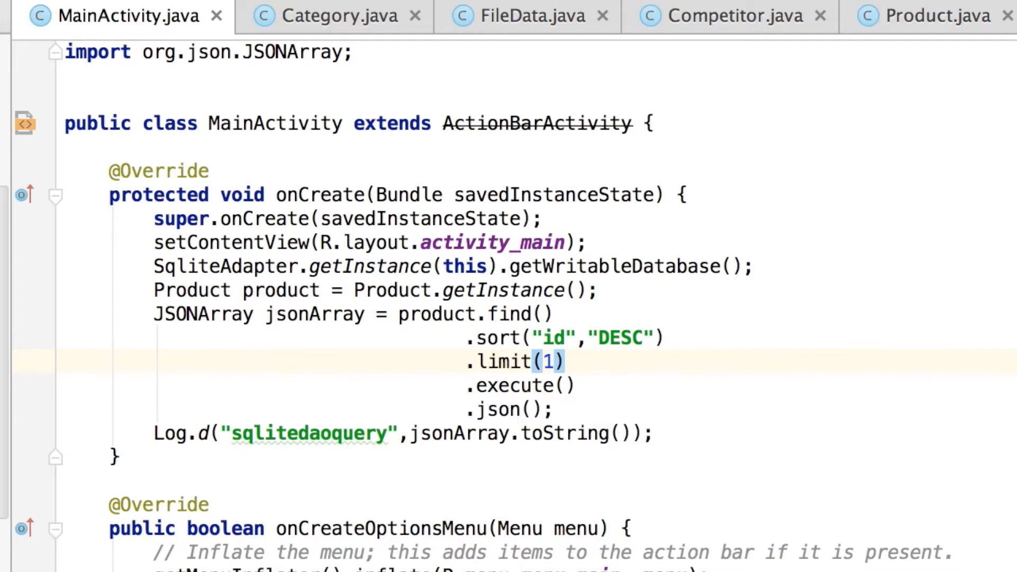
{"action": "mouse_move", "coordinate": [418, 555]}
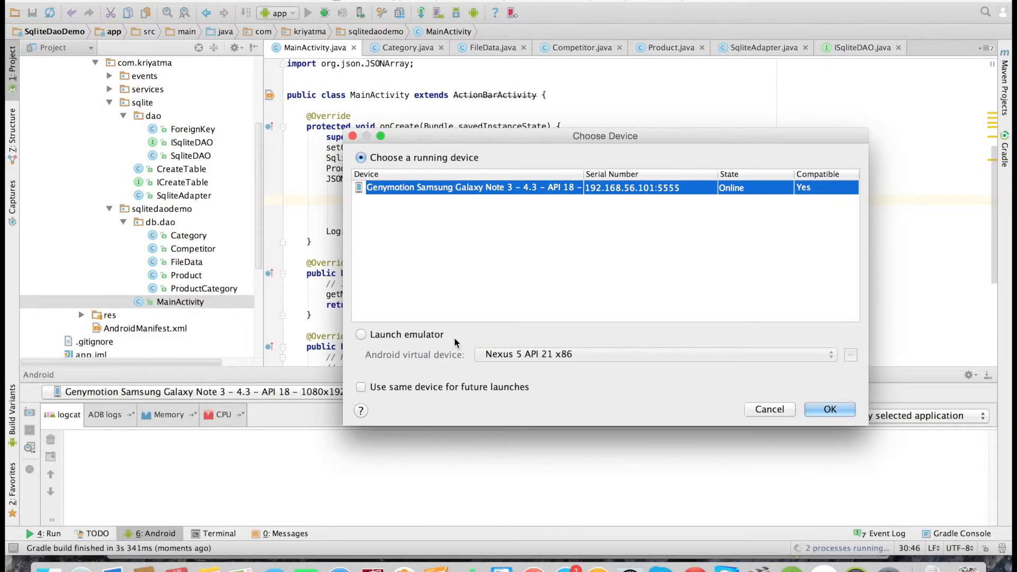
{"action": "left_click", "coordinate": [830, 410]}
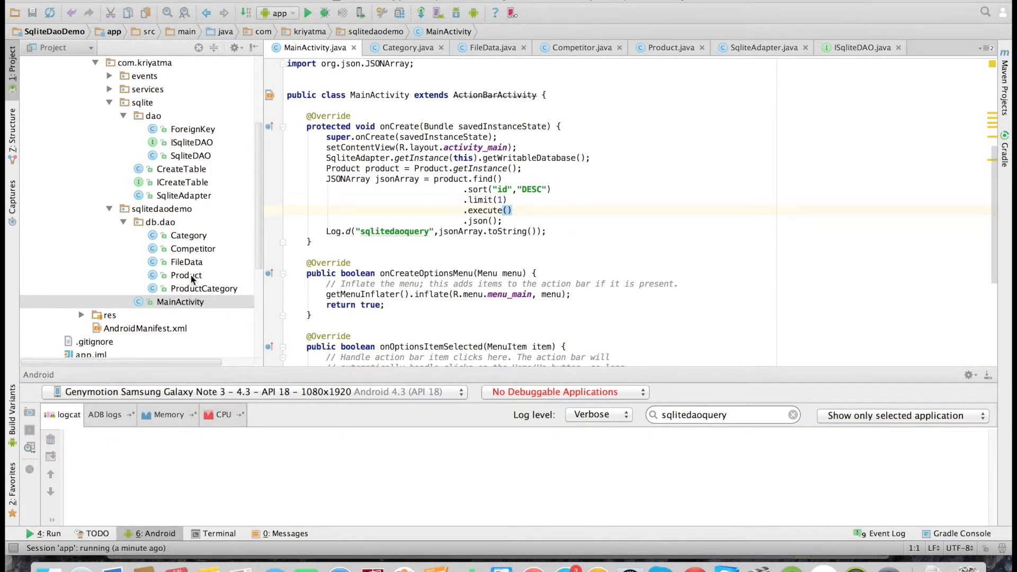
Open Product, delete its fields array declaration, and run the app
{"action": "left_click", "coordinate": [185, 275]}
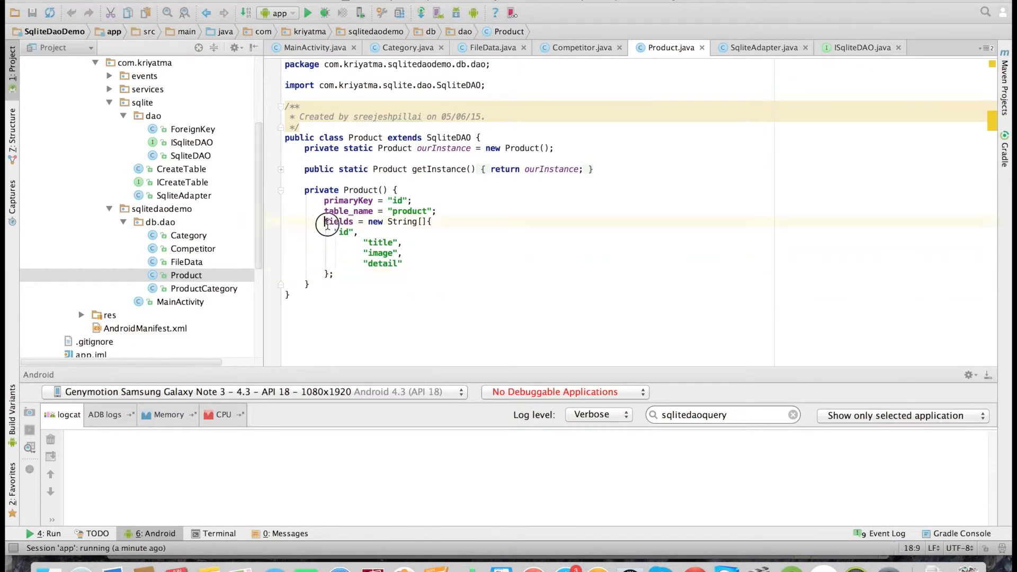
{"action": "left_click_drag", "start_coordinate": [326, 222], "coordinate": [335, 273]}
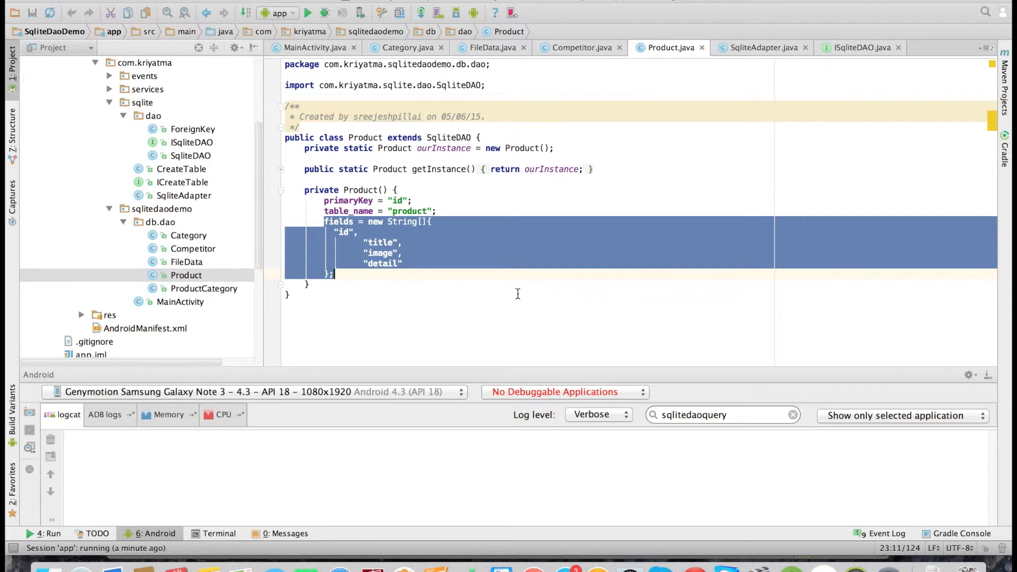
{"action": "key", "text": "Delete"}
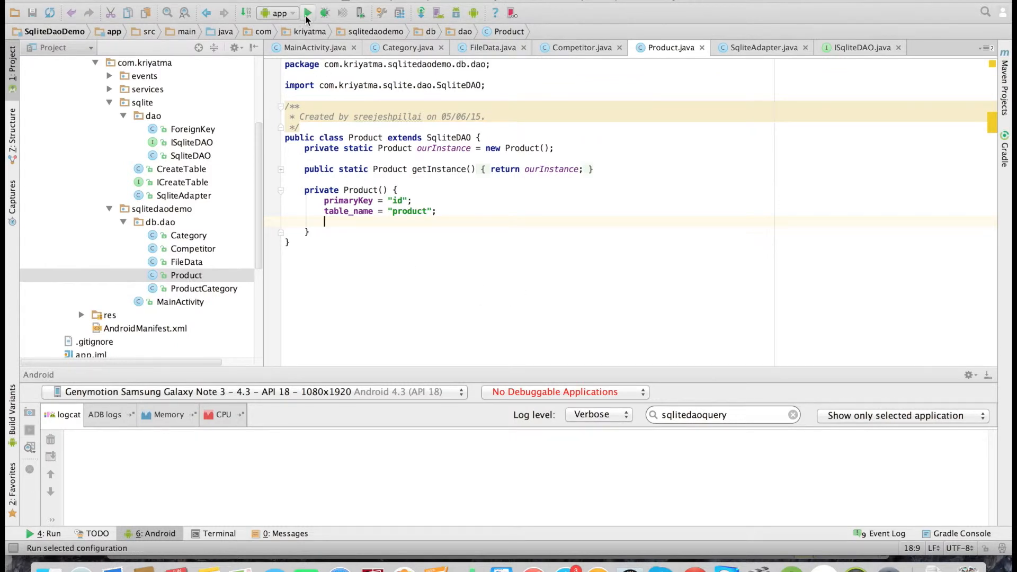
{"action": "left_click", "coordinate": [308, 12]}
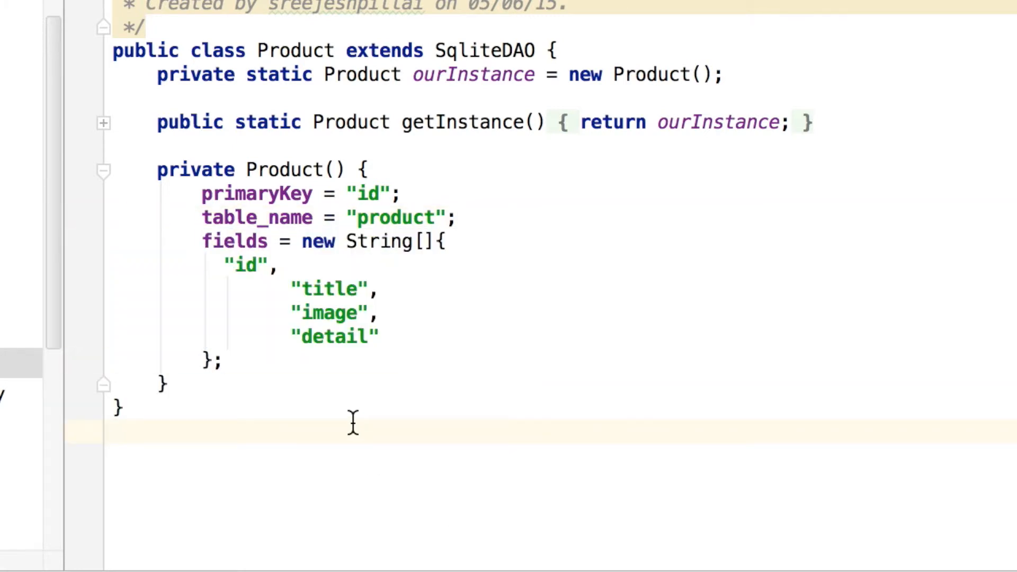
{"action": "mouse_move", "coordinate": [302, 312]}
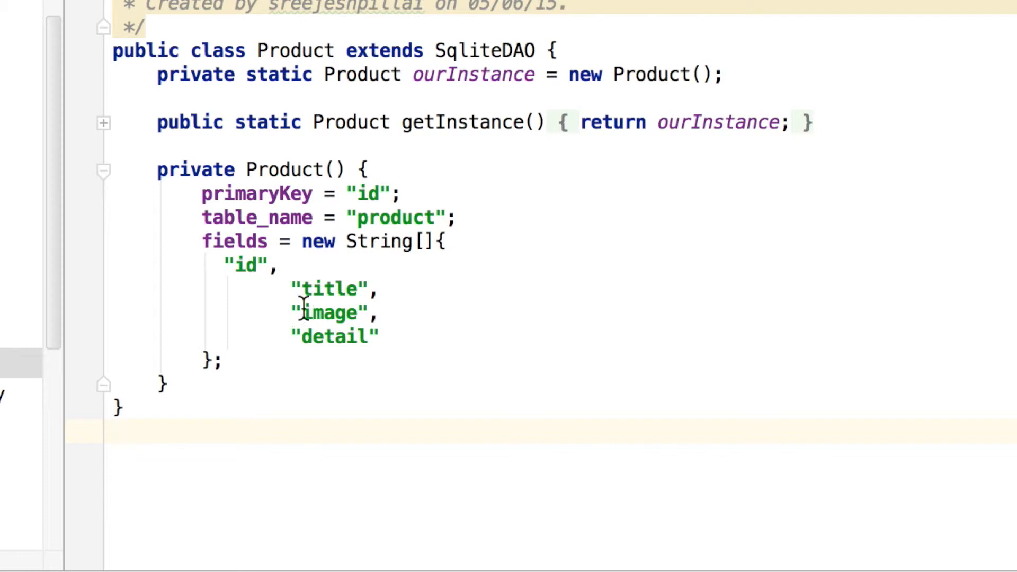
Remove "image" and "detail" from Product's fields and rerun on the Genymotion device
{"action": "left_click_drag", "start_coordinate": [305, 312], "coordinate": [379, 336]}
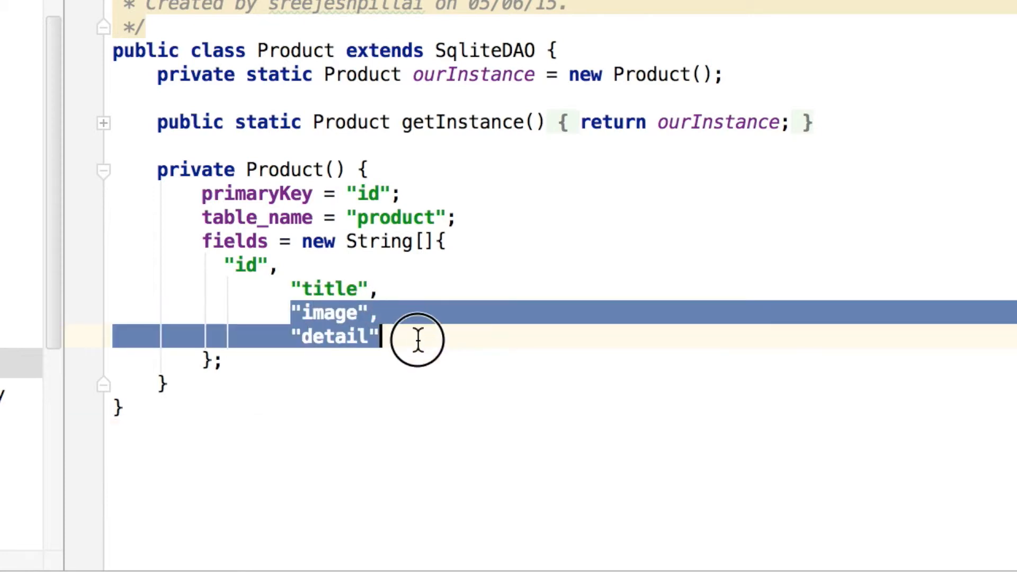
{"action": "key", "text": "Delete"}
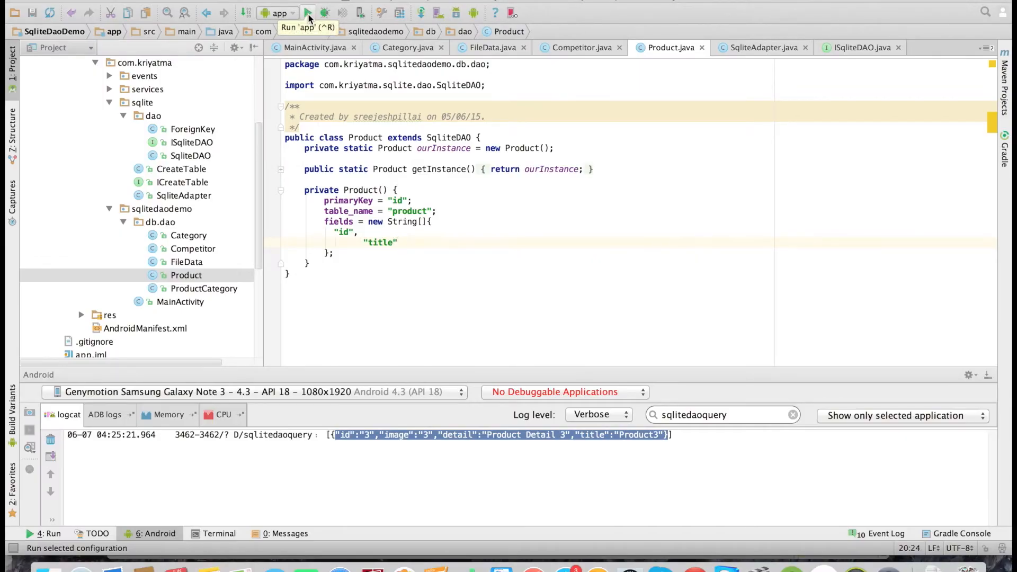
{"action": "left_click", "coordinate": [308, 12]}
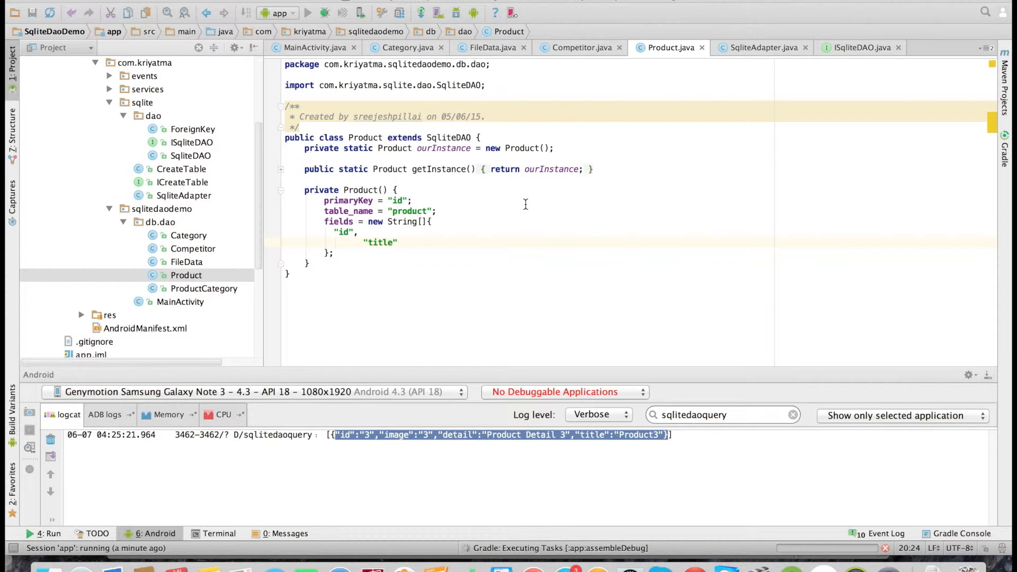
{"action": "left_click", "coordinate": [285, 12]}
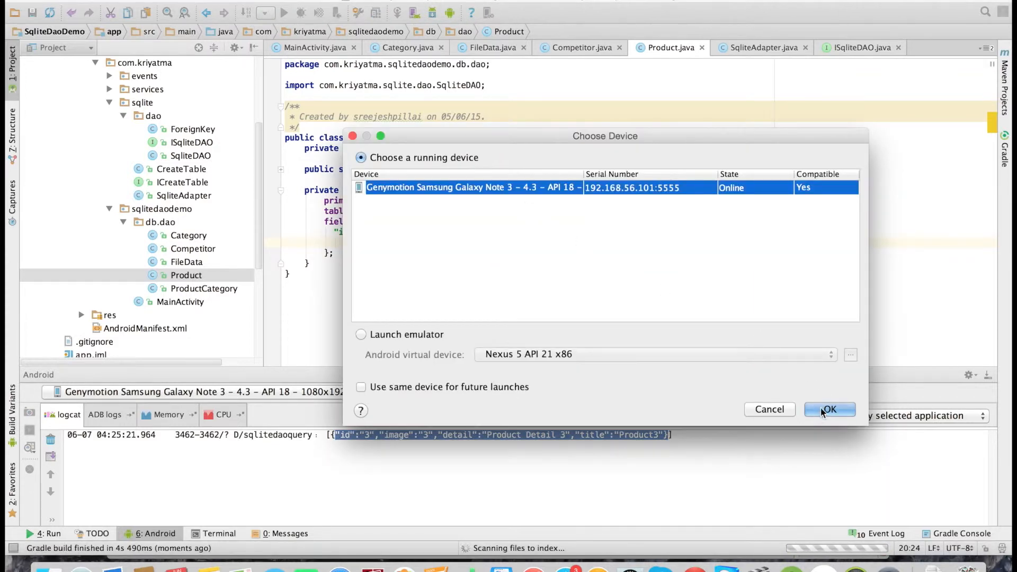
{"action": "left_click", "coordinate": [829, 409]}
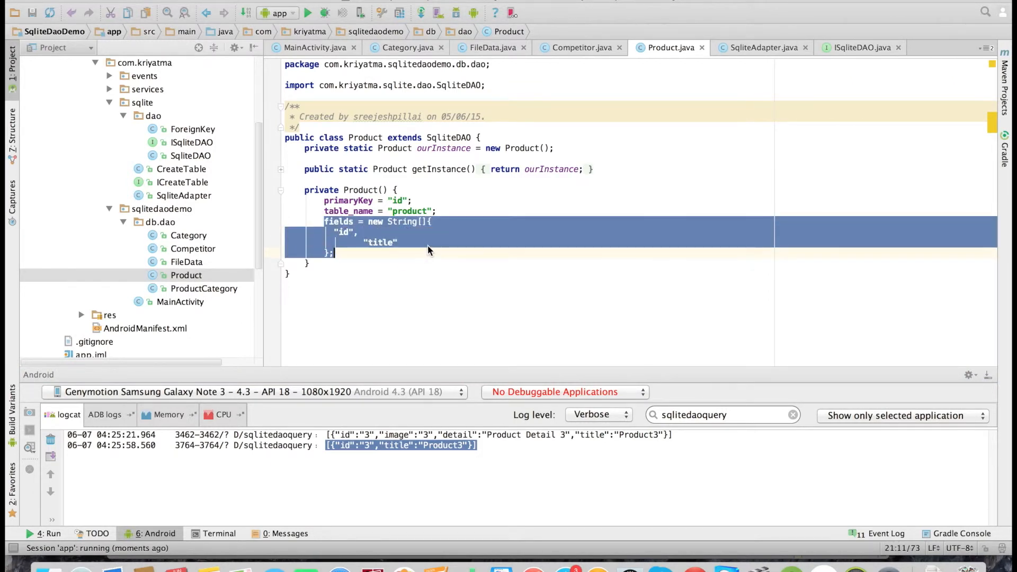
Append "image" after "title" in the fields list and relaunch on Genymotion
{"action": "left_click", "coordinate": [428, 242]}
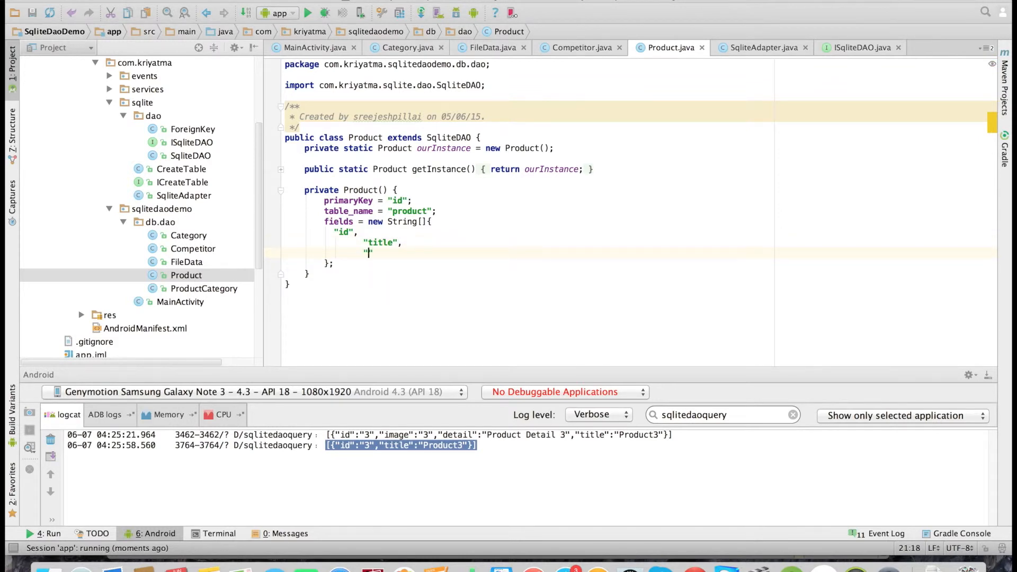
{"action": "type", "text": "\"image\""}
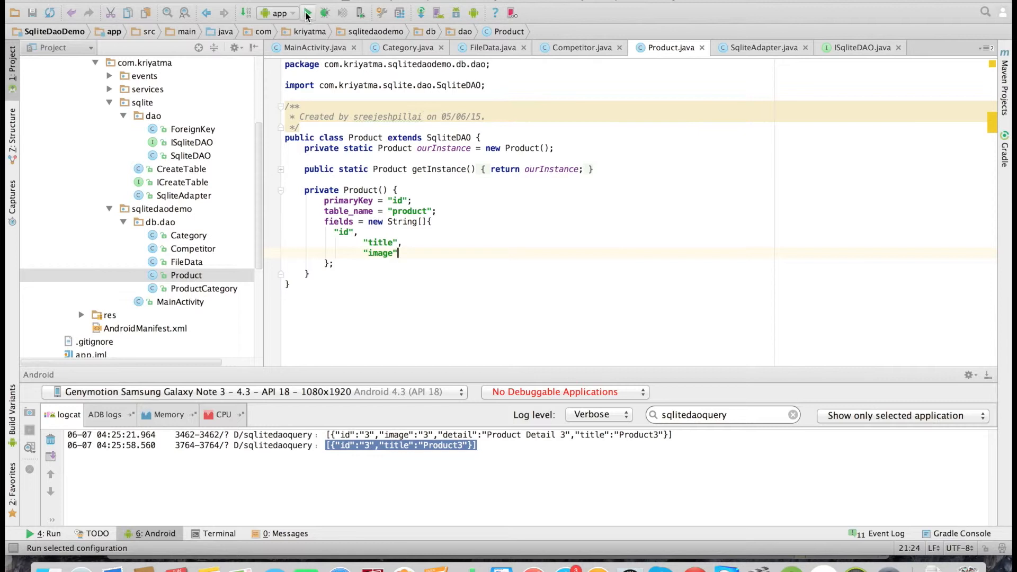
{"action": "left_click", "coordinate": [307, 12]}
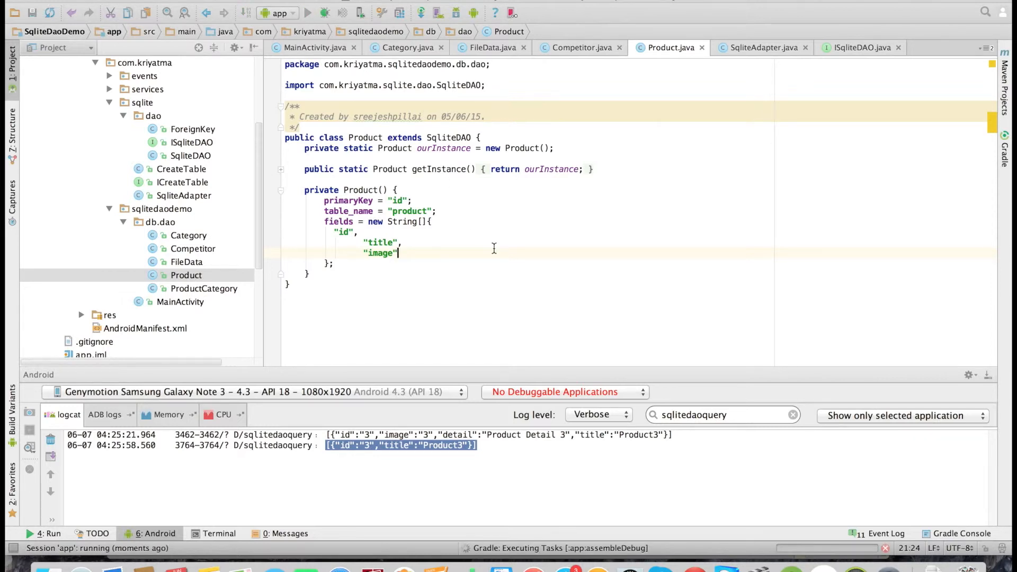
{"action": "left_click", "coordinate": [288, 12]}
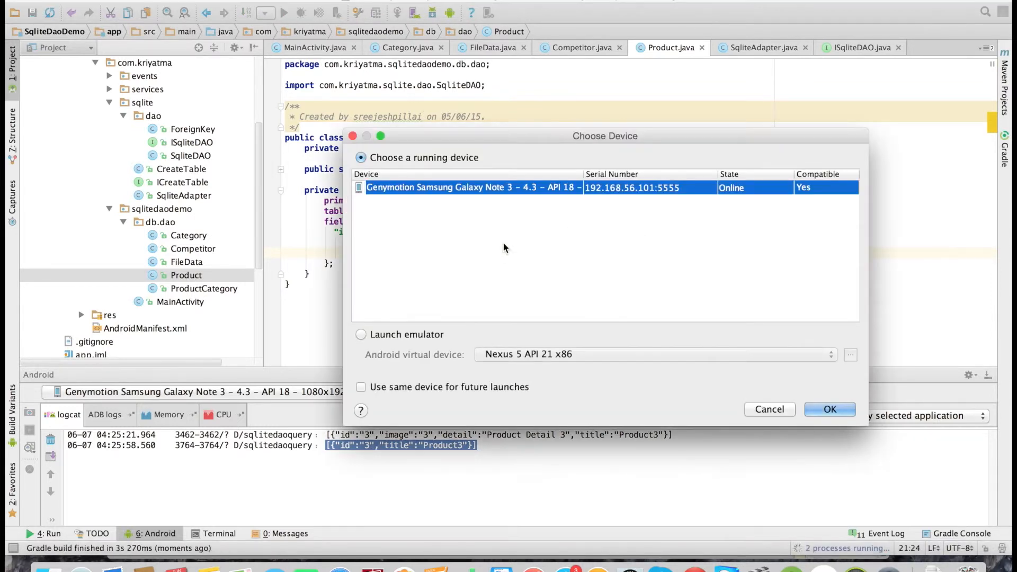
{"action": "left_click", "coordinate": [830, 408]}
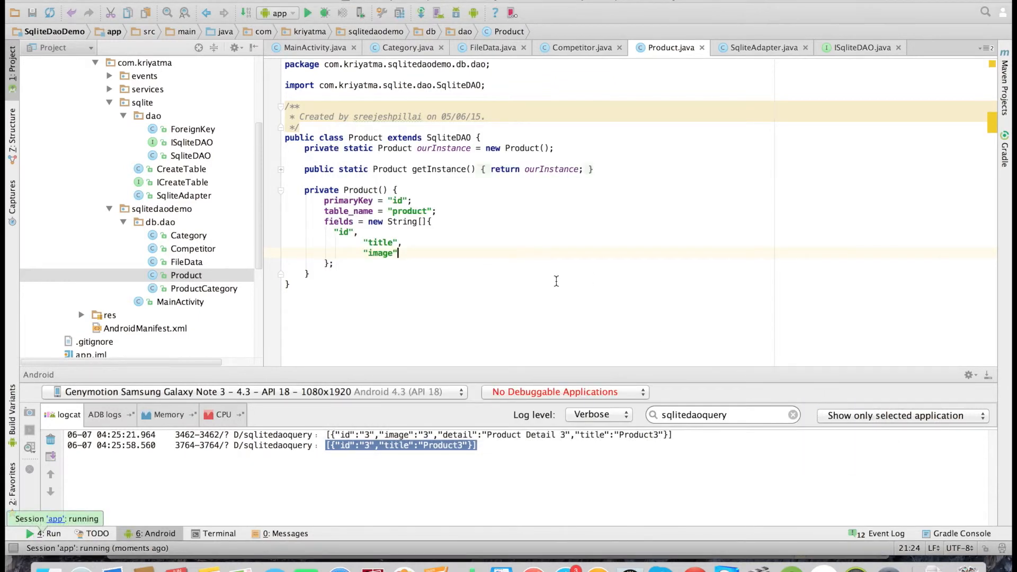